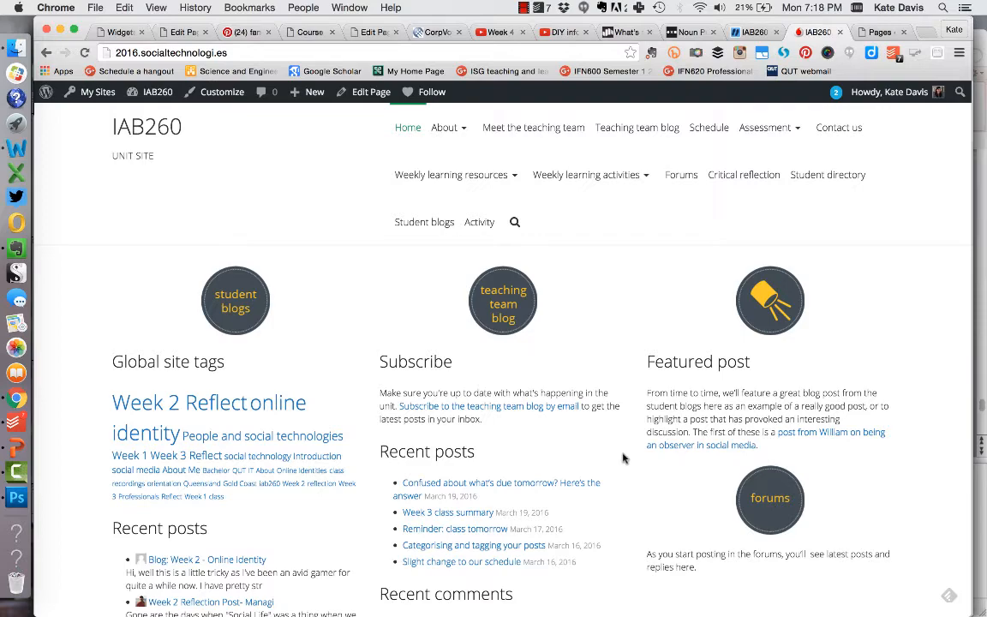
# Browse the home page and view the posts tagged 'Week 2 Reflect'.
pyautogui.scroll(-3)
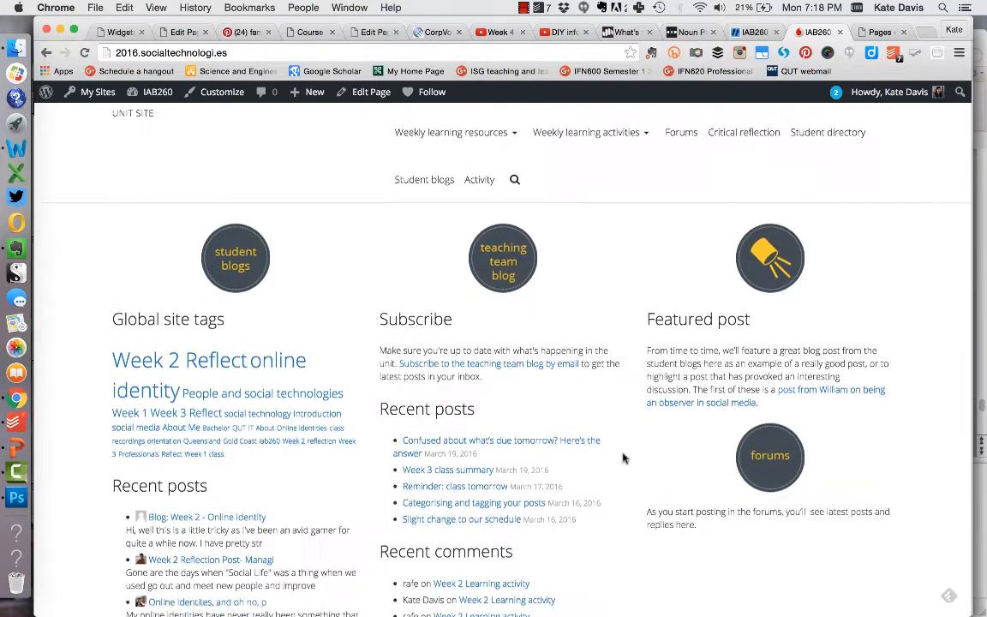
pyautogui.scroll(-3)
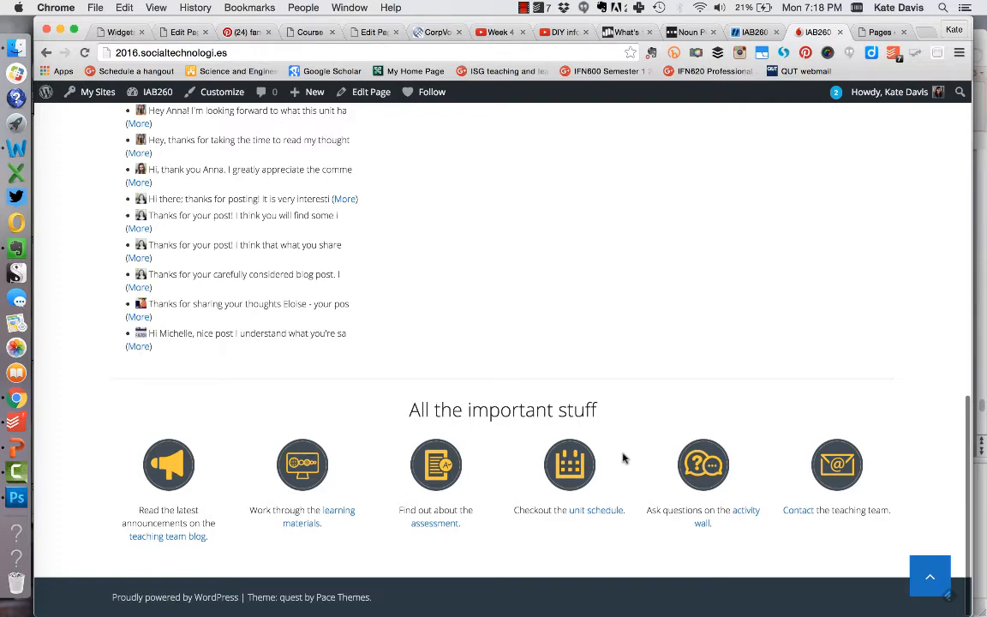
pyautogui.scroll(3)
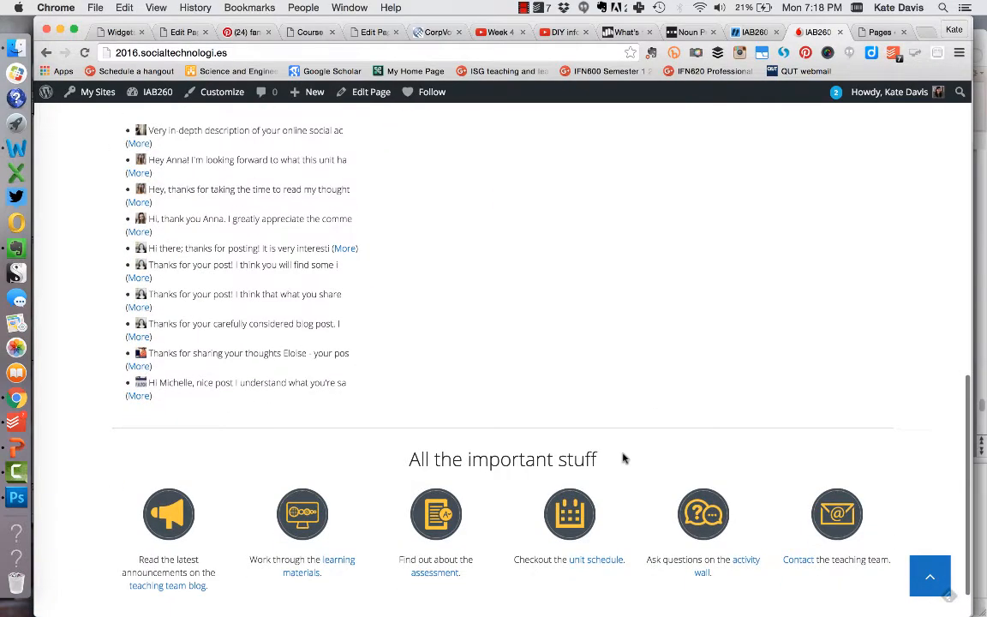
pyautogui.scroll(3)
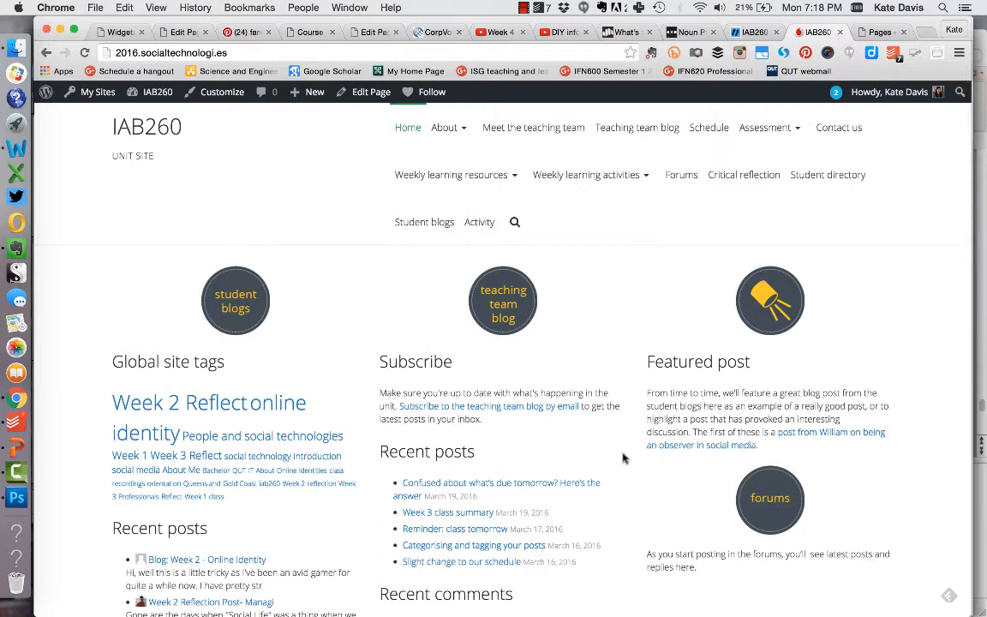
pyautogui.moveTo(279, 480)
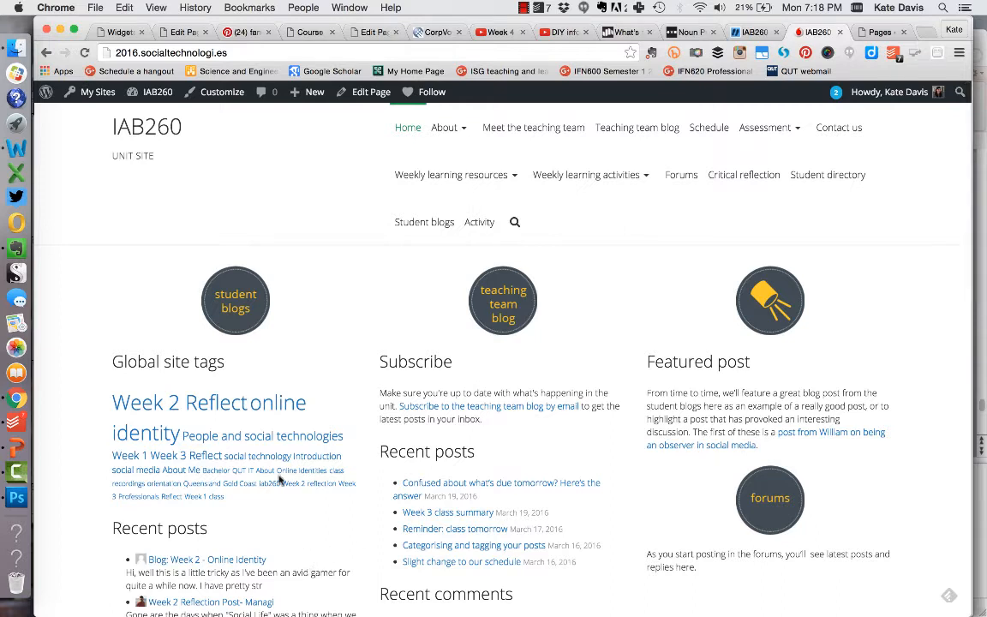
pyautogui.moveTo(240, 463)
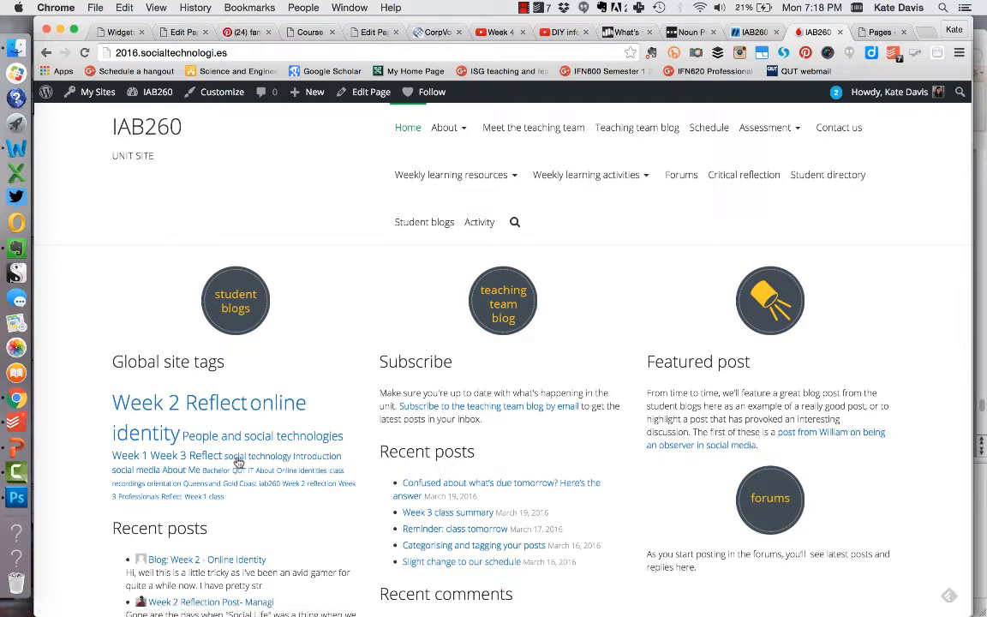
pyautogui.moveTo(202, 432)
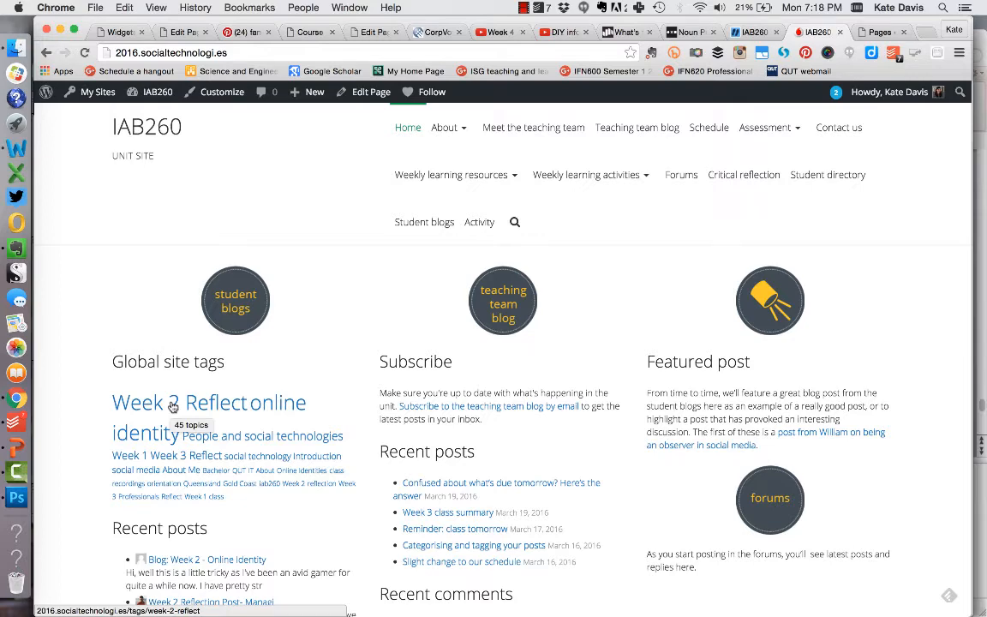
pyautogui.click(138, 402)
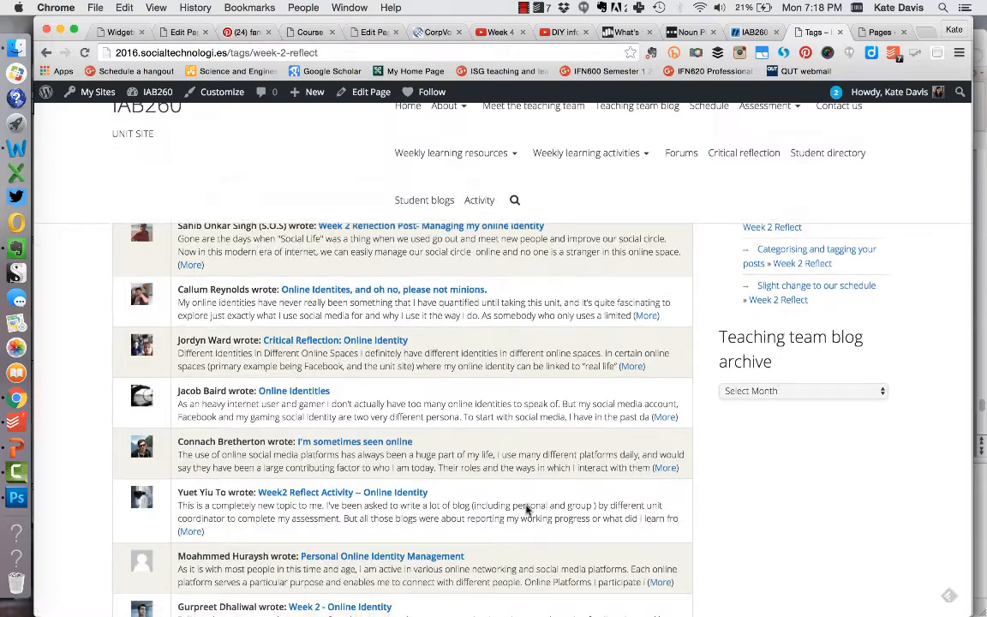
pyautogui.scroll(-3)
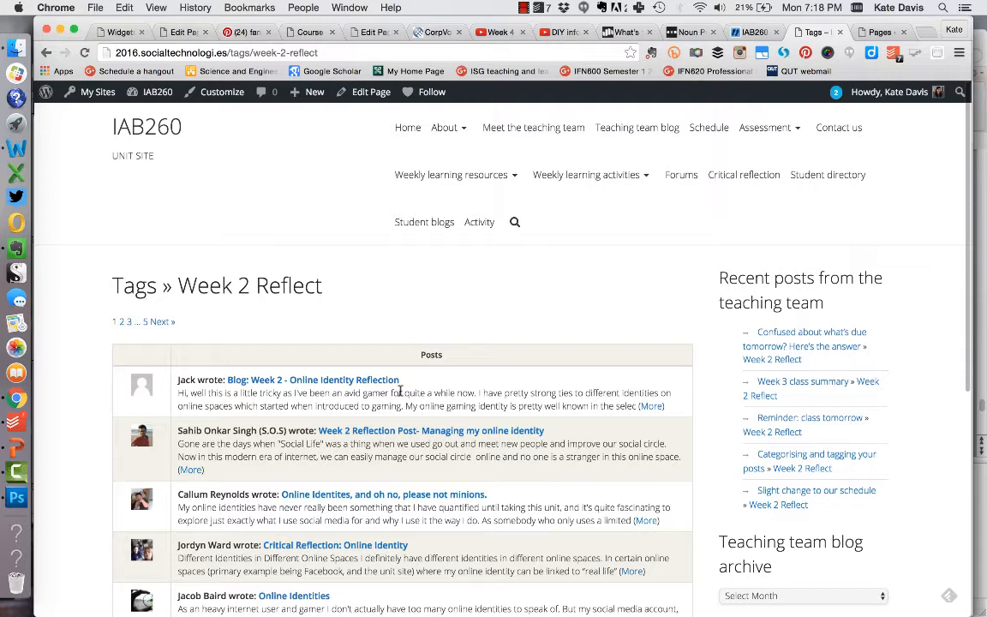
# Return to the unit site home page and scroll through its tags, recent posts and comments.
pyautogui.click(46, 52)
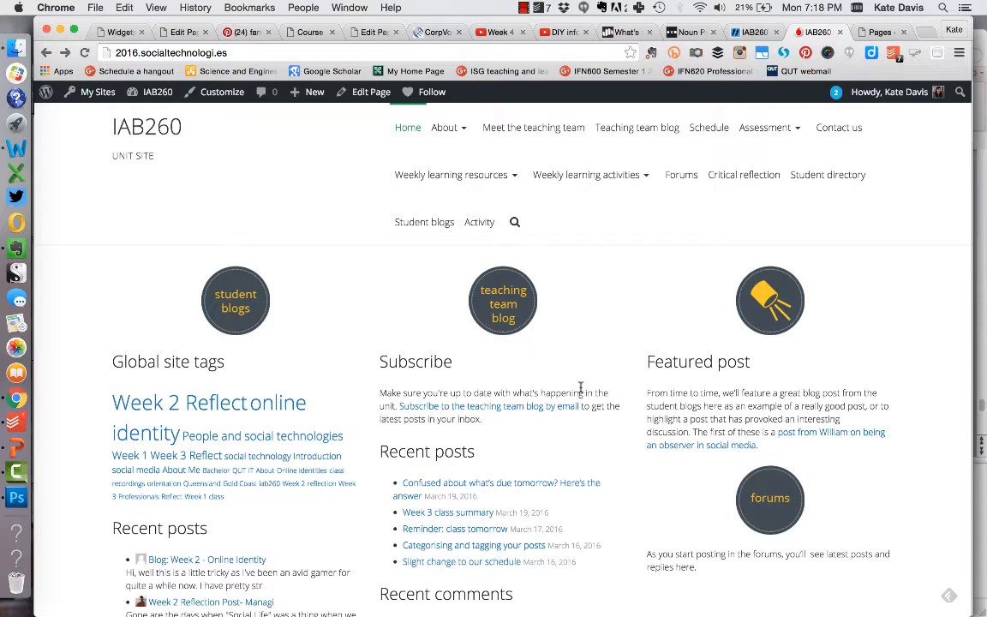
pyautogui.scroll(-3)
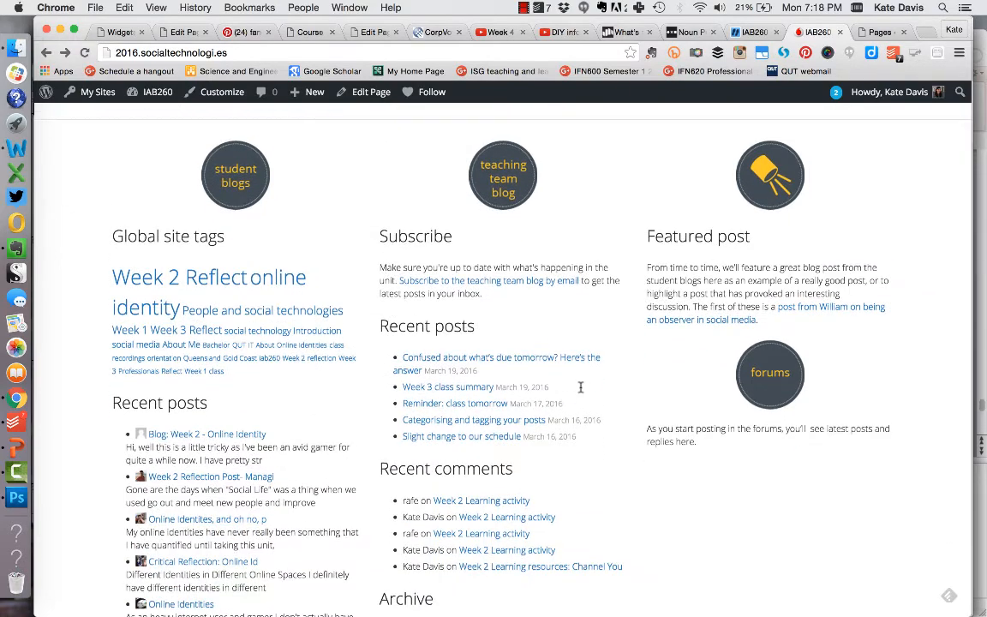
pyautogui.scroll(-3)
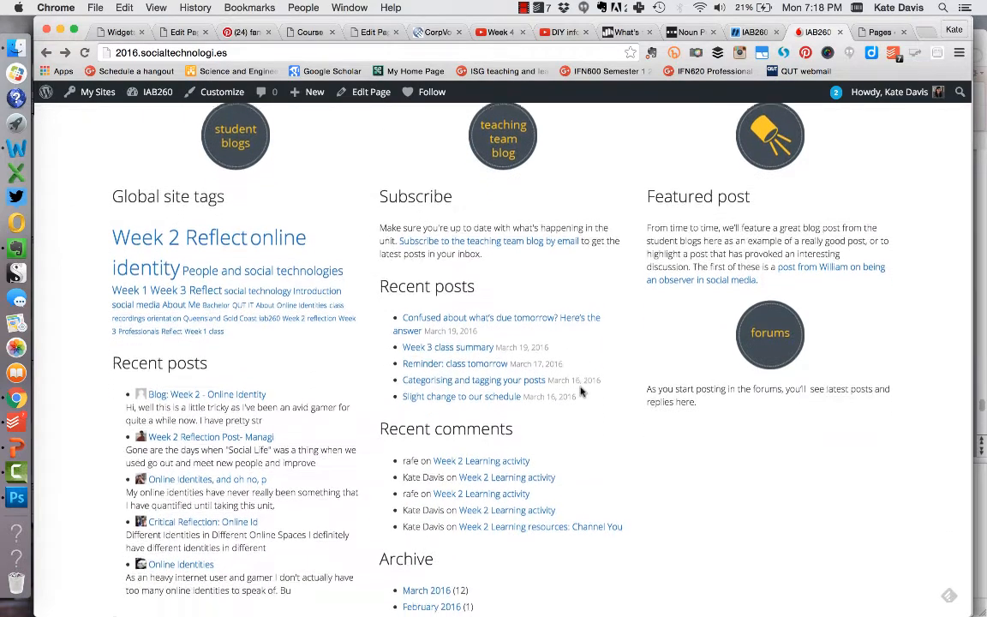
pyautogui.scroll(3)
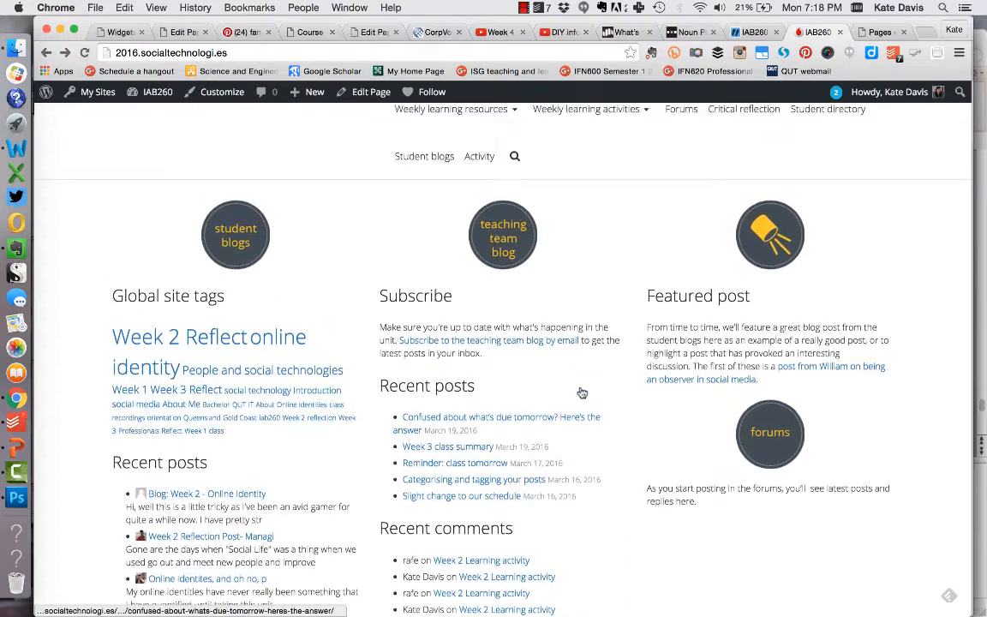
pyautogui.scroll(3)
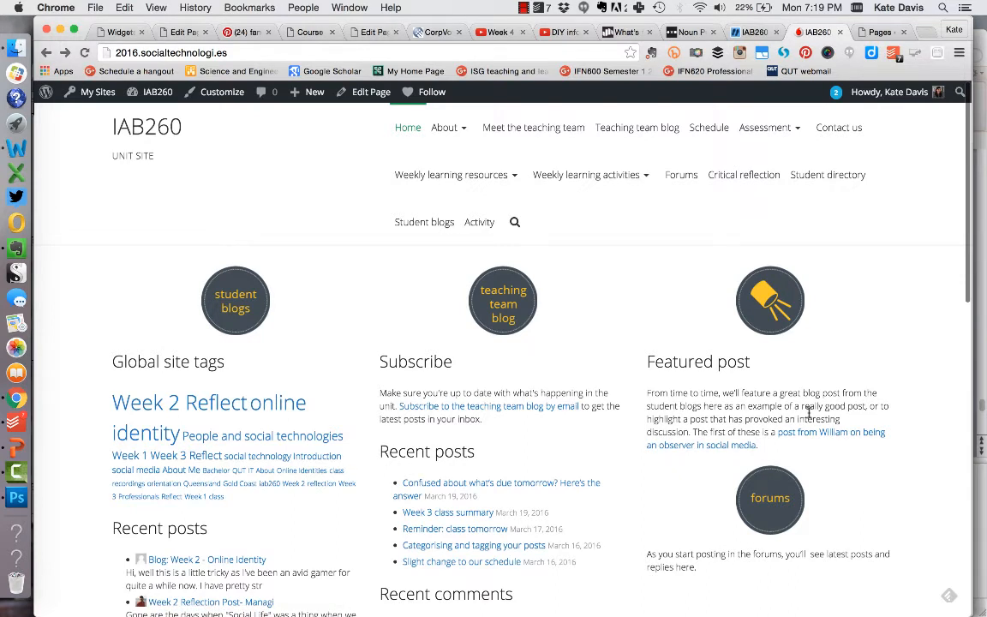
pyautogui.moveTo(871, 511)
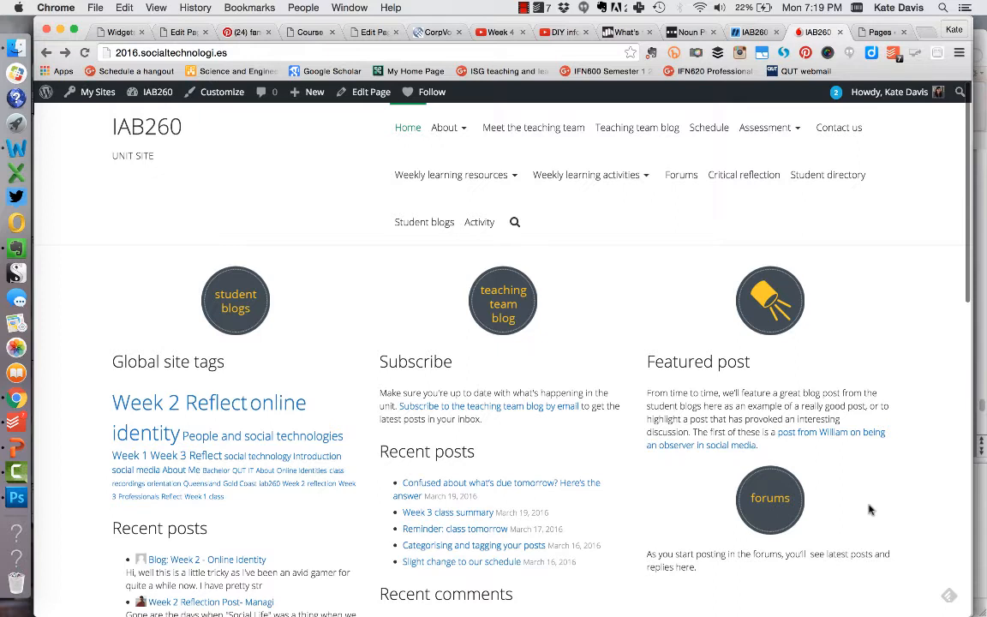
pyautogui.moveTo(854, 511)
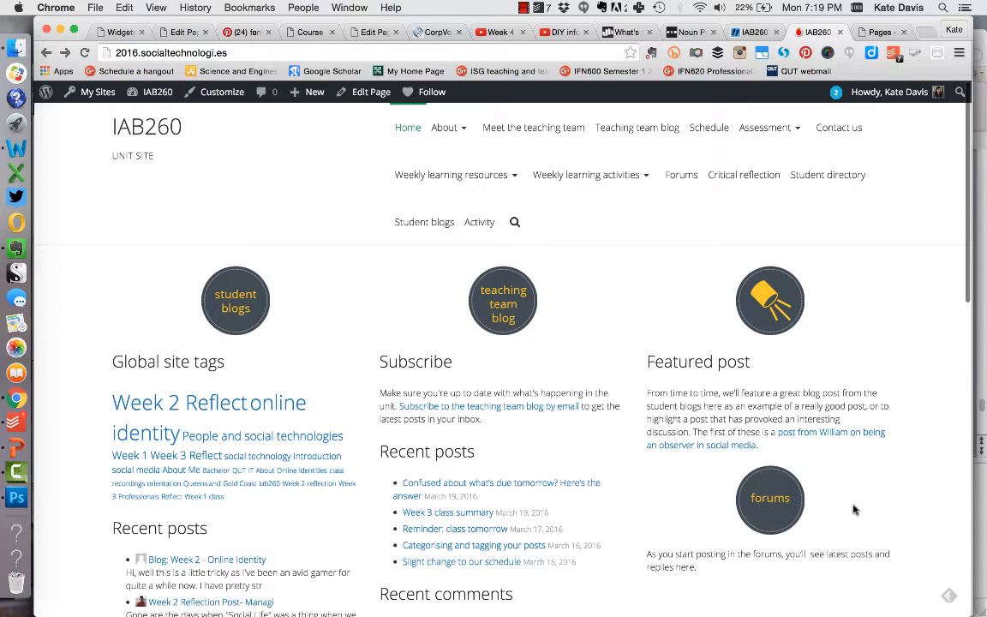
pyautogui.moveTo(862, 518)
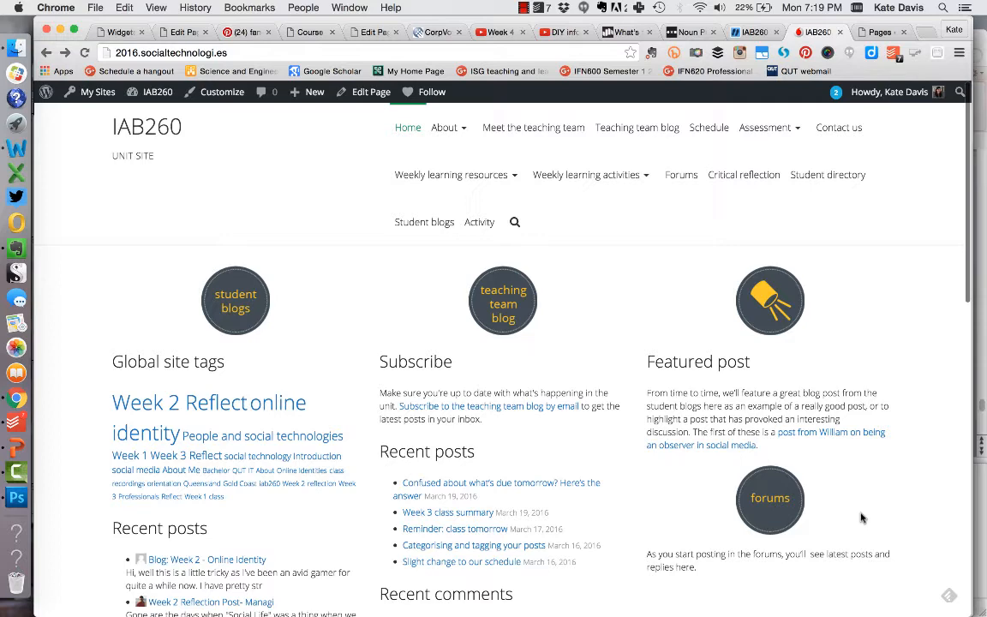
pyautogui.moveTo(839, 521)
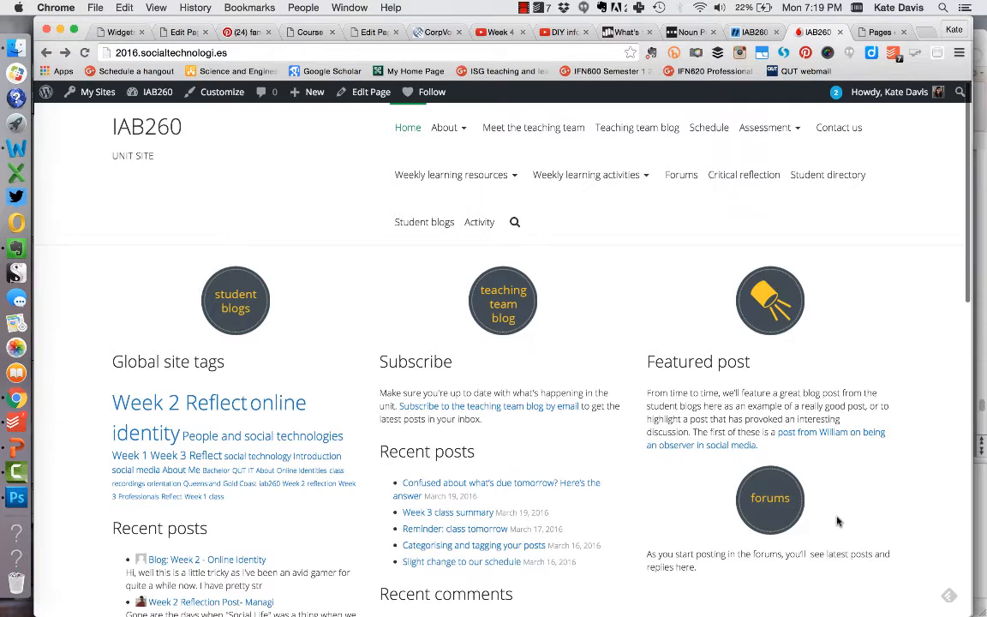
pyautogui.scroll(-3)
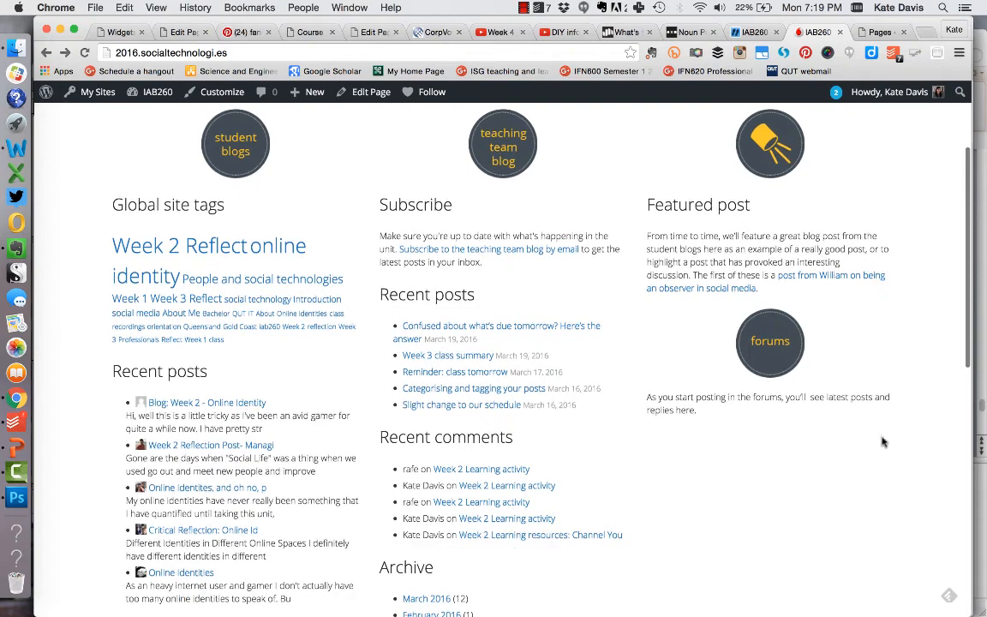
pyautogui.moveTo(716, 435)
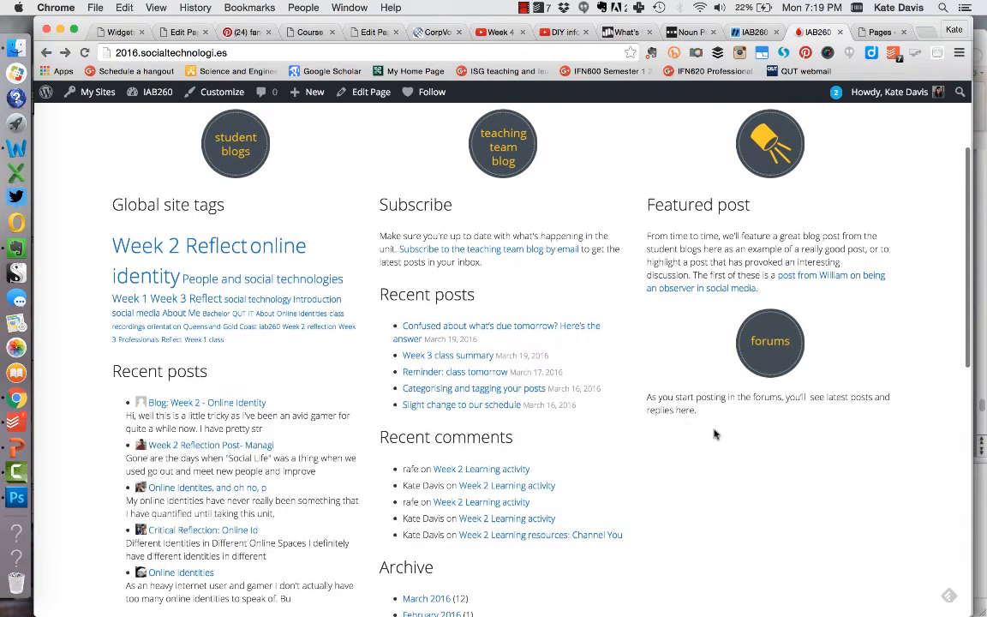
pyautogui.moveTo(871, 586)
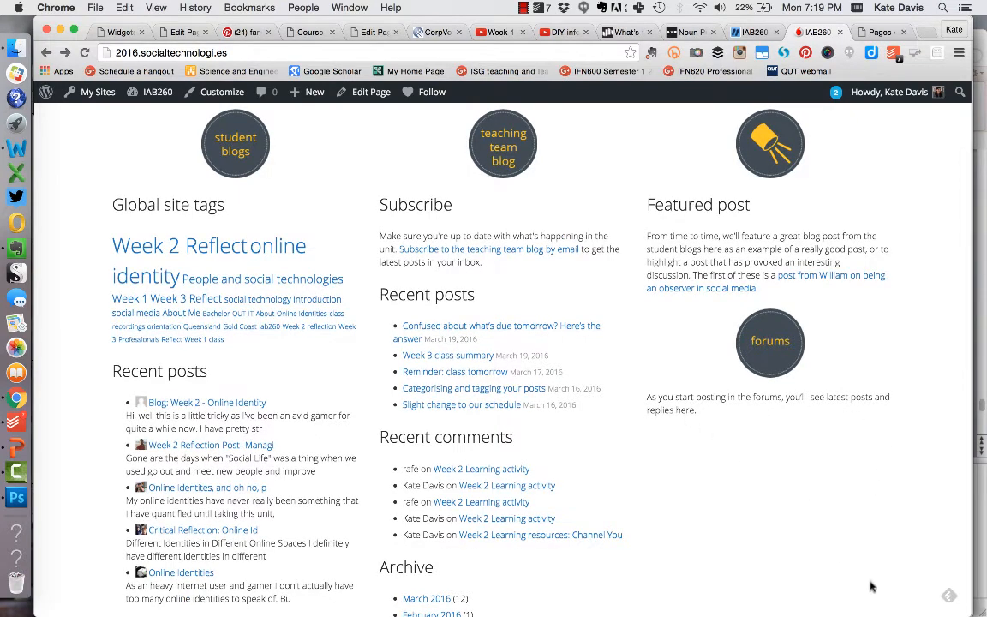
pyautogui.moveTo(802, 480)
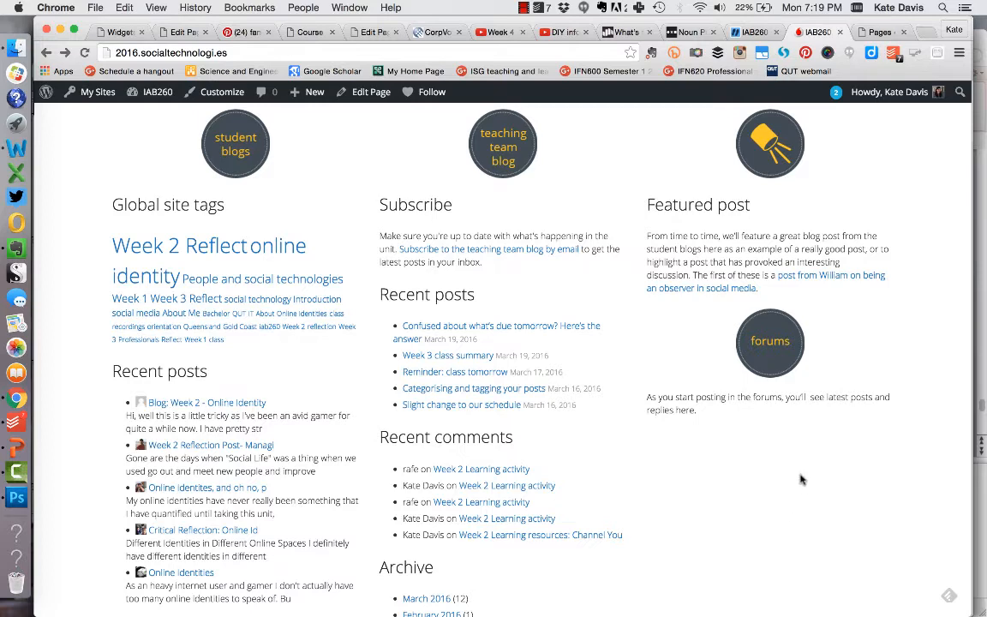
pyautogui.moveTo(790, 449)
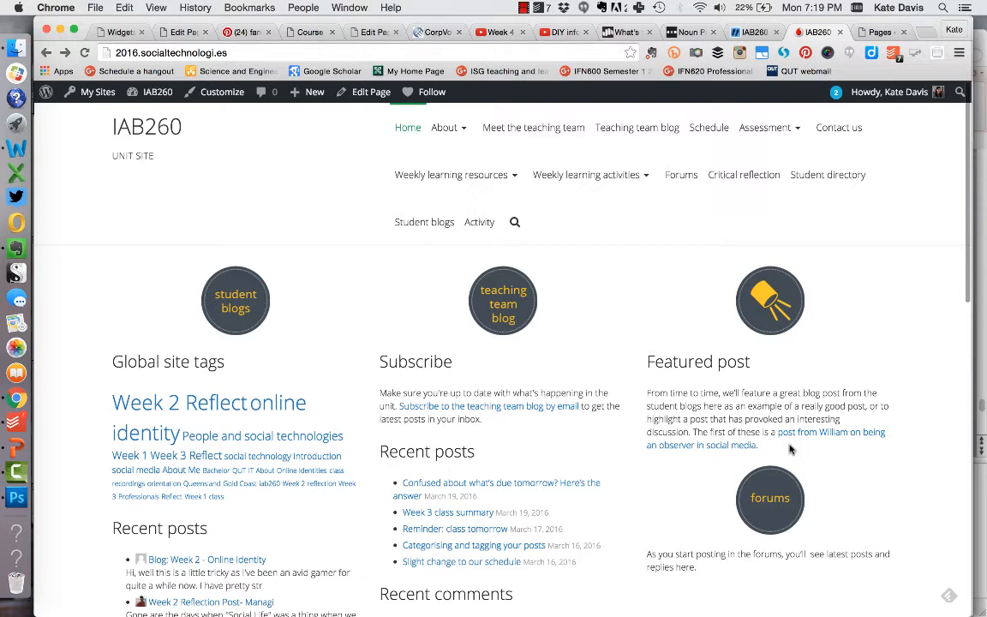
pyautogui.moveTo(888, 260)
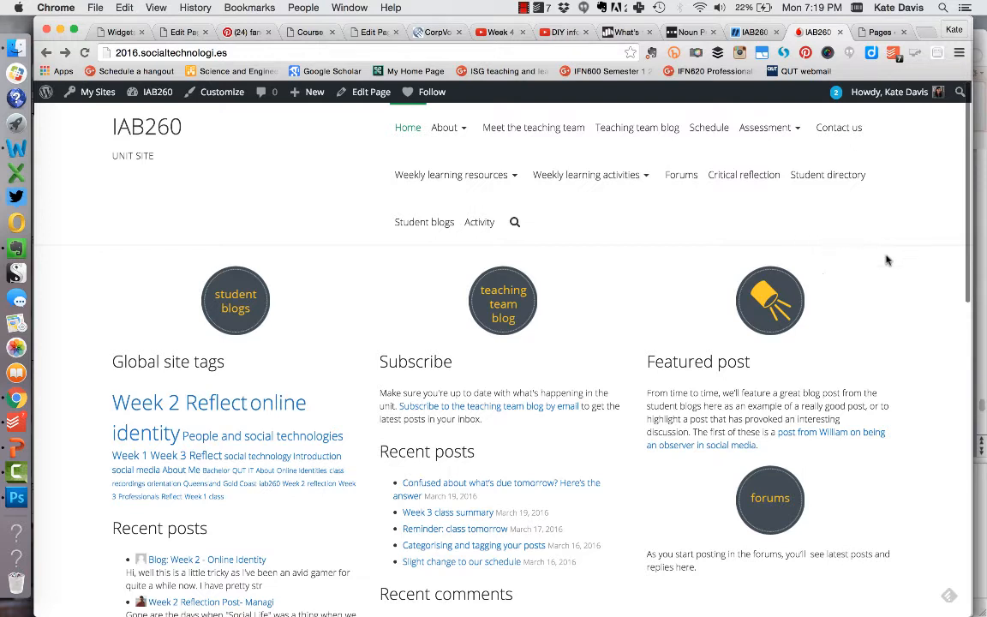
pyautogui.moveTo(733, 240)
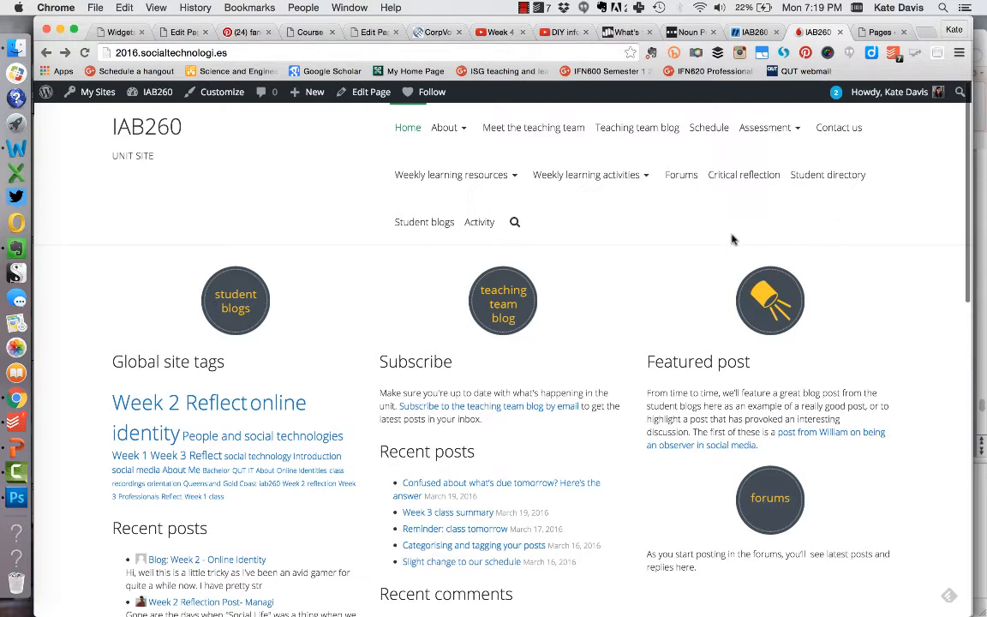
pyautogui.moveTo(717, 249)
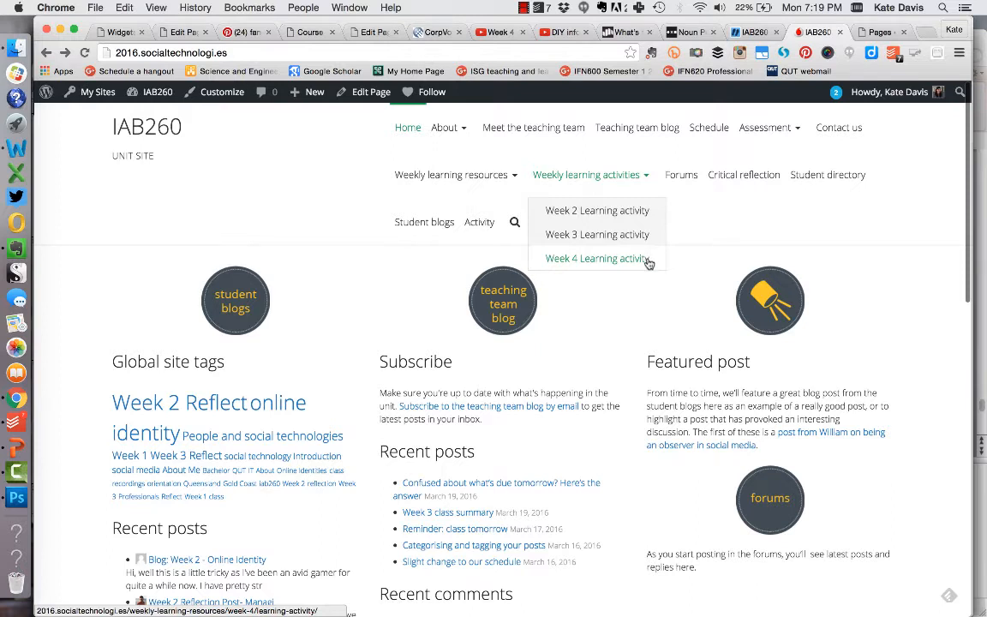
pyautogui.click(597, 257)
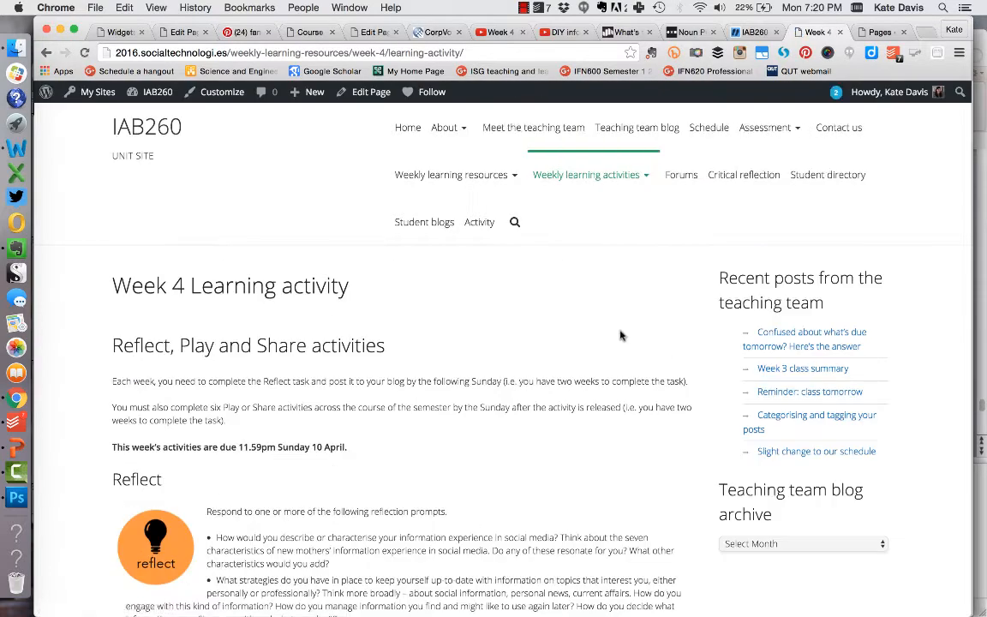
pyautogui.scroll(-3)
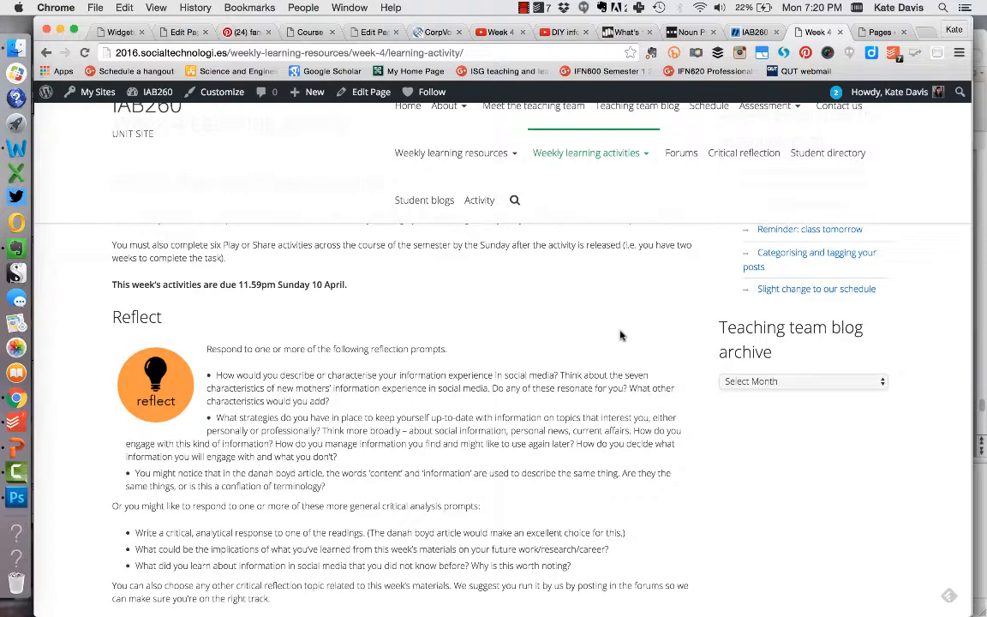
pyautogui.scroll(-3)
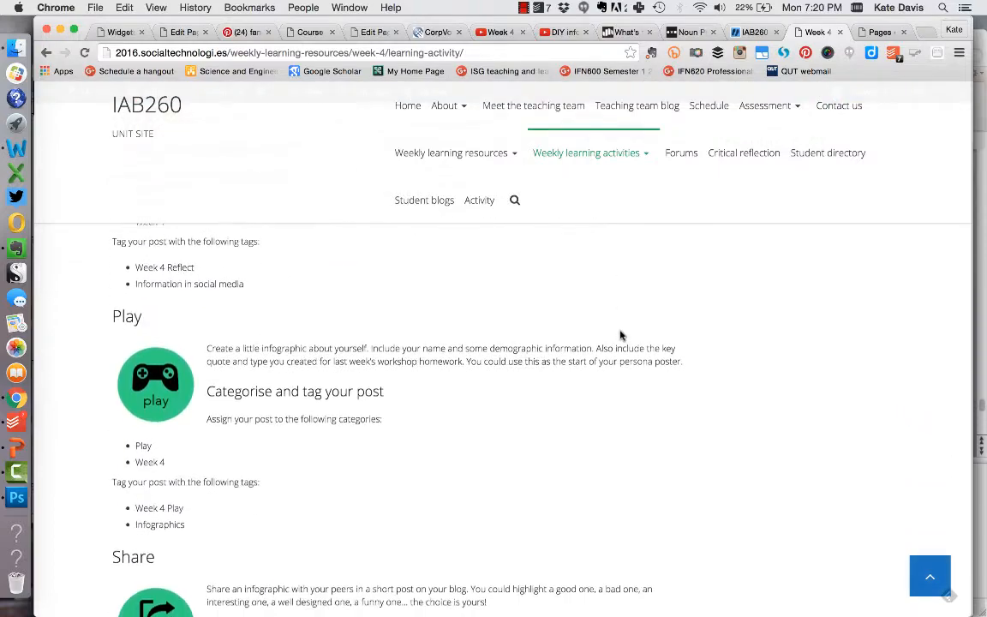
pyautogui.scroll(-3)
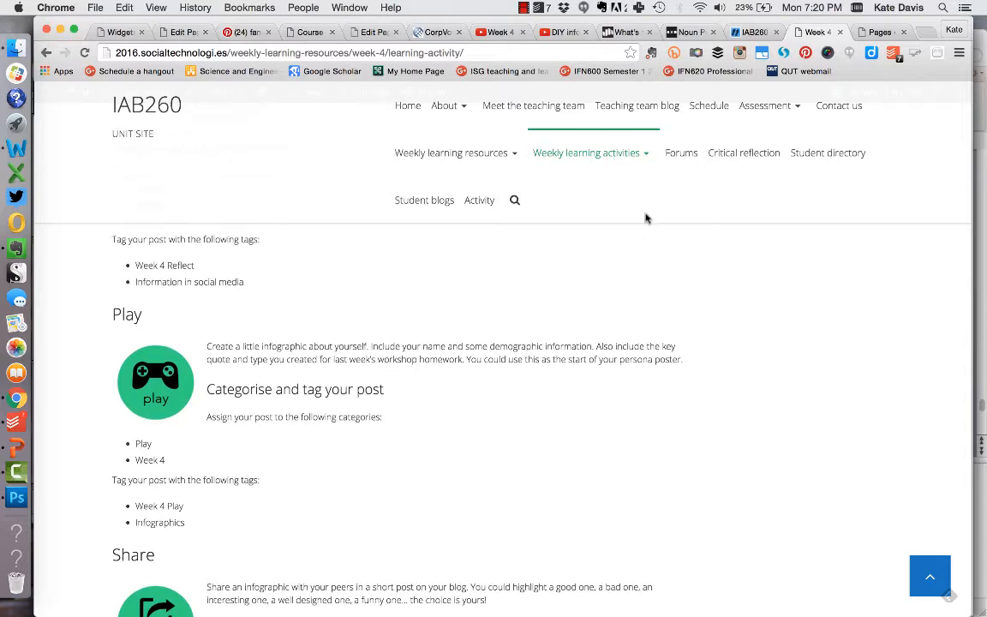
pyautogui.click(586, 152)
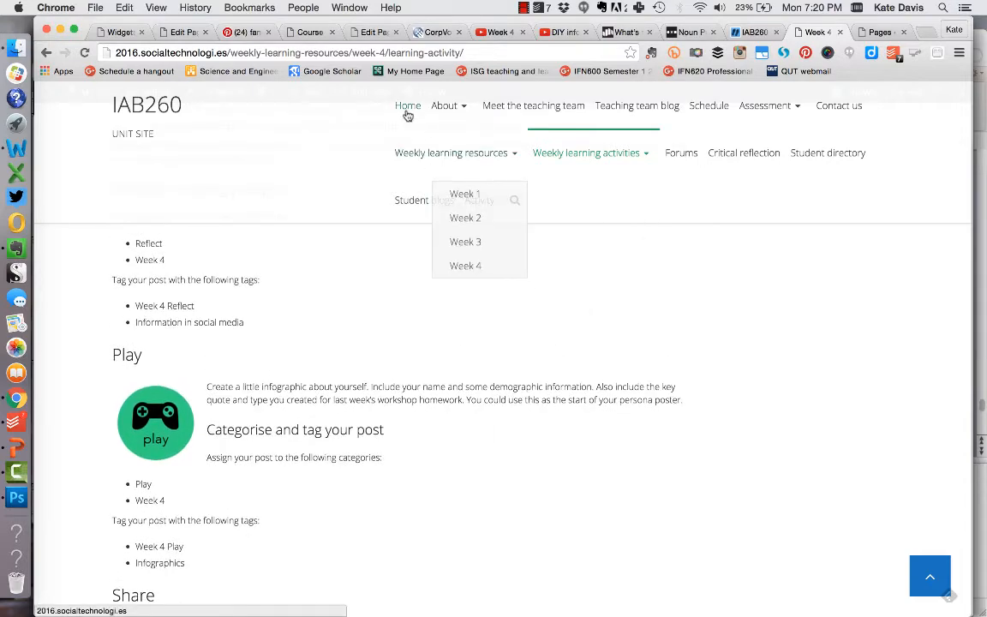
# Go Home, then to the Critical reflection page, and select the 'Getting beyond the surface: higher order thinking' guide.
pyautogui.click(408, 106)
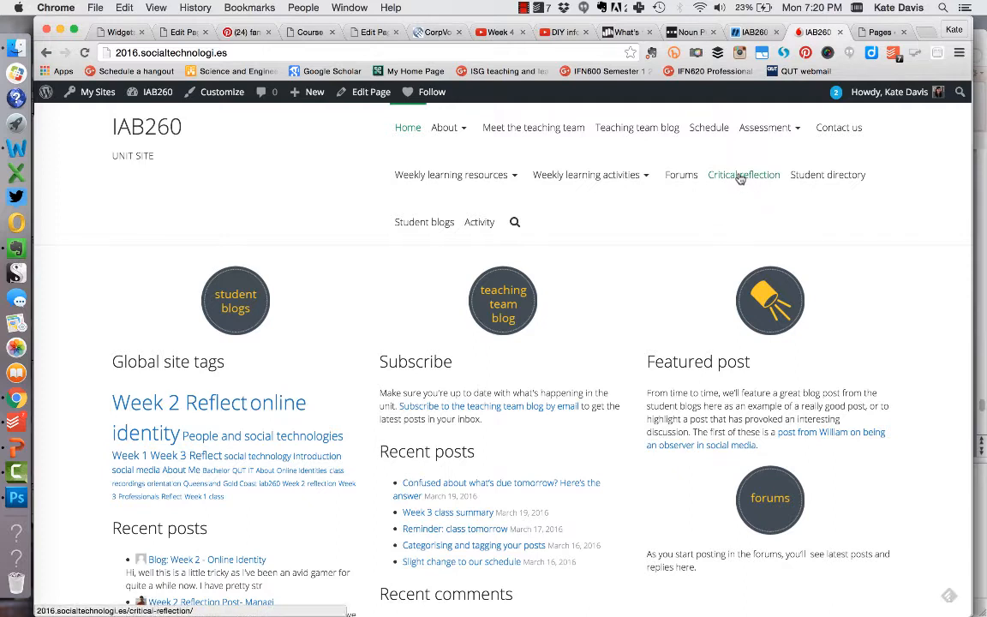
pyautogui.moveTo(741, 180)
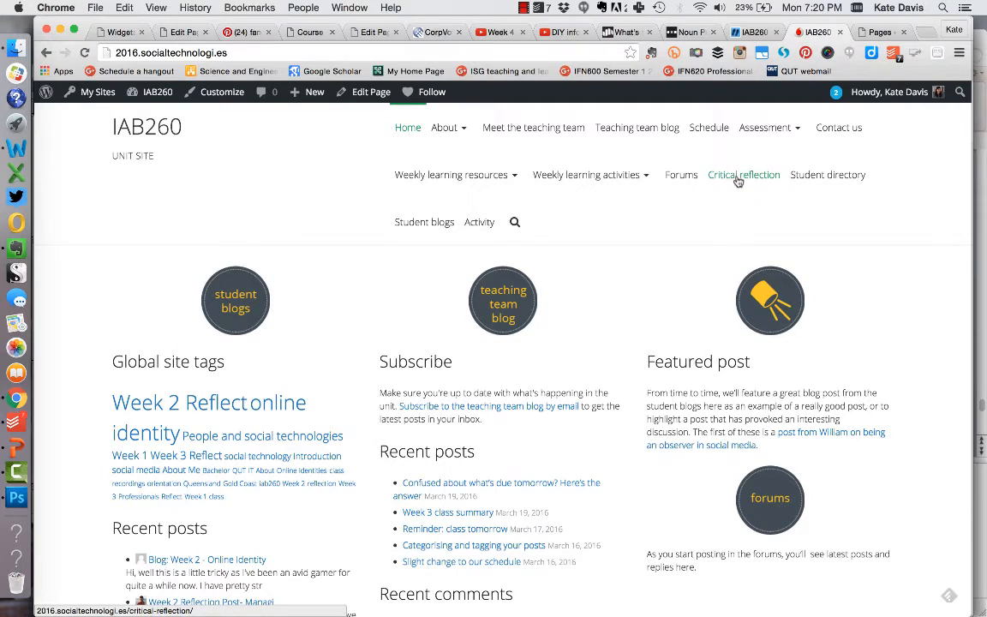
pyautogui.click(744, 175)
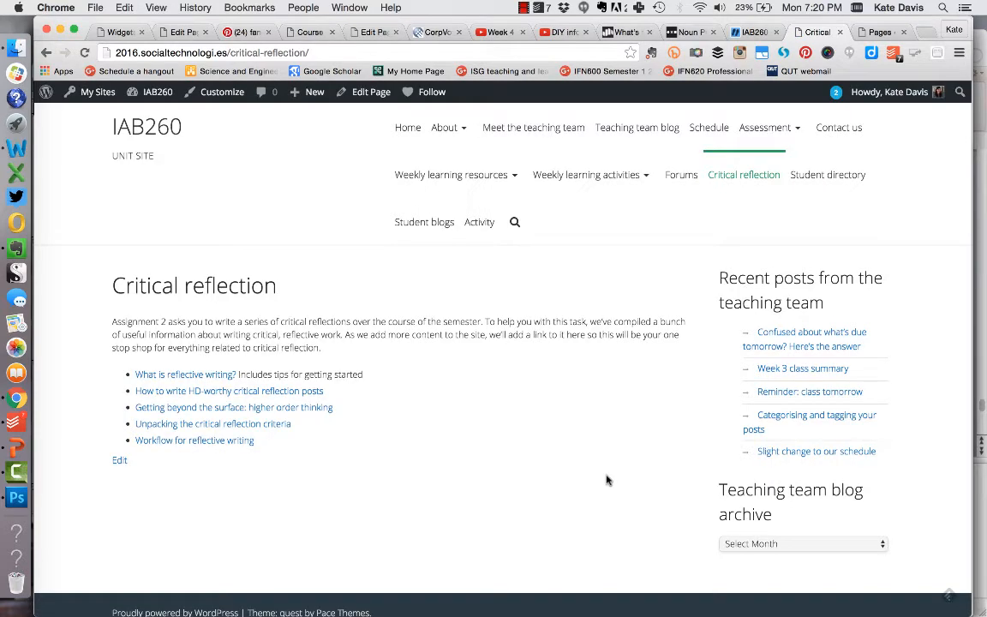
pyautogui.moveTo(548, 424)
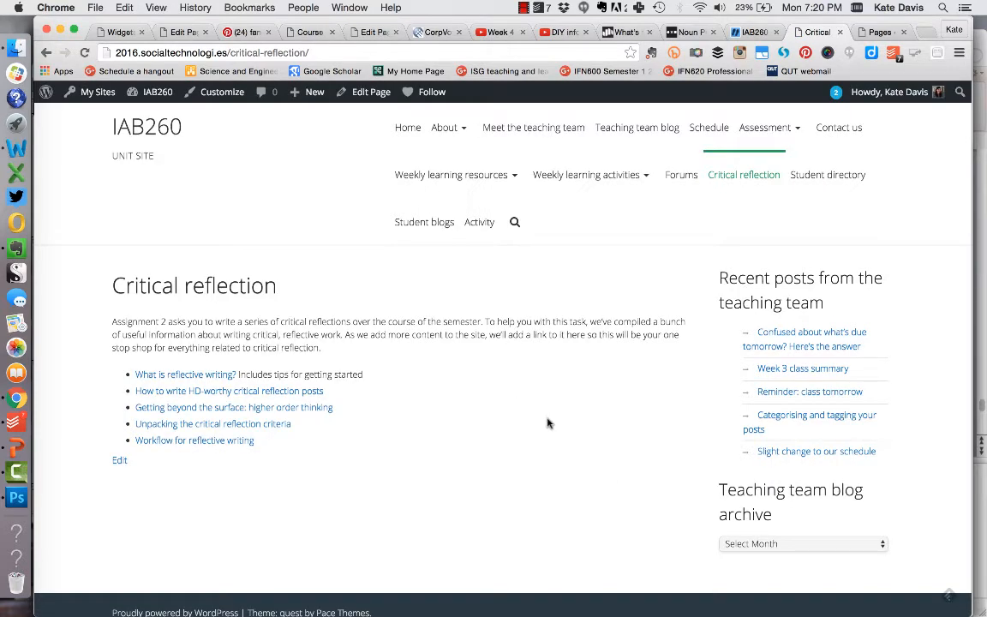
pyautogui.moveTo(343, 370)
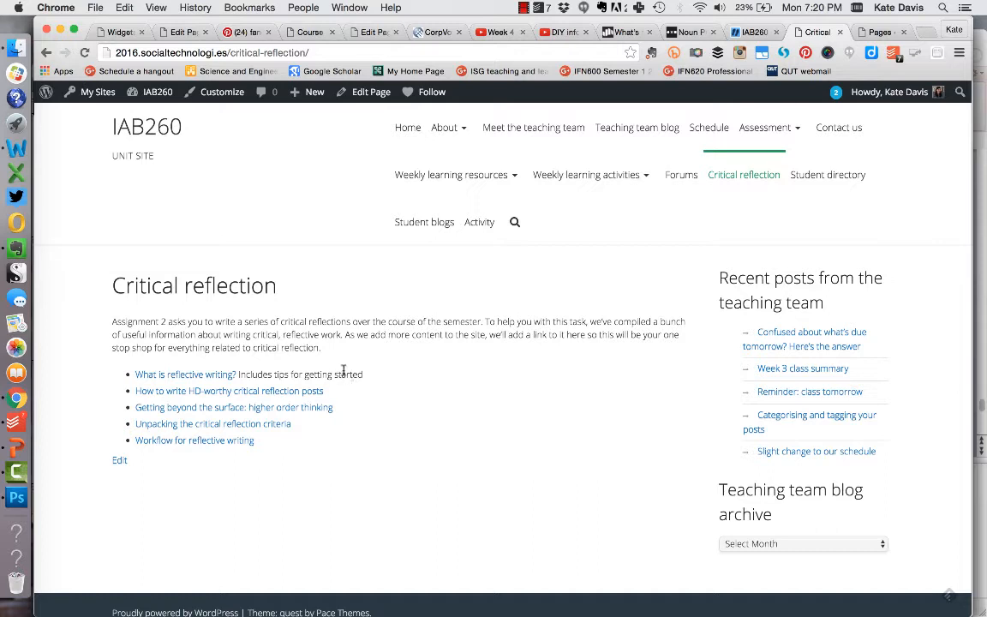
pyautogui.moveTo(418, 391)
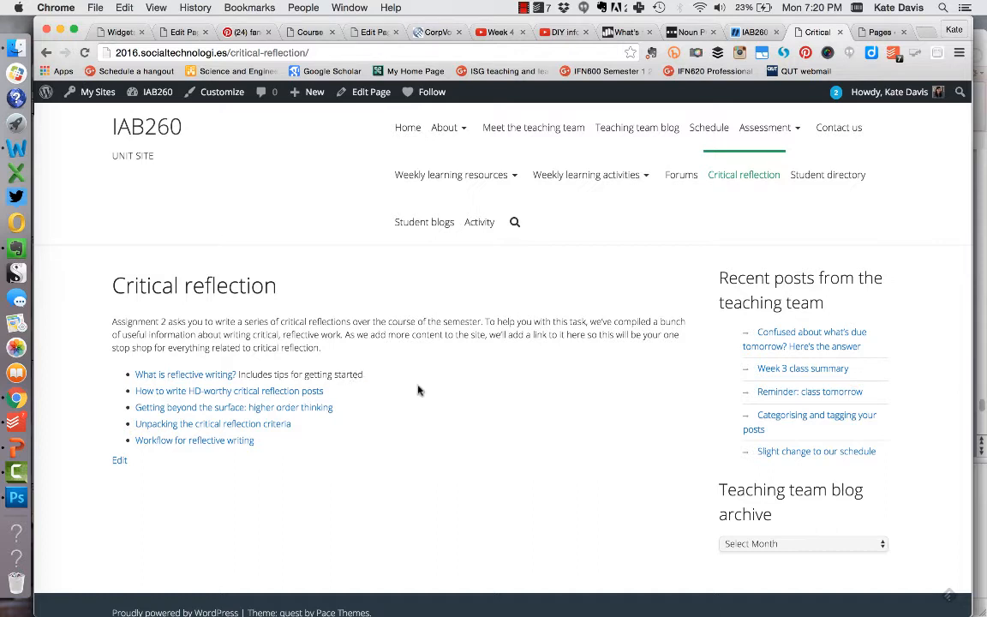
pyautogui.moveTo(329, 396)
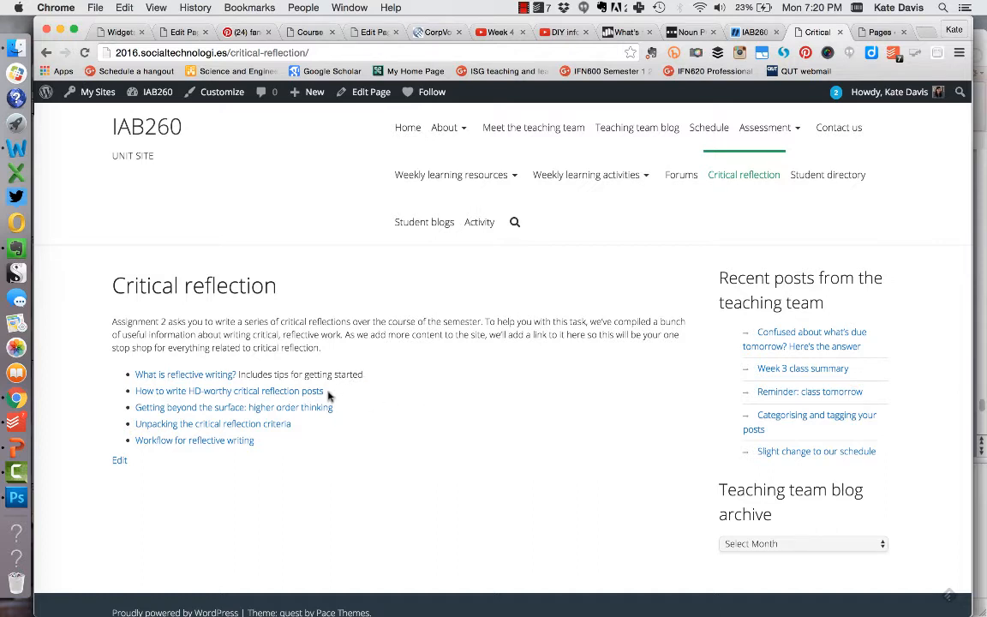
pyautogui.moveTo(445, 440)
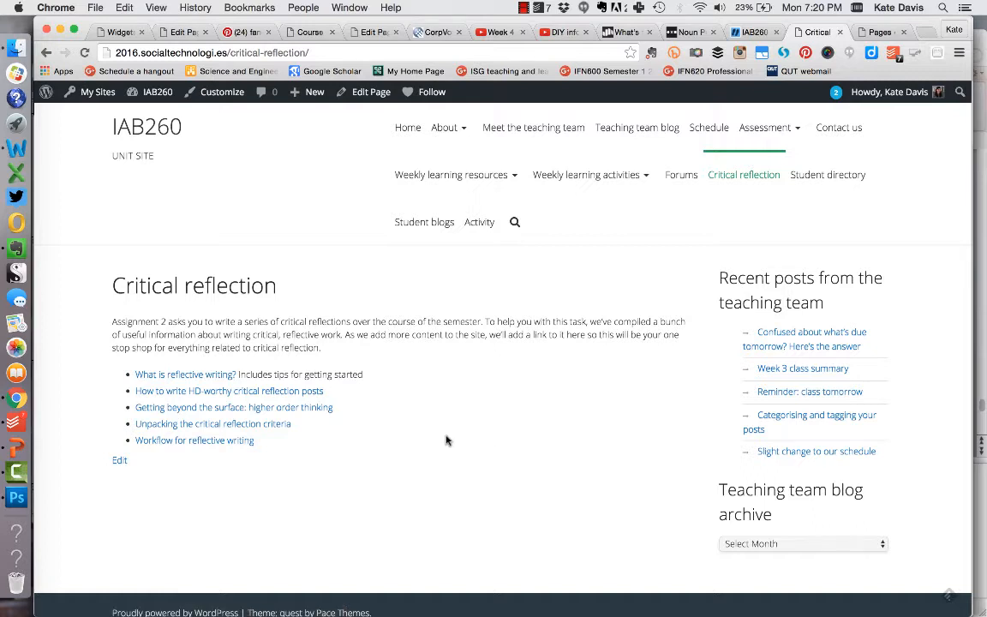
pyautogui.moveTo(324, 416)
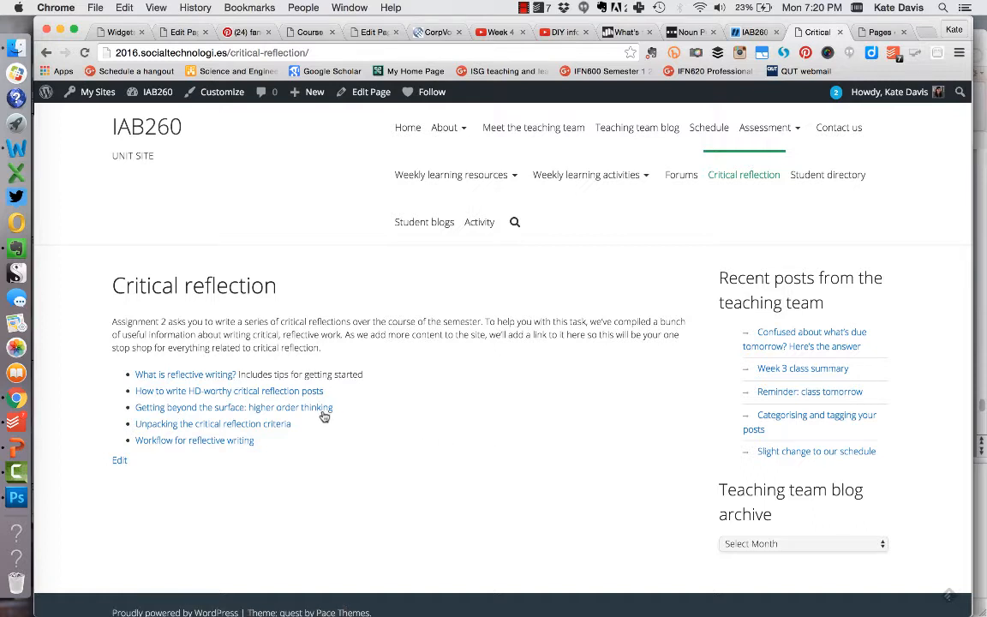
pyautogui.moveTo(324, 417)
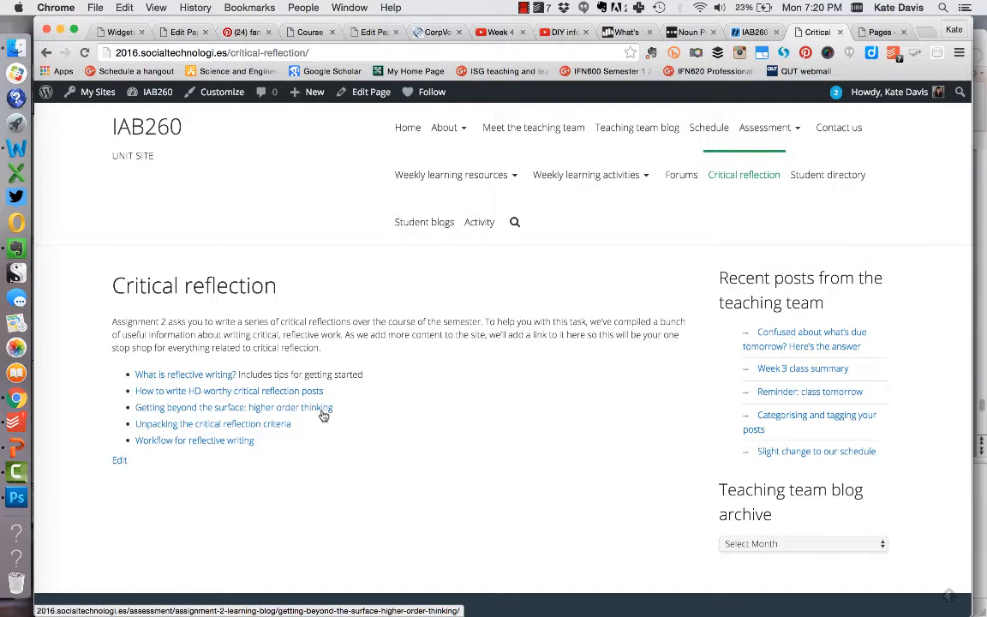
pyautogui.moveTo(260, 429)
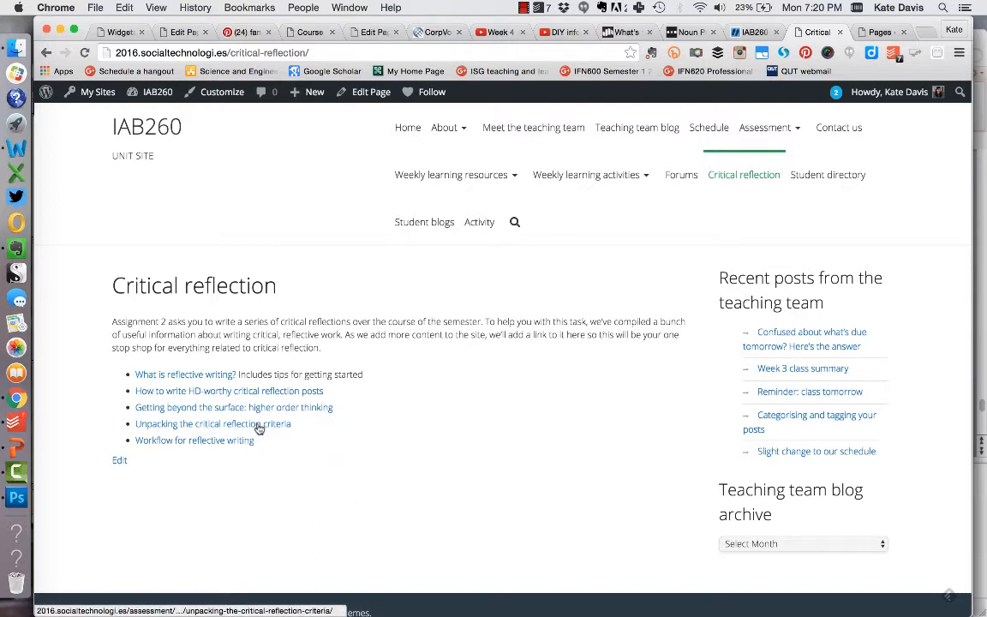
pyautogui.moveTo(246, 446)
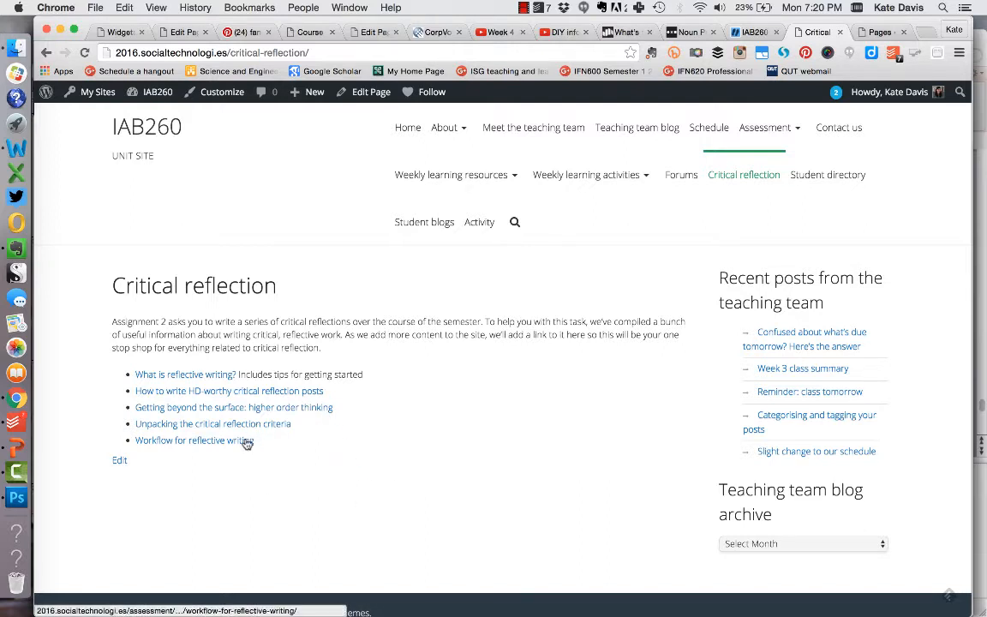
pyautogui.moveTo(260, 442)
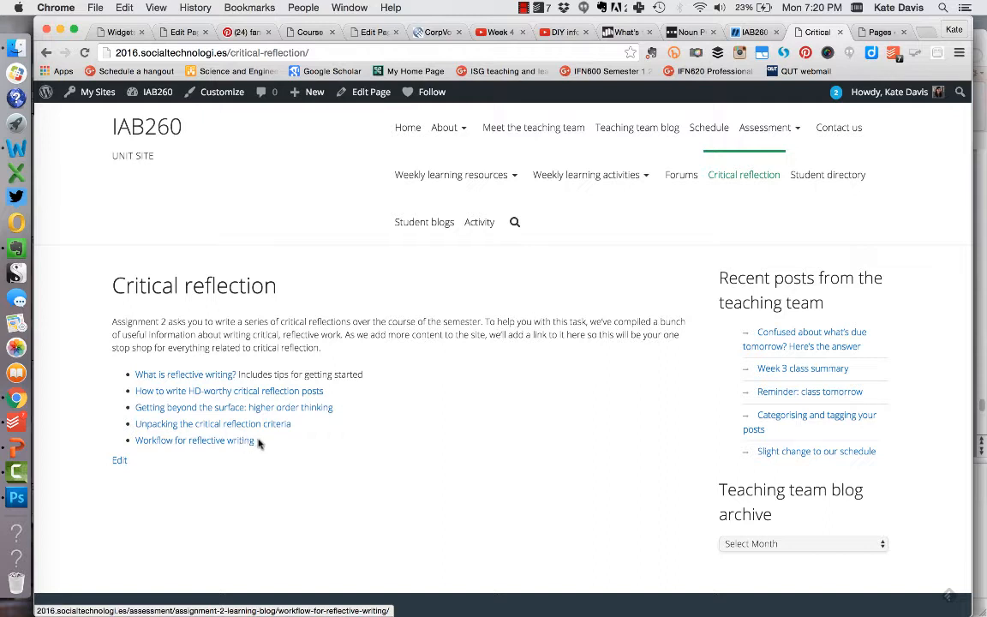
pyautogui.moveTo(386, 432)
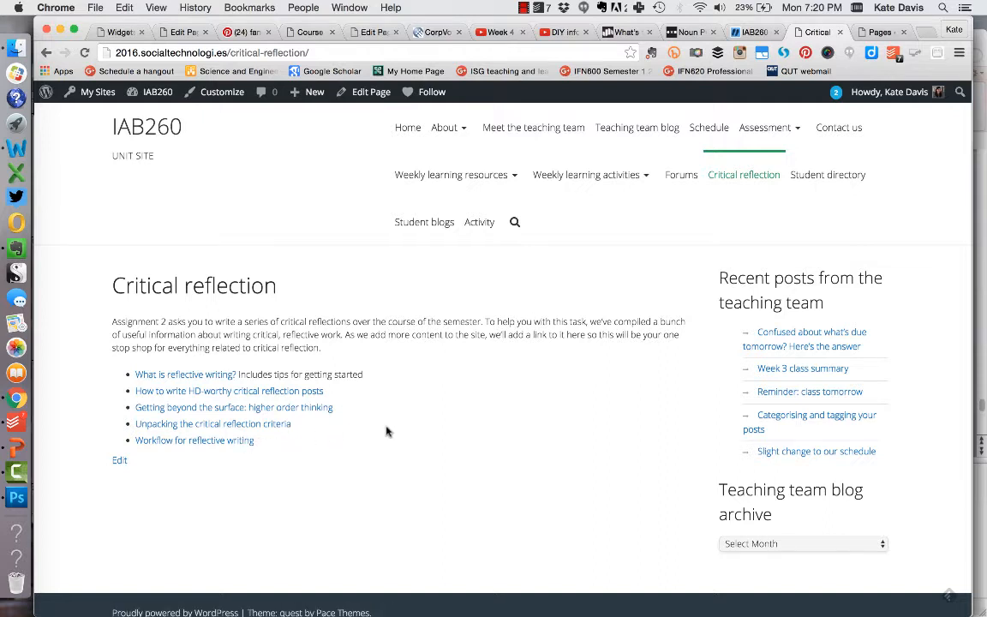
pyautogui.moveTo(315, 408)
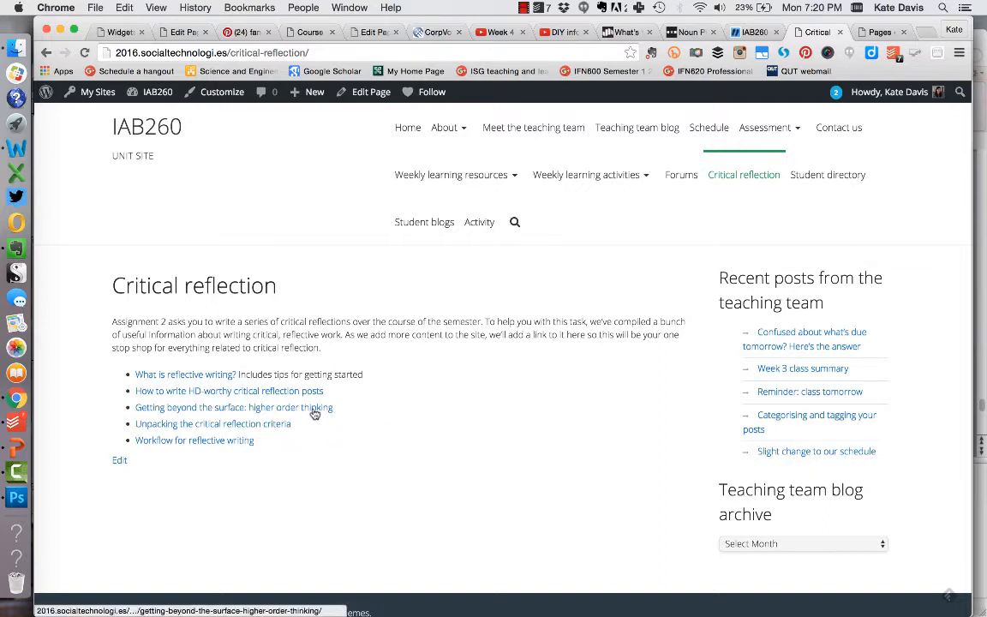
pyautogui.click(233, 408)
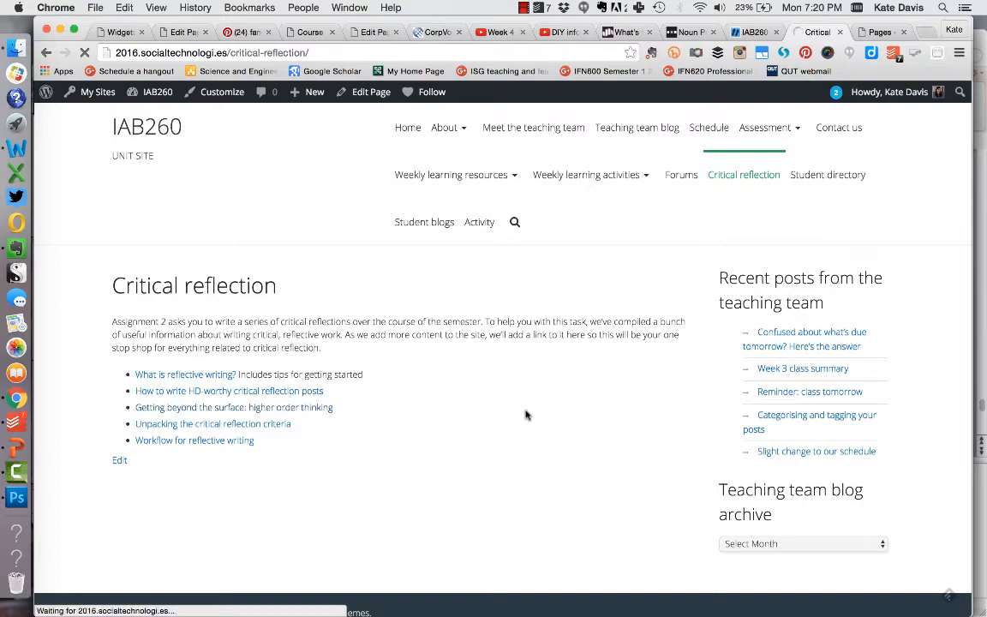
# Read the higher order thinking article through its Lower/Higher order thinking skills table to the end.
pyautogui.click(235, 408)
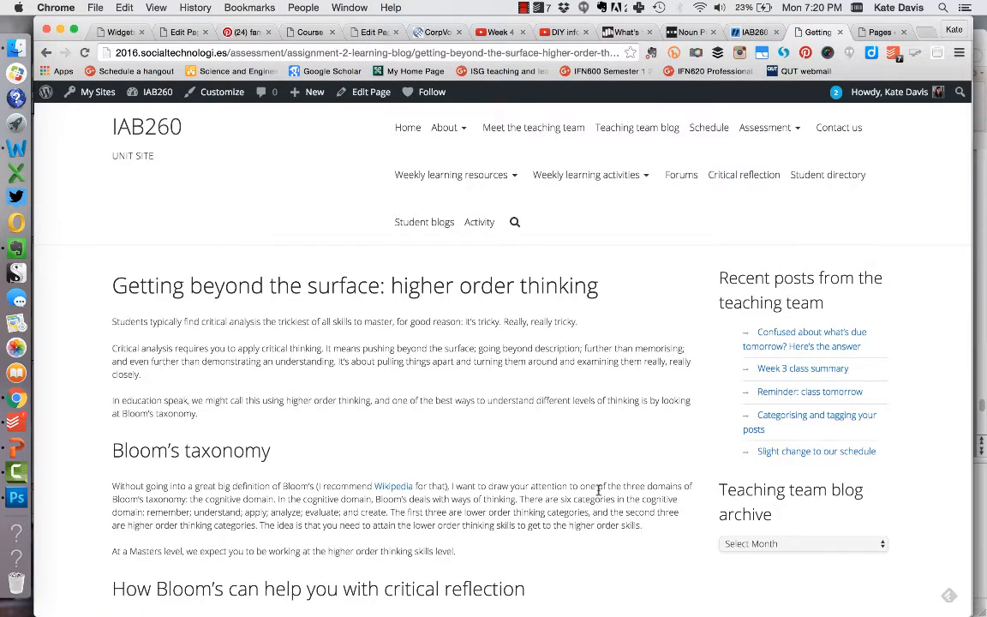
pyautogui.scroll(-3)
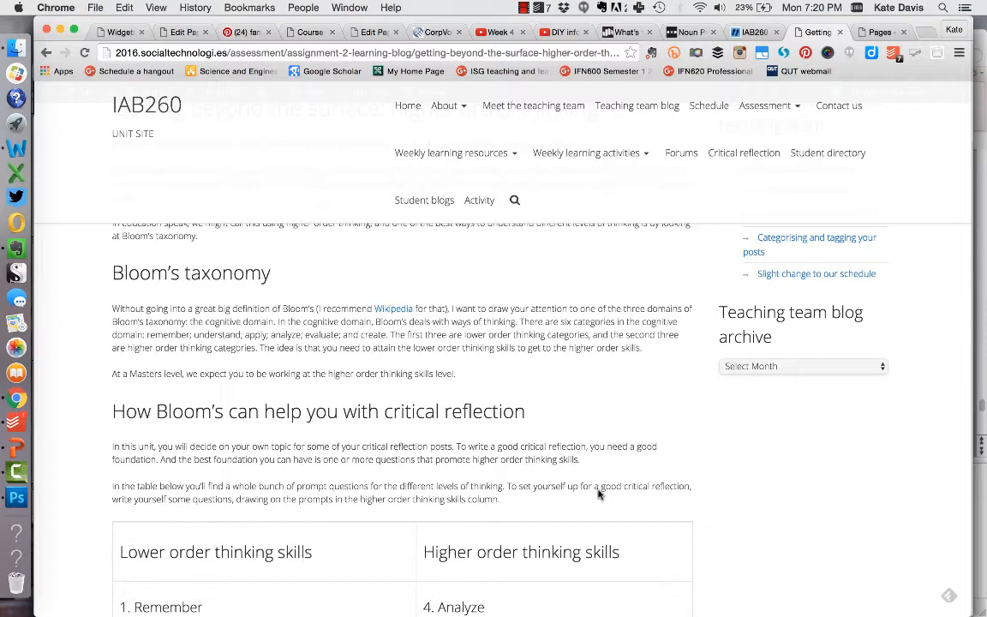
pyautogui.scroll(-3)
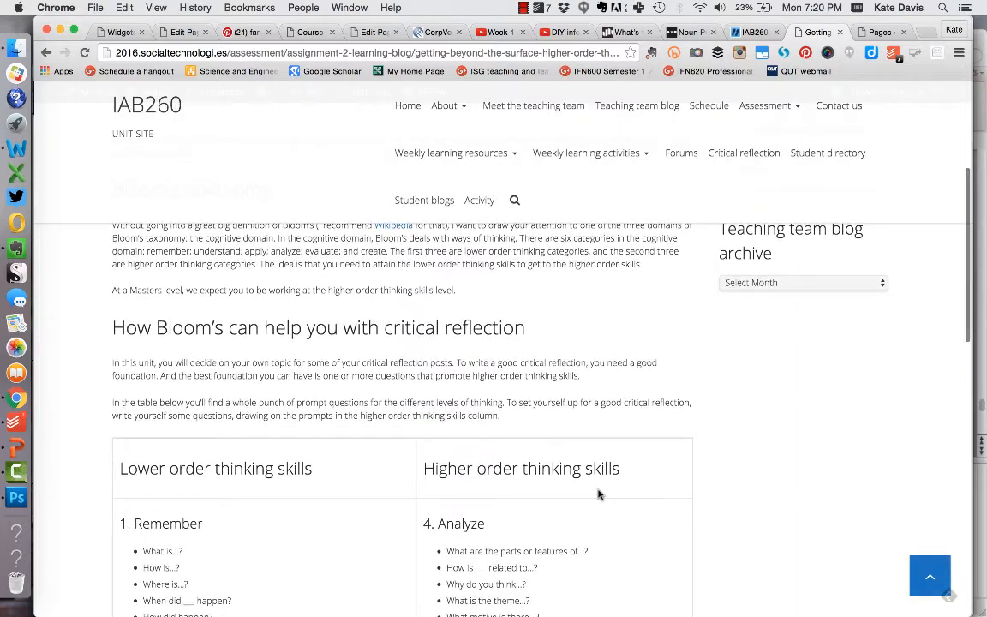
pyautogui.scroll(-3)
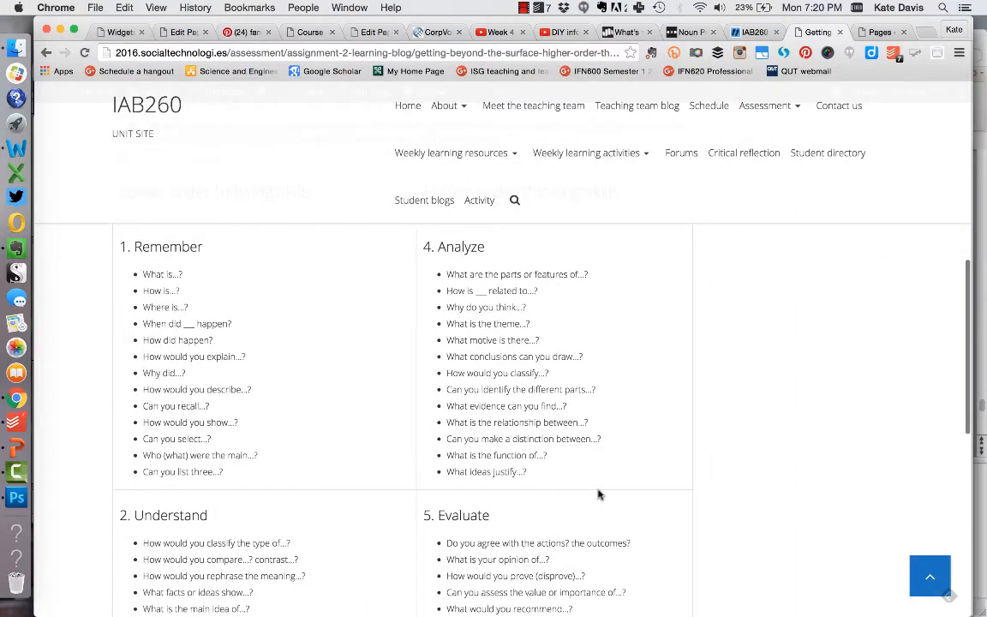
pyautogui.scroll(-3)
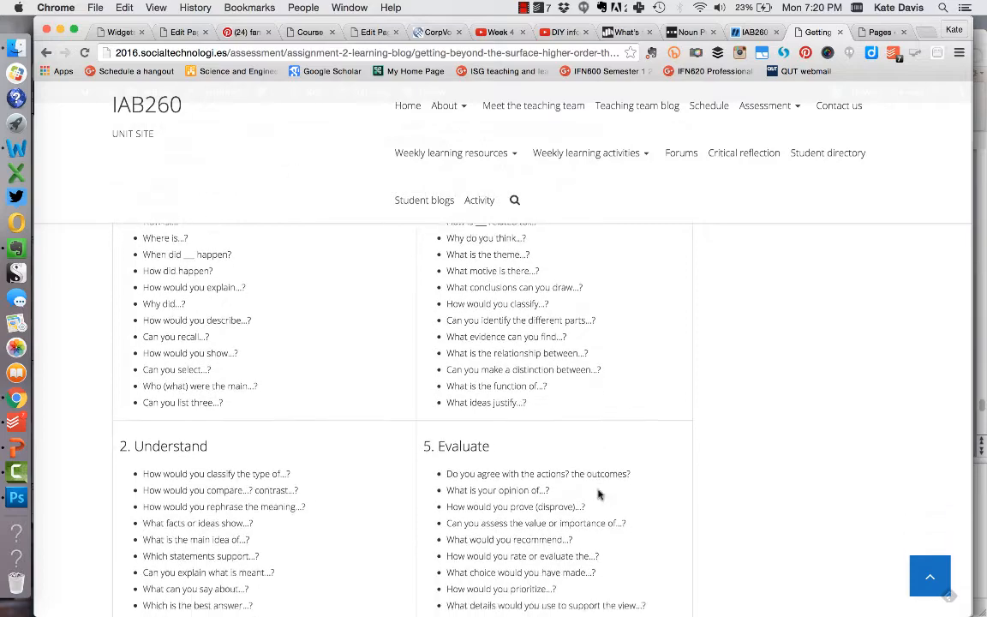
pyautogui.scroll(3)
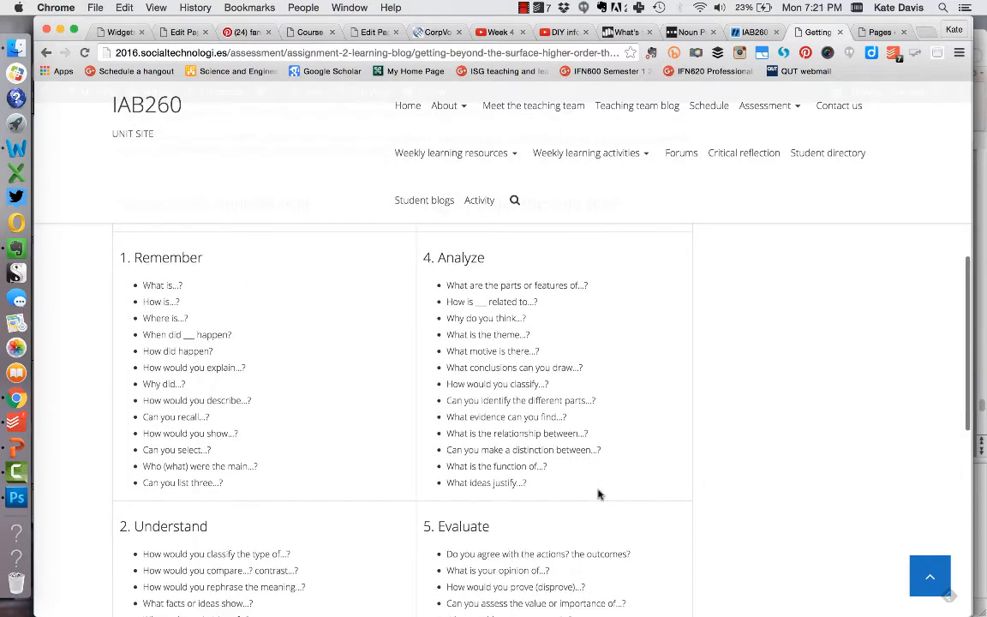
pyautogui.scroll(-3)
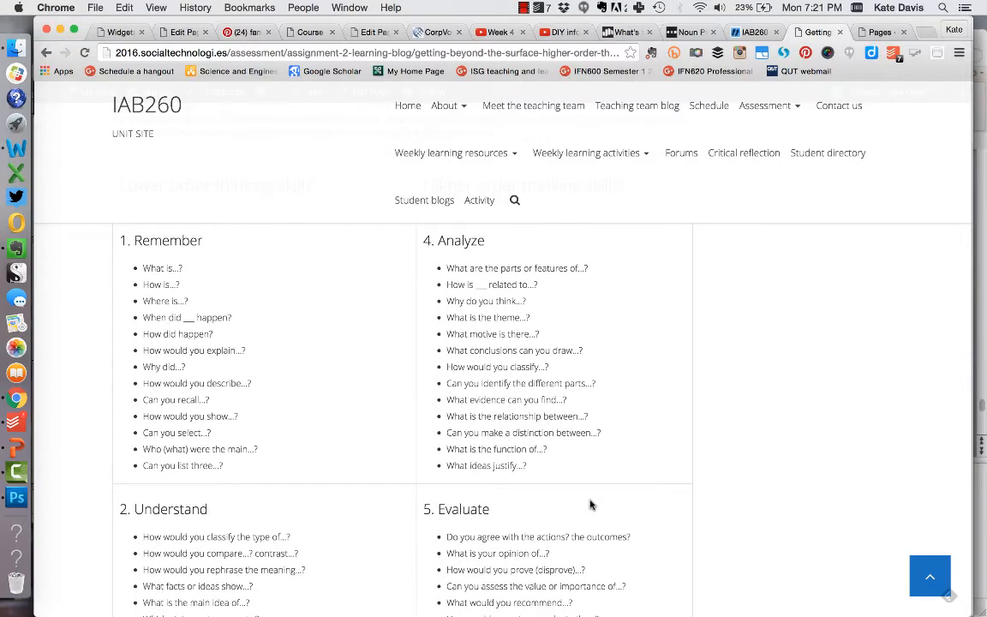
pyautogui.scroll(-3)
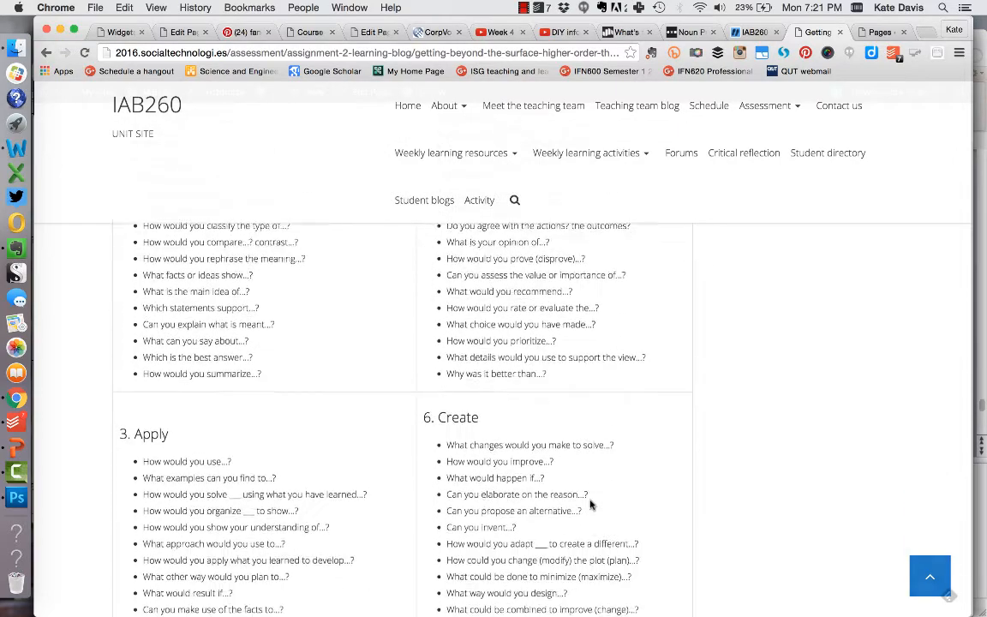
pyautogui.scroll(-3)
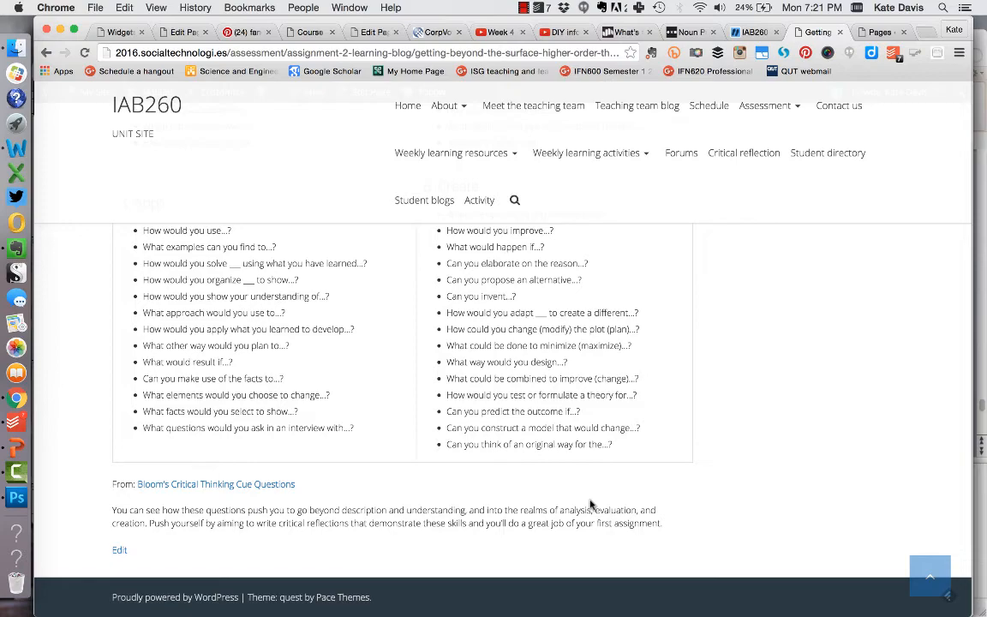
pyautogui.scroll(3)
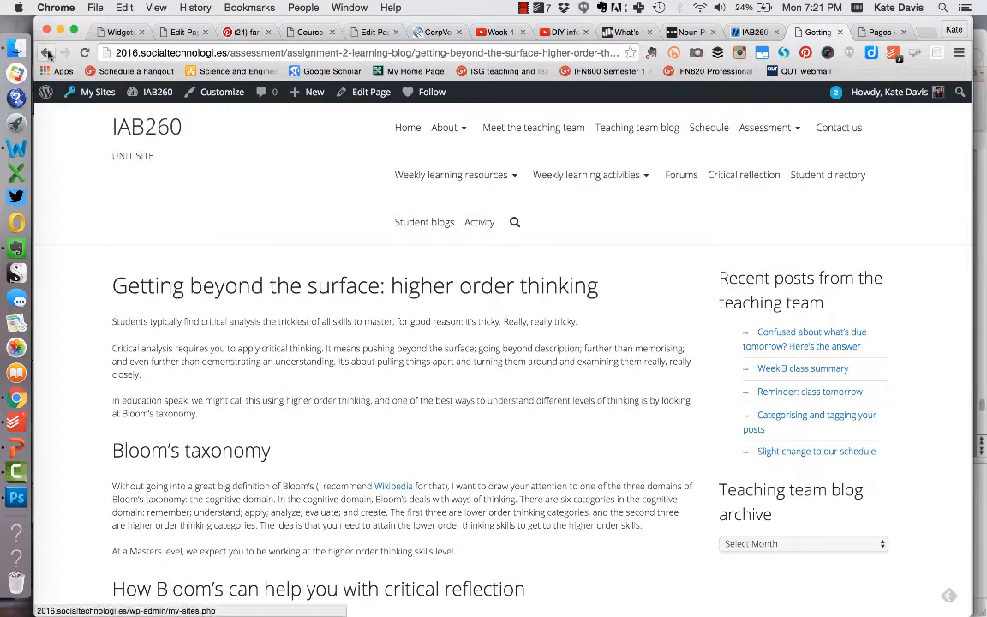
# From Critical reflection, open 'Unpacking the critical reflection criteria' and read through its criteria sections.
pyautogui.click(744, 175)
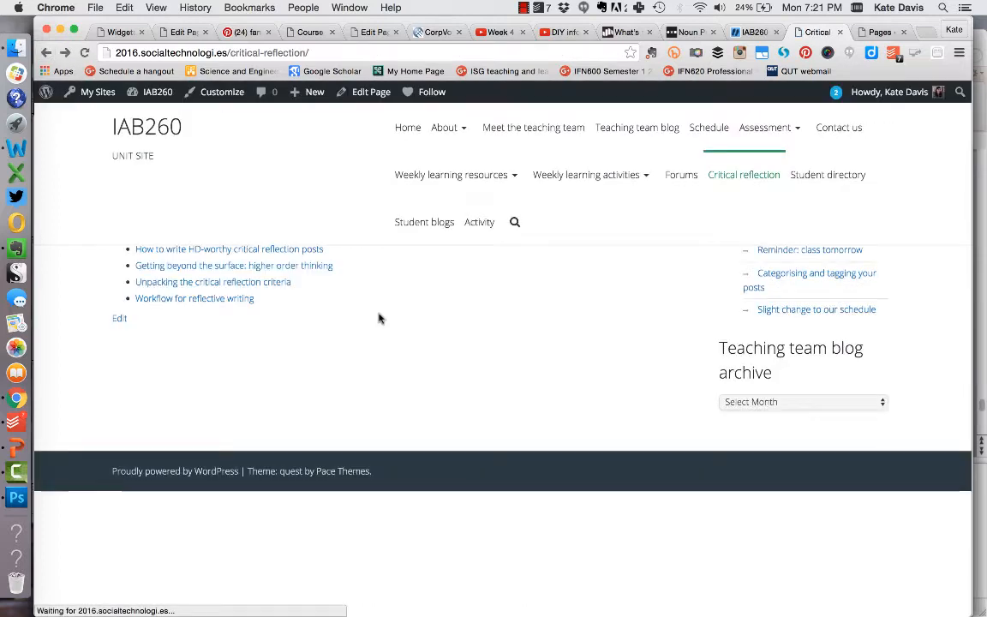
pyautogui.scroll(3)
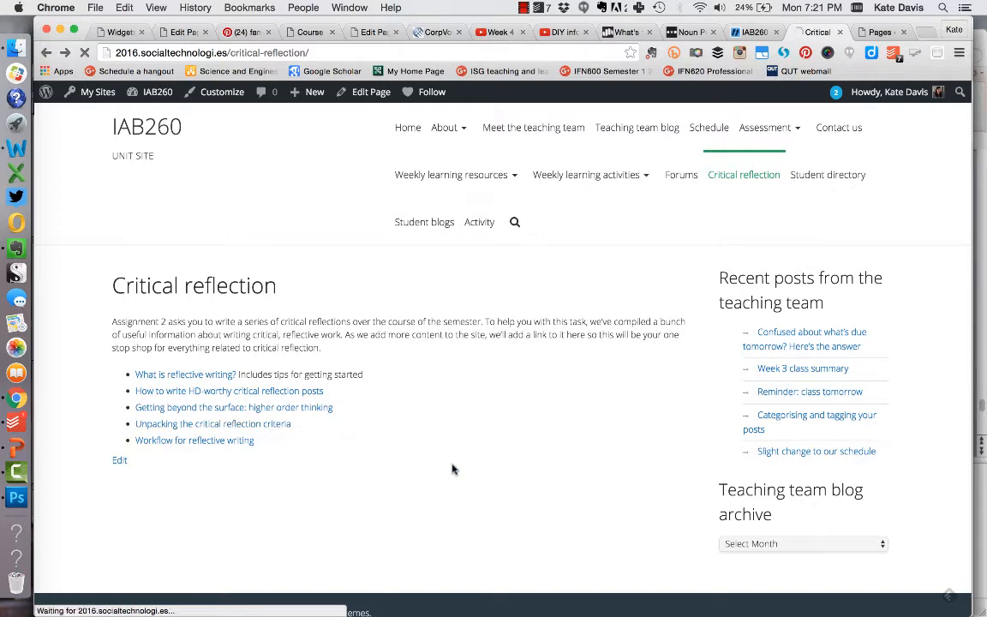
pyautogui.click(213, 424)
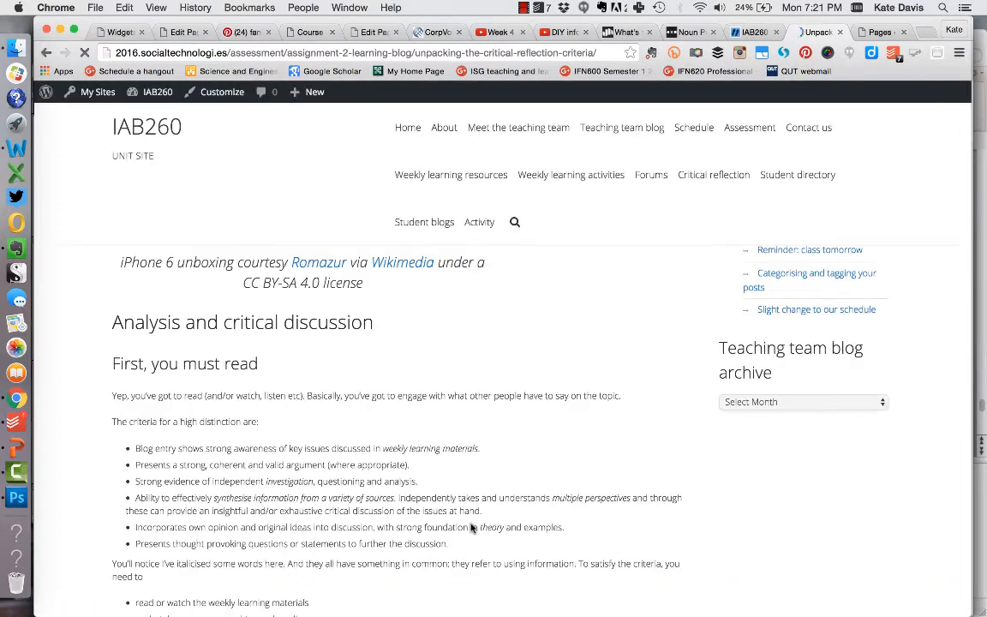
pyautogui.scroll(3)
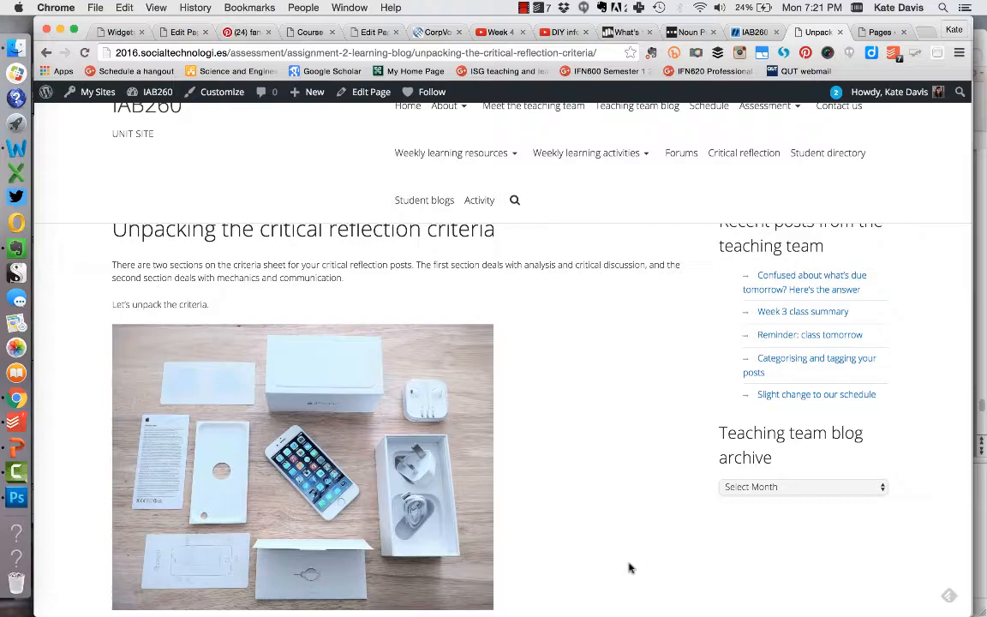
pyautogui.scroll(-3)
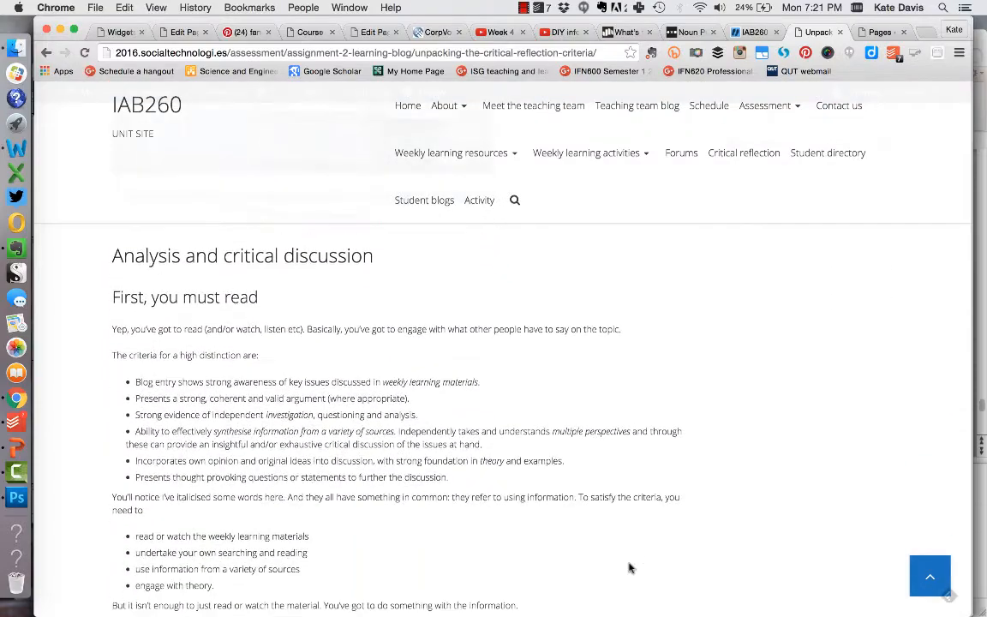
pyautogui.scroll(-3)
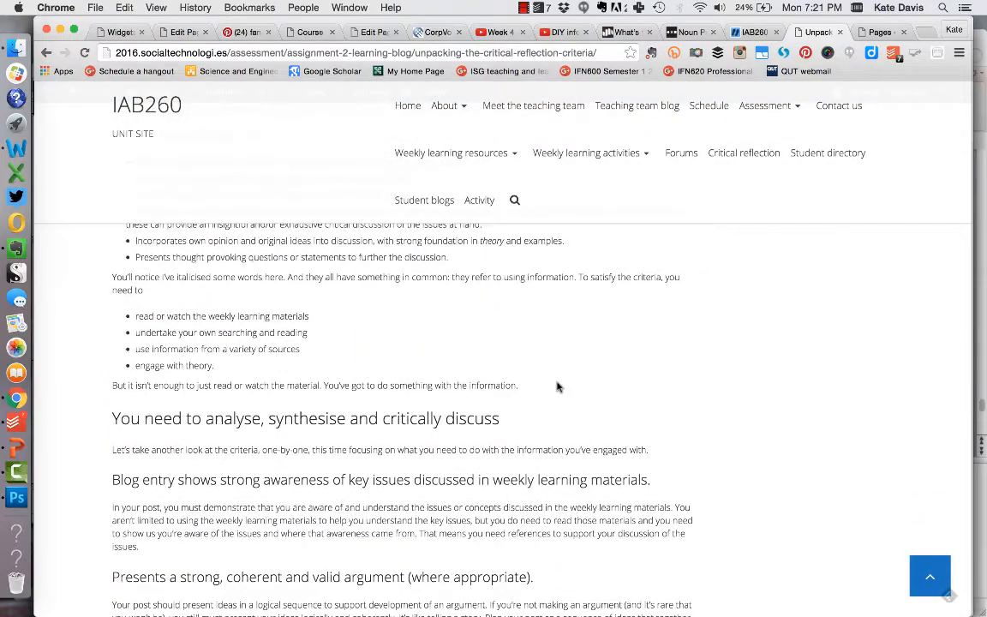
pyautogui.scroll(-3)
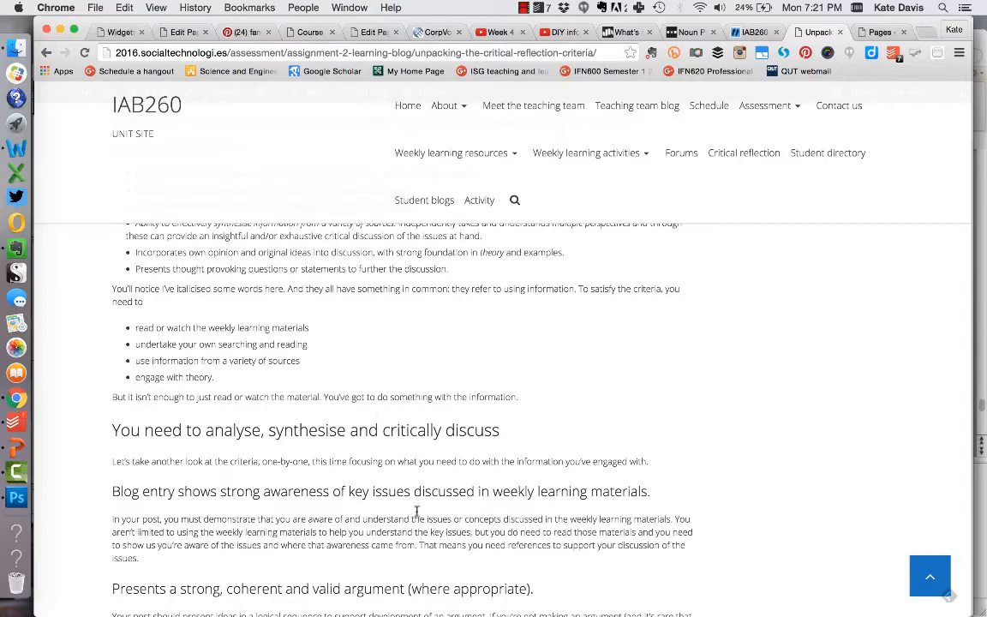
pyautogui.scroll(-3)
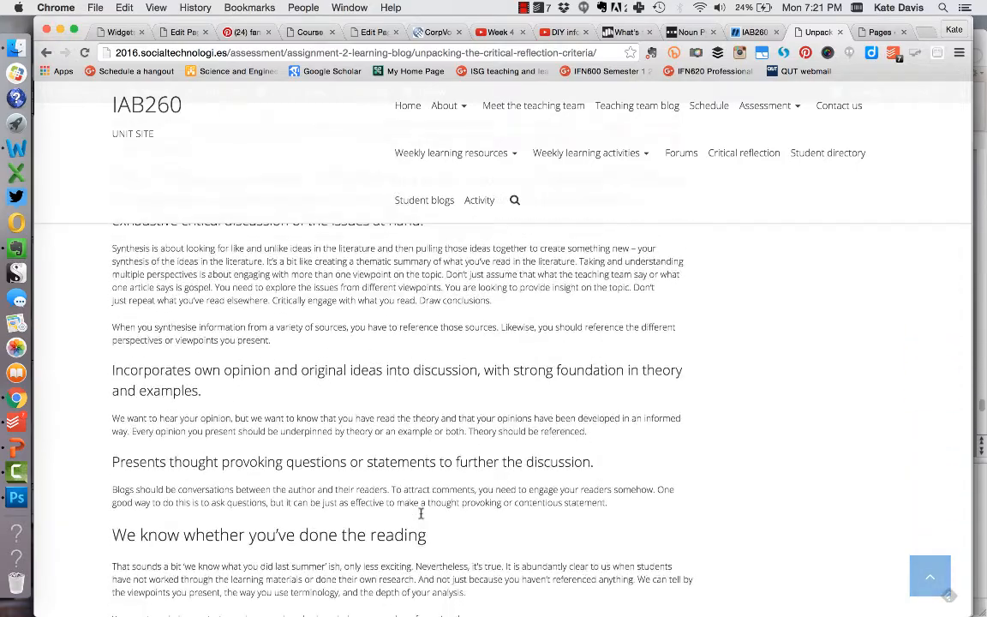
pyautogui.scroll(-3)
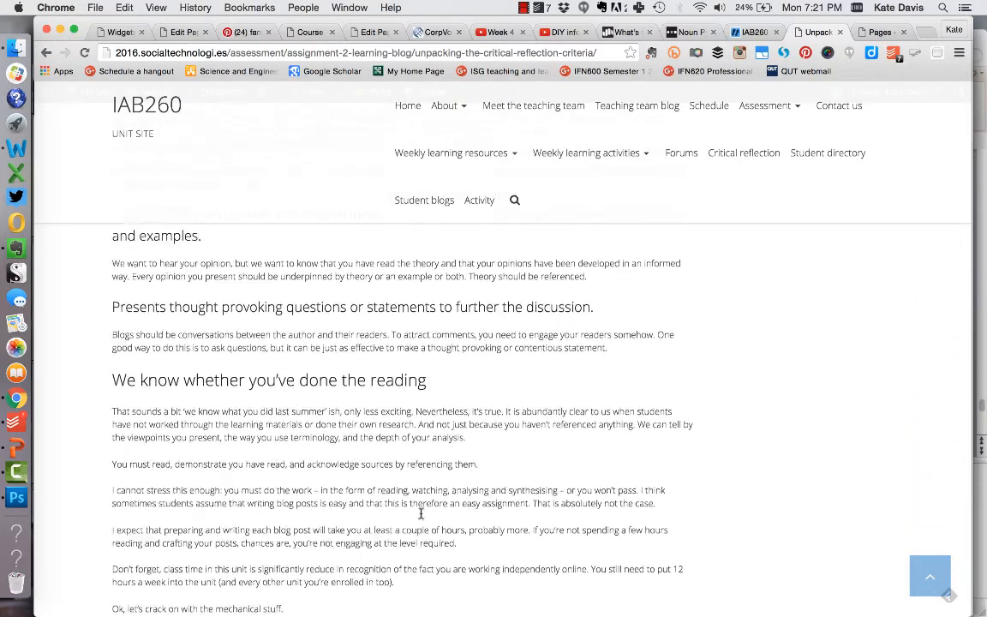
pyautogui.scroll(3)
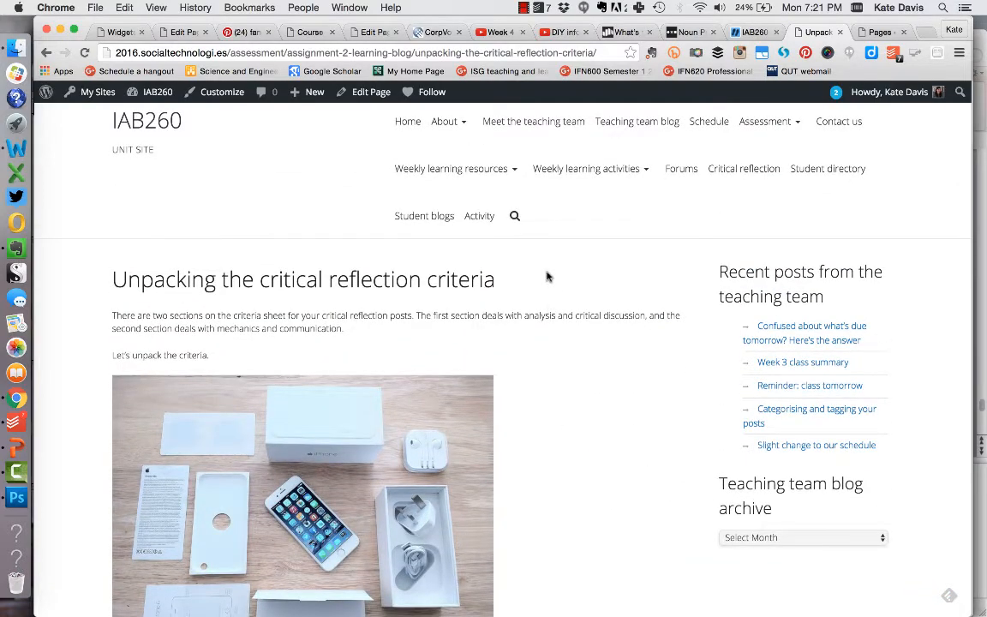
# Open the Week 4 learning resources page and read its 'This week' assessment table and Next week section.
pyautogui.click(453, 168)
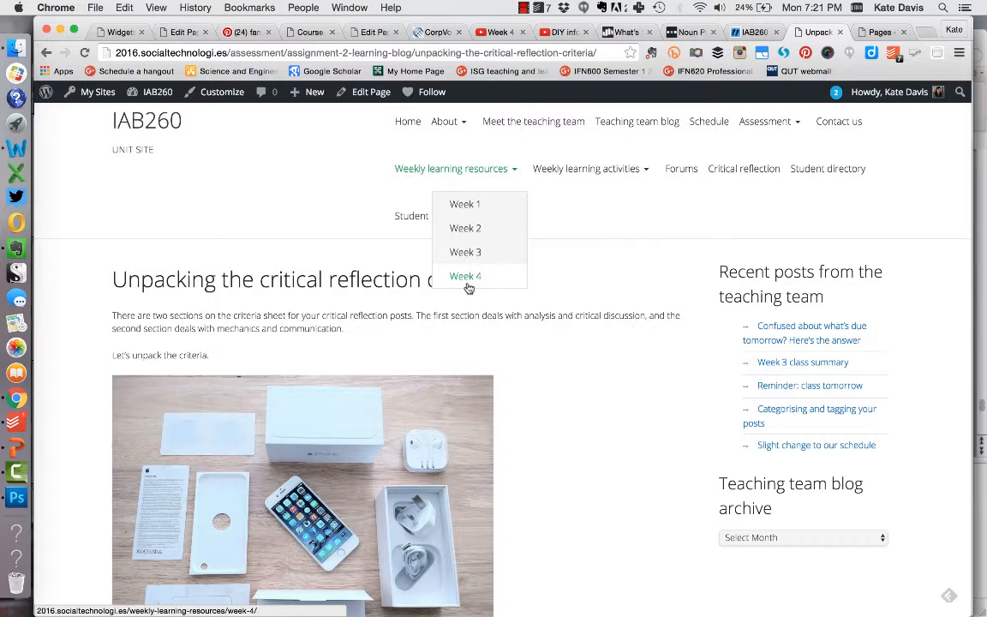
pyautogui.click(466, 276)
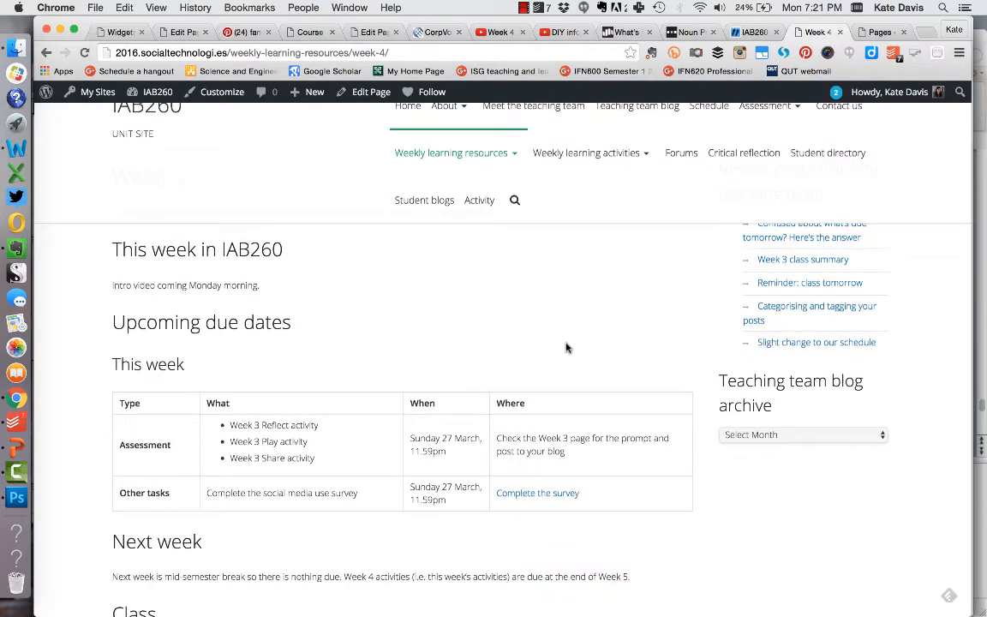
pyautogui.scroll(3)
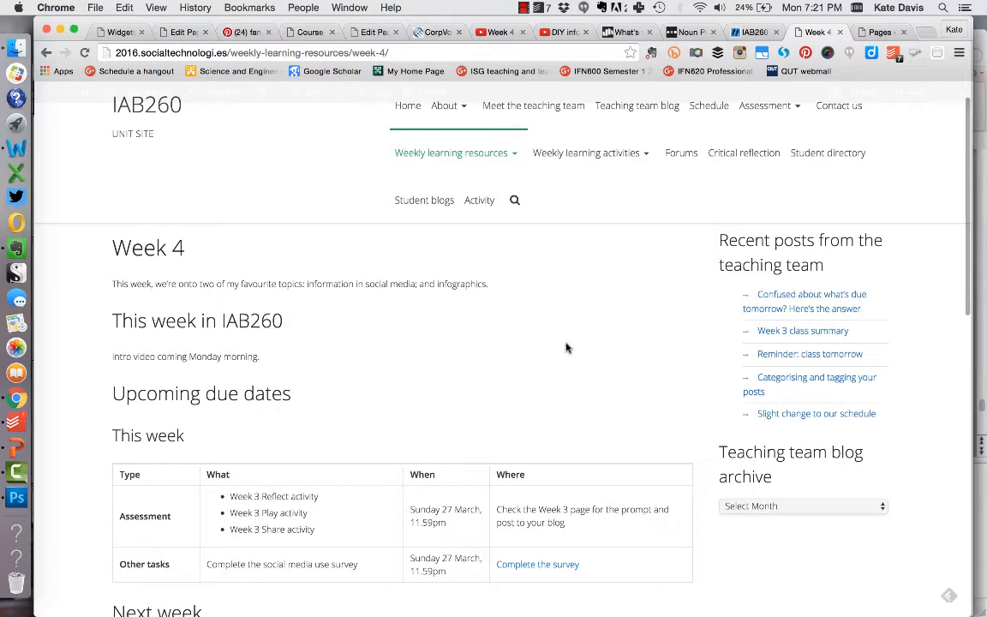
pyautogui.scroll(-3)
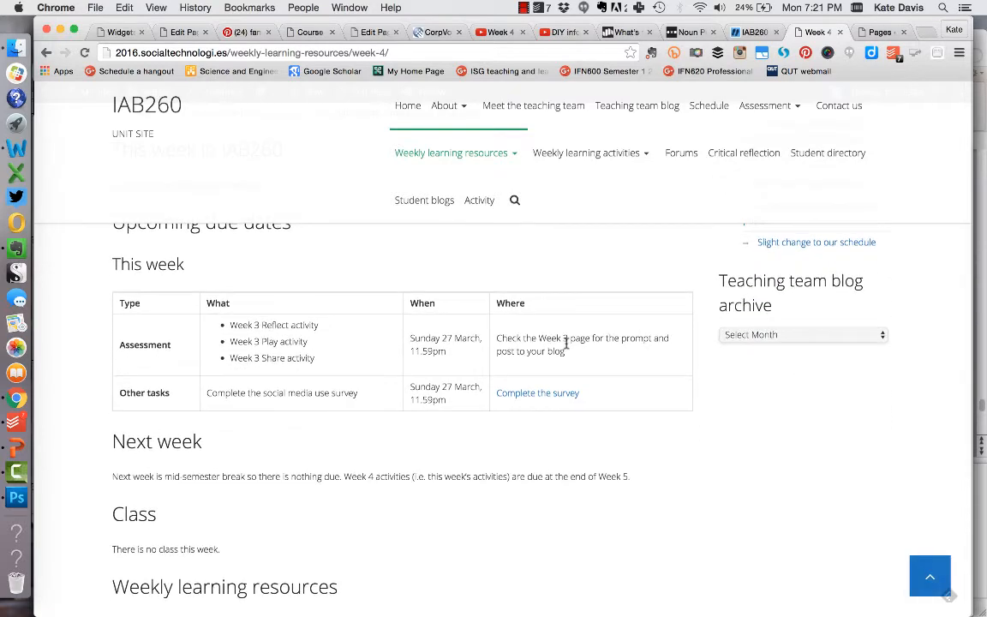
pyautogui.scroll(-3)
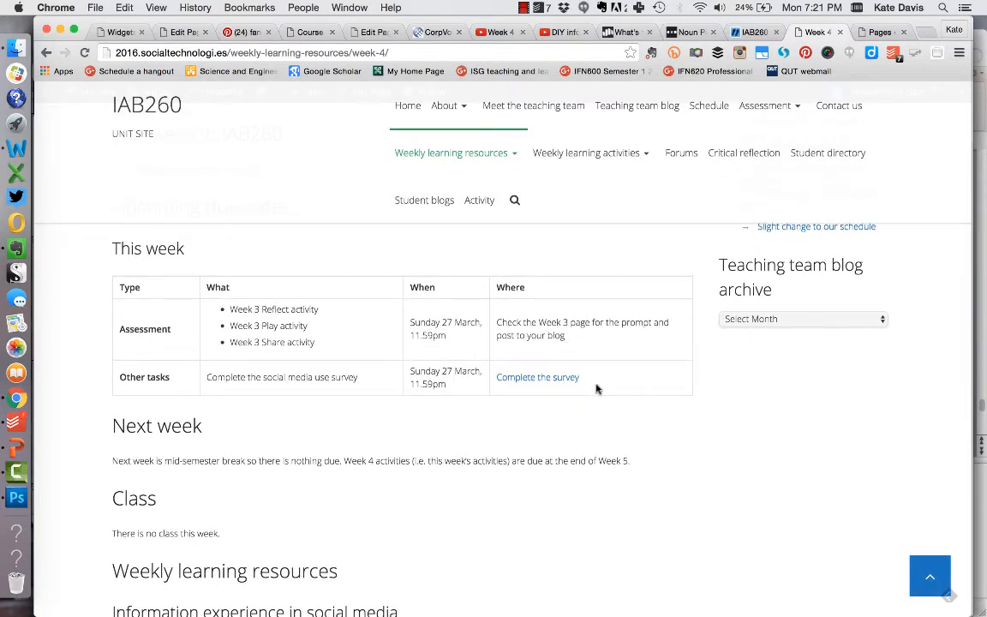
pyautogui.moveTo(523, 455)
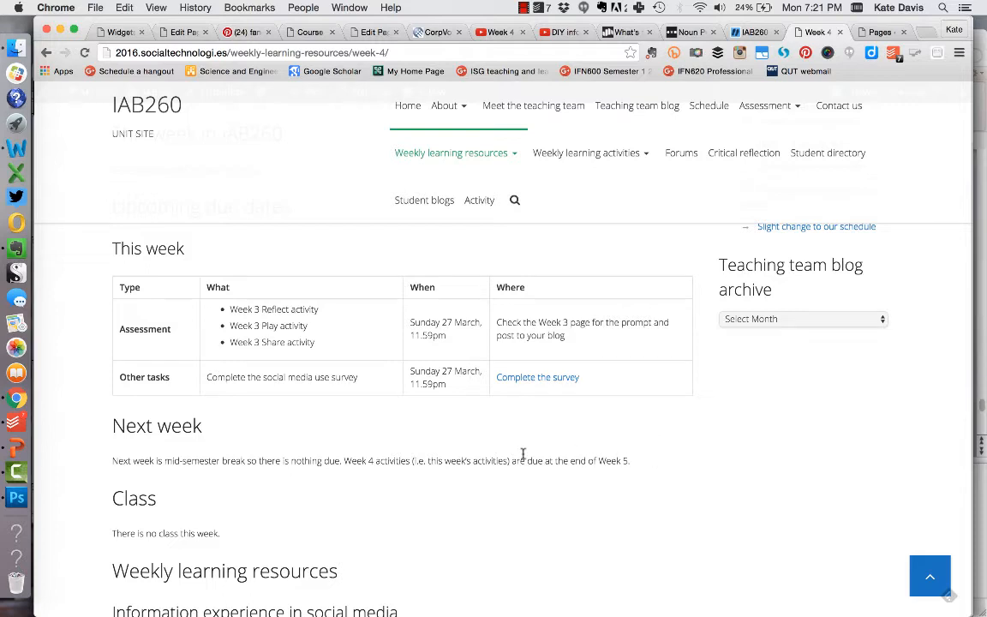
pyautogui.moveTo(406, 546)
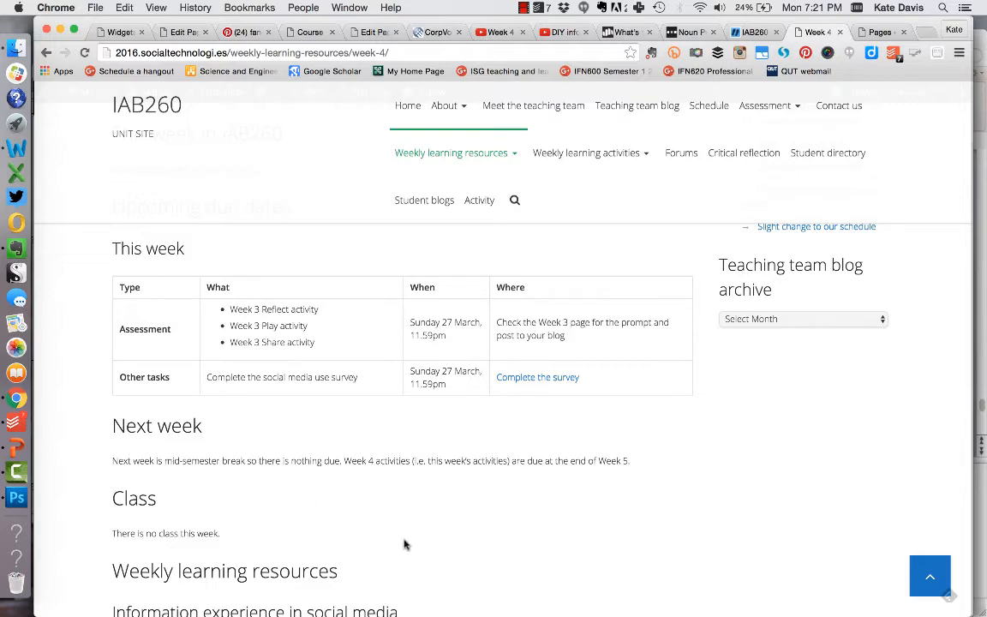
pyautogui.moveTo(312, 364)
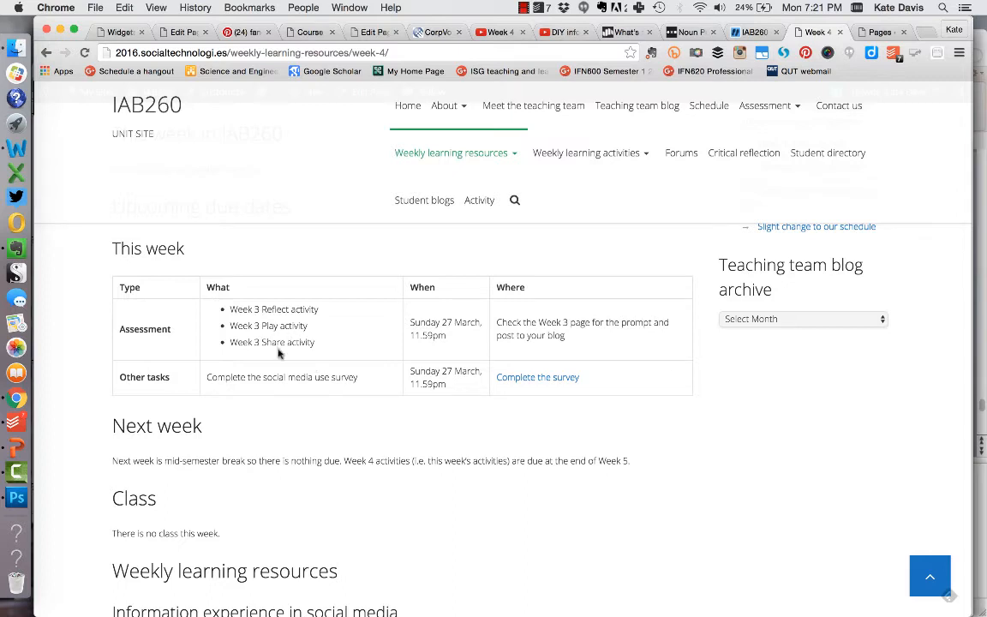
pyautogui.moveTo(346, 396)
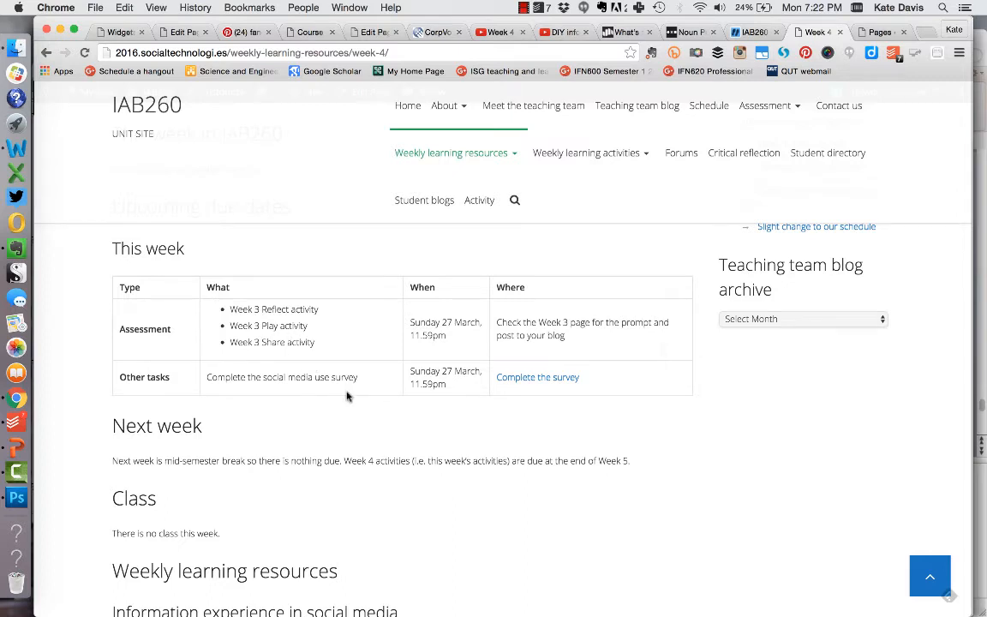
pyautogui.moveTo(408, 401)
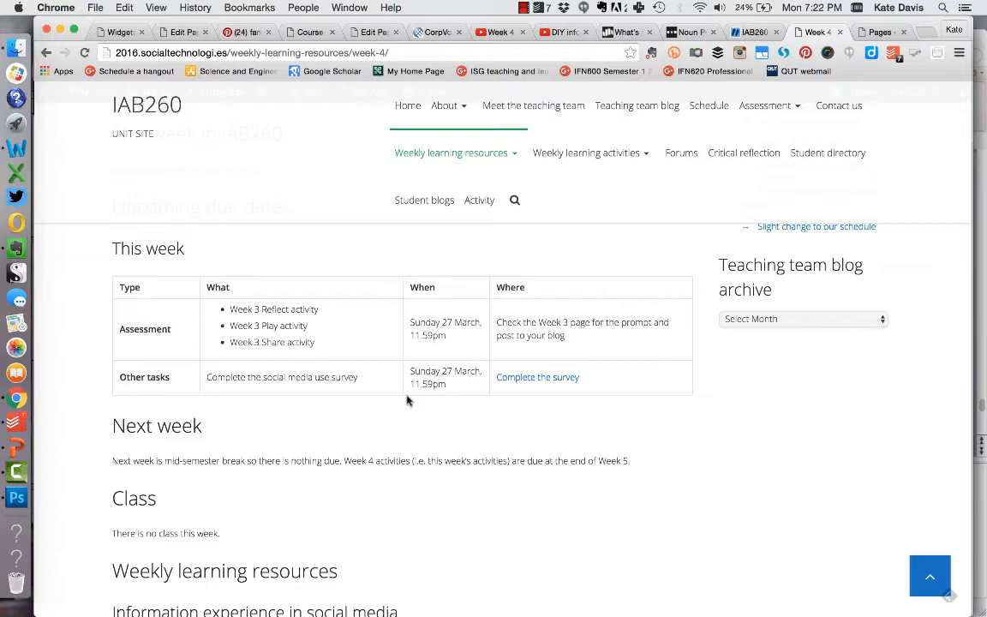
pyautogui.moveTo(483, 295)
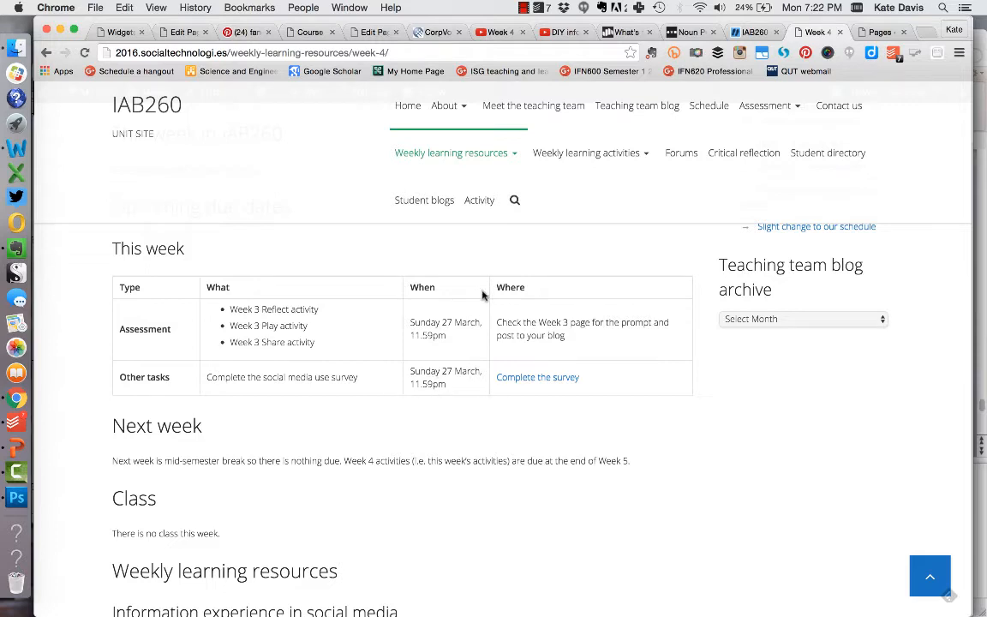
pyautogui.moveTo(253, 440)
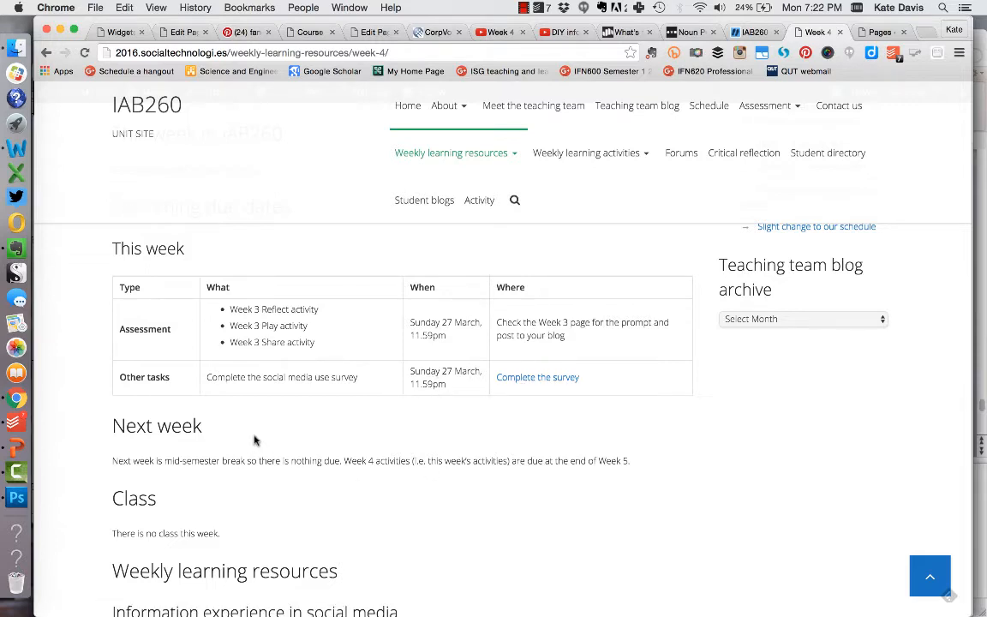
pyautogui.scroll(-3)
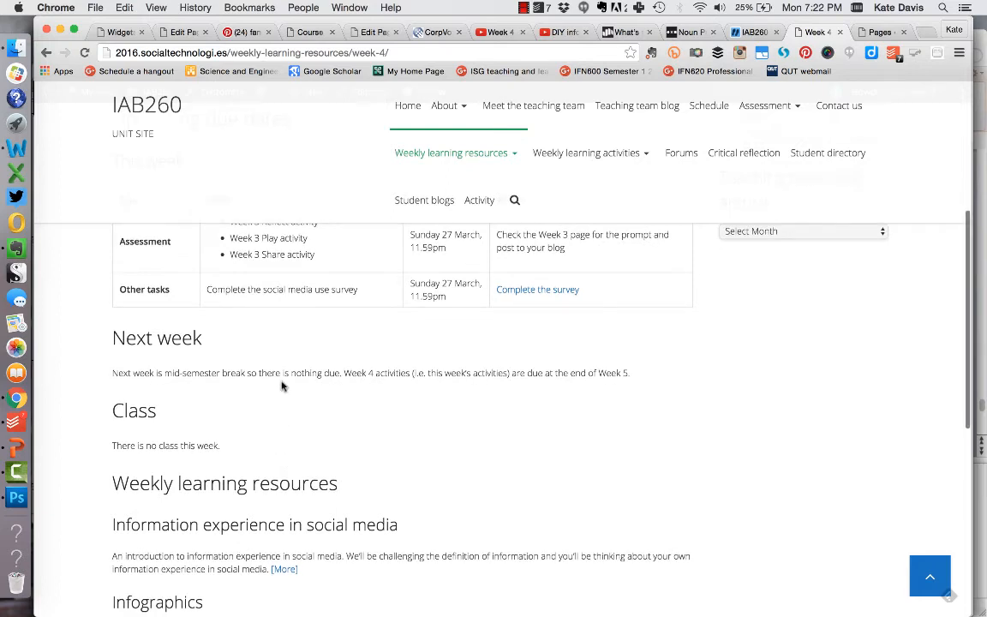
pyautogui.moveTo(384, 372)
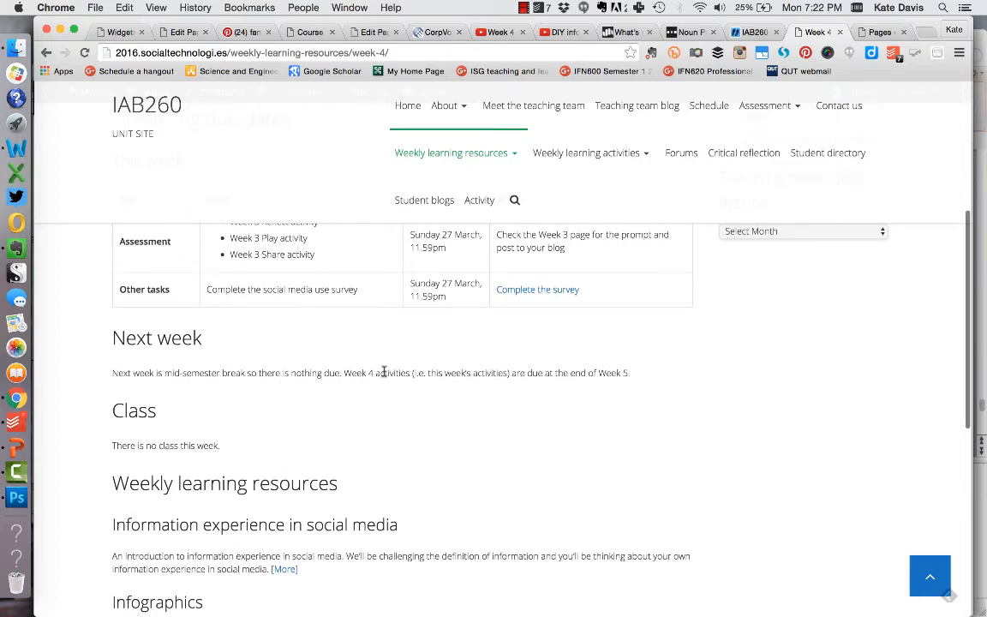
pyautogui.moveTo(501, 396)
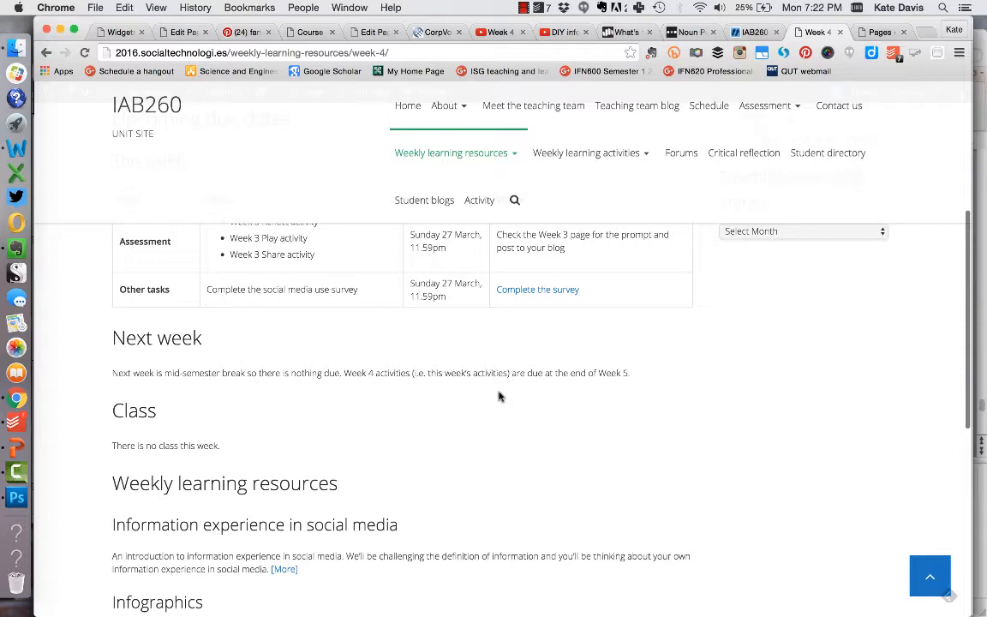
pyautogui.scroll(3)
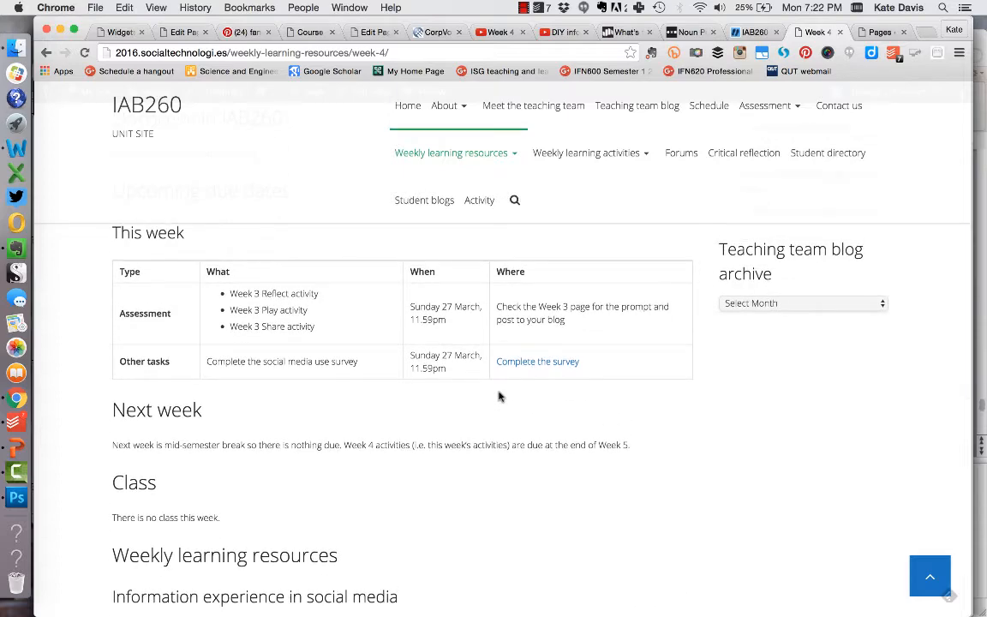
pyautogui.moveTo(446, 473)
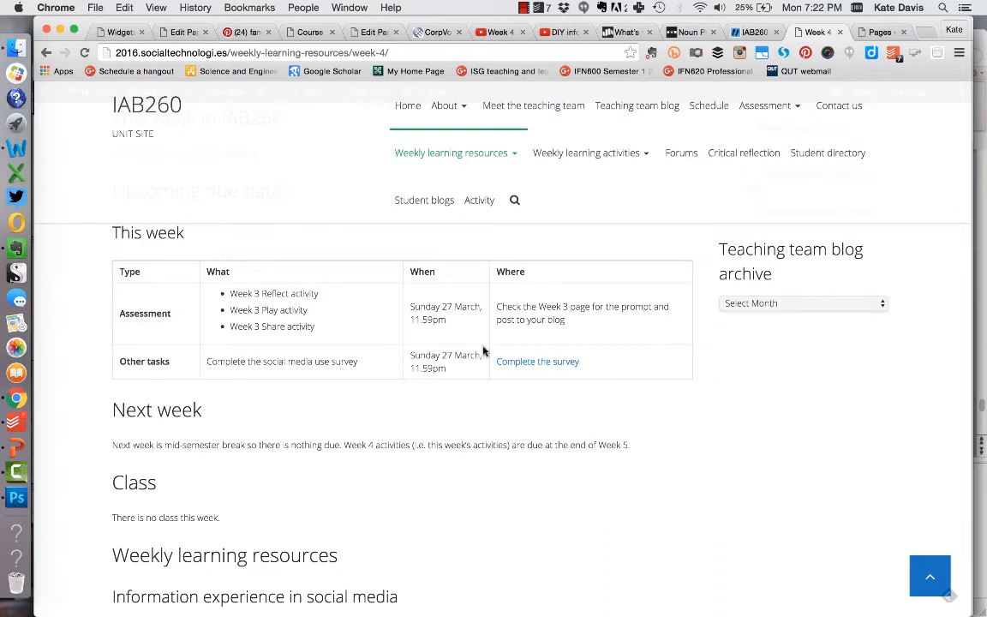
pyautogui.moveTo(538, 360)
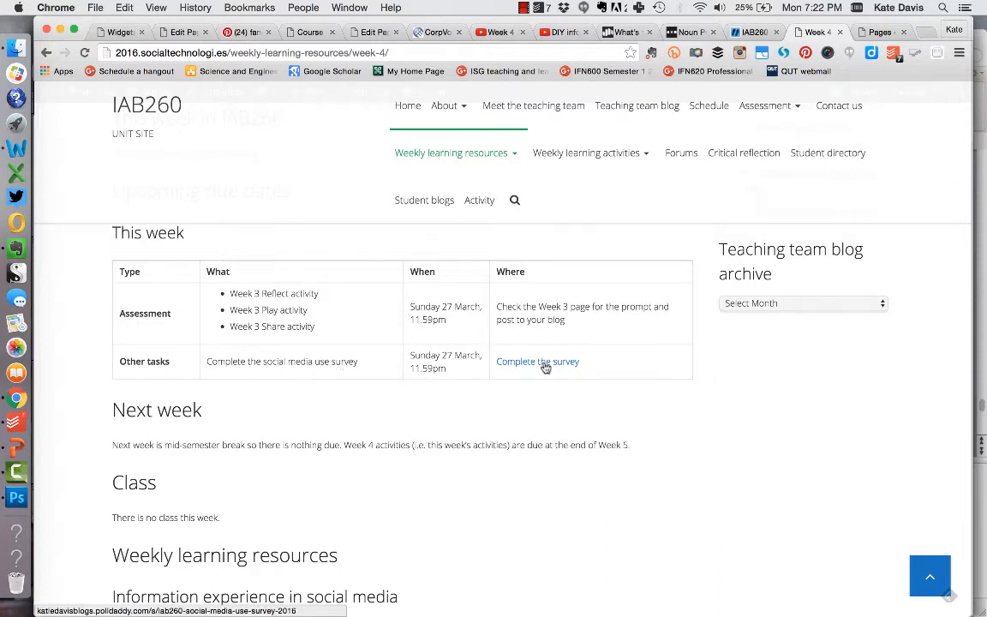
pyautogui.moveTo(521, 367)
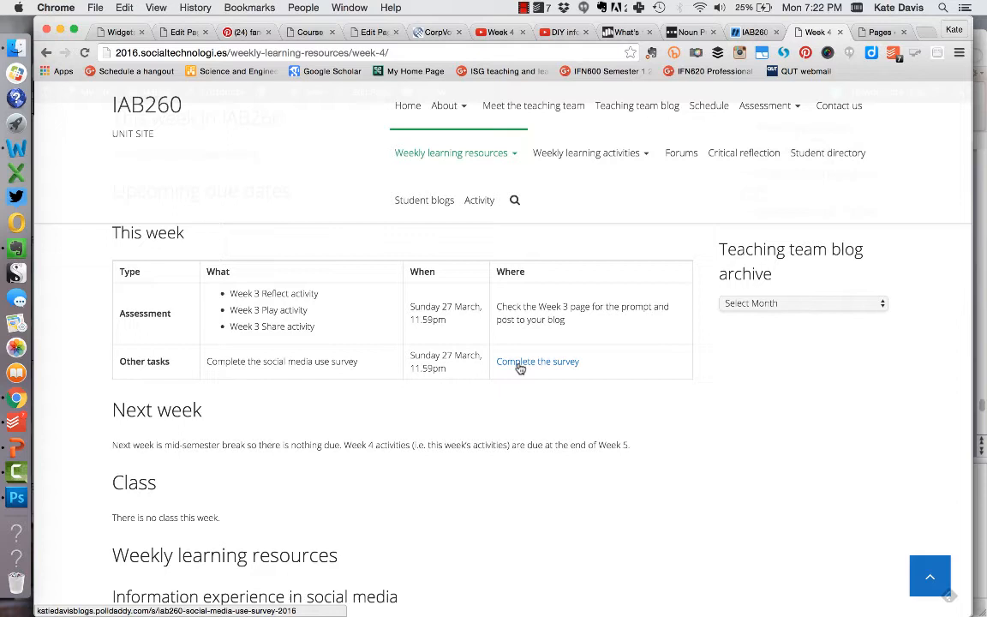
pyautogui.moveTo(566, 368)
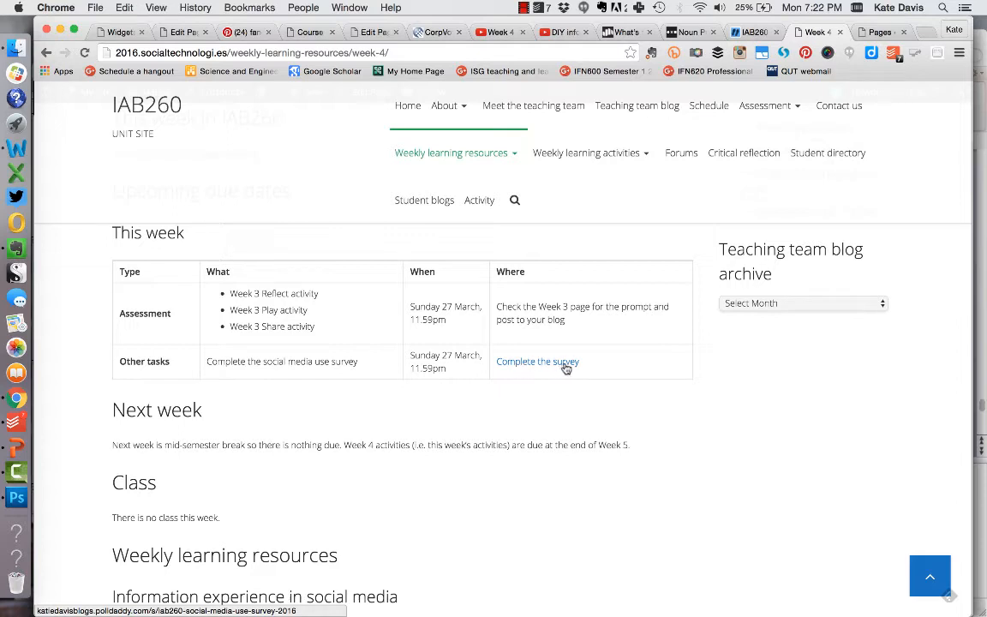
pyautogui.moveTo(647, 420)
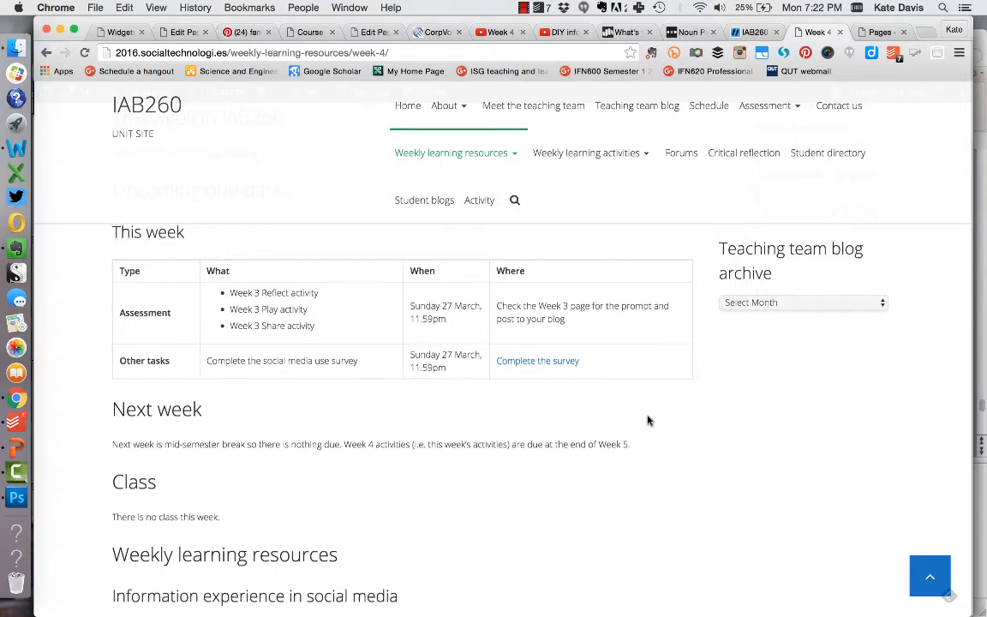
pyautogui.scroll(-3)
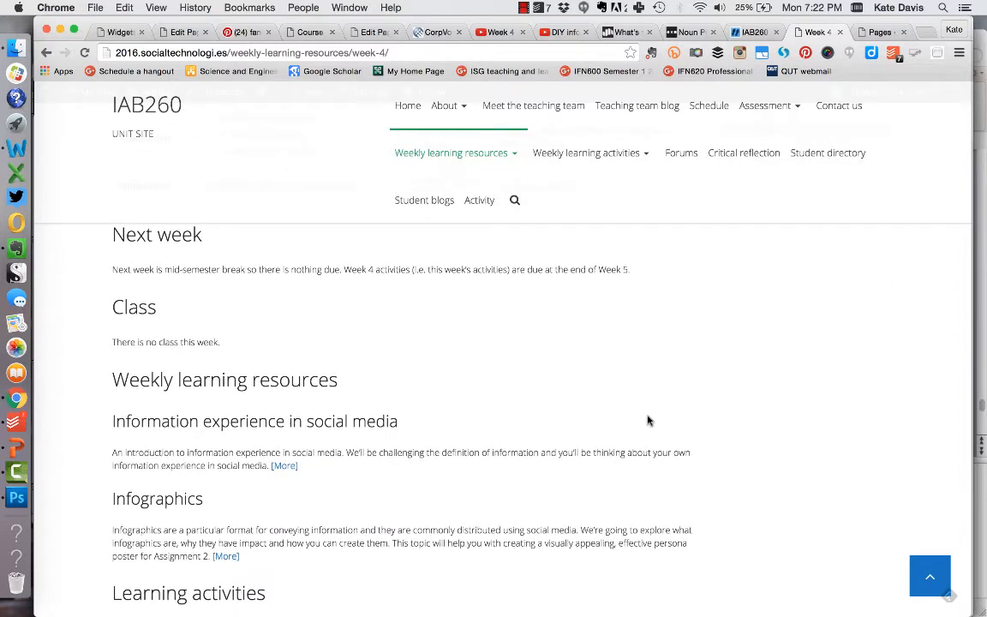
# Scroll to Weekly learning resources and open 'Information experience in social media' via its [More] link.
pyautogui.scroll(-3)
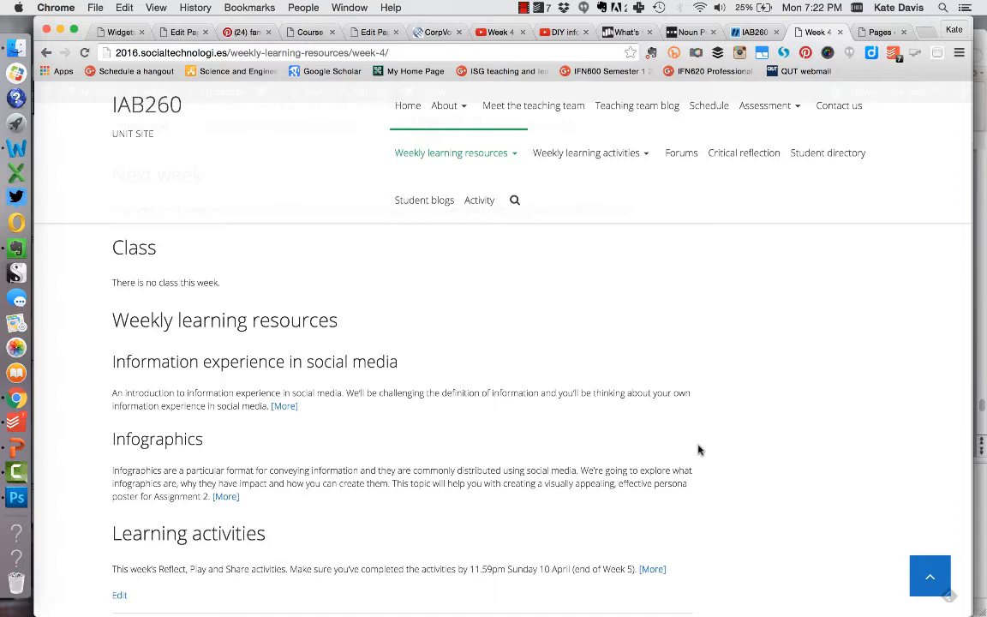
pyautogui.moveTo(643, 381)
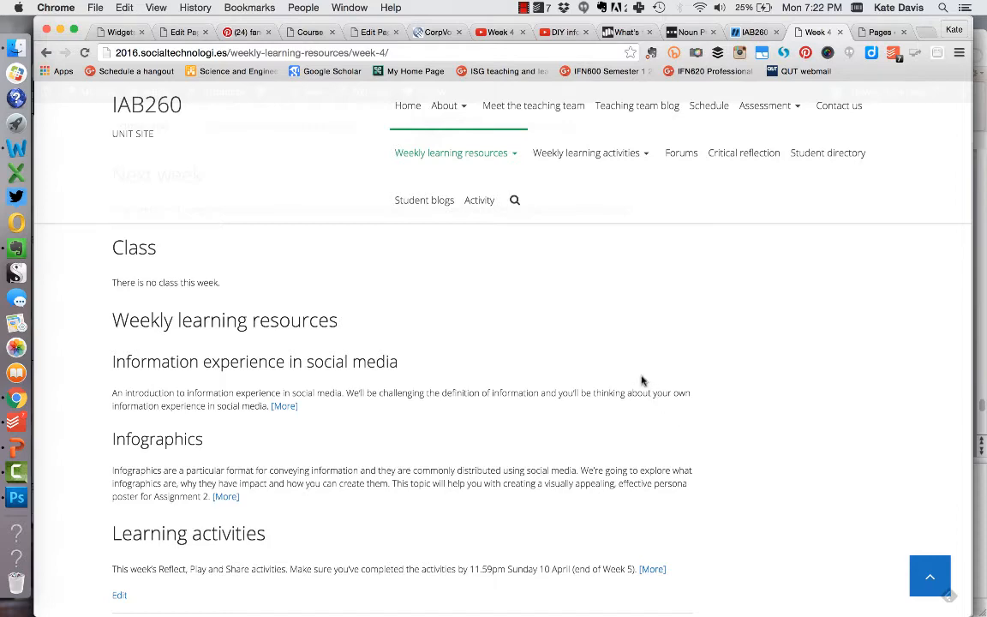
pyautogui.scroll(-3)
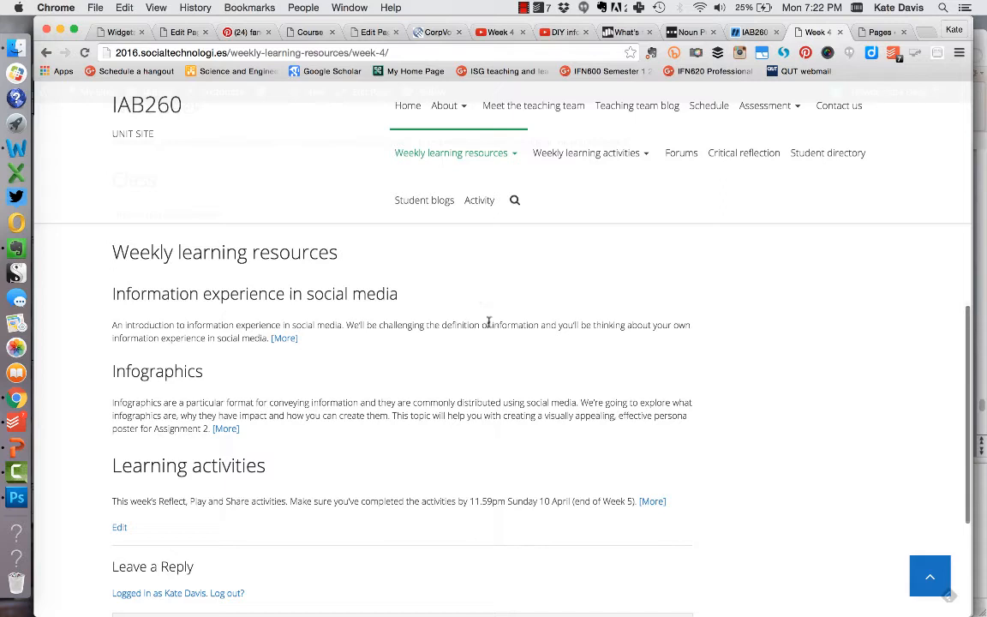
pyautogui.moveTo(374, 449)
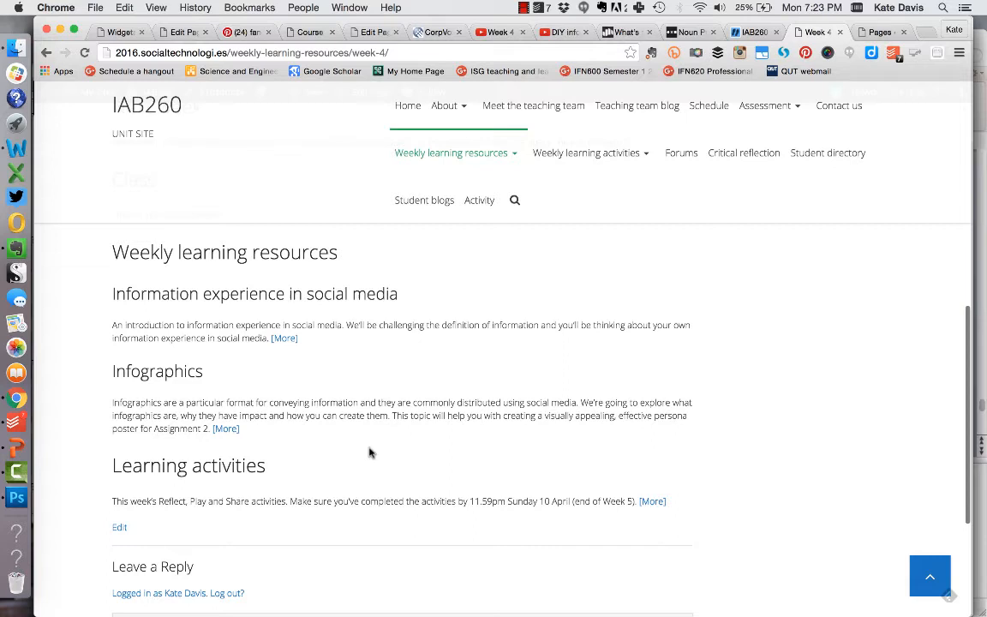
pyautogui.moveTo(435, 413)
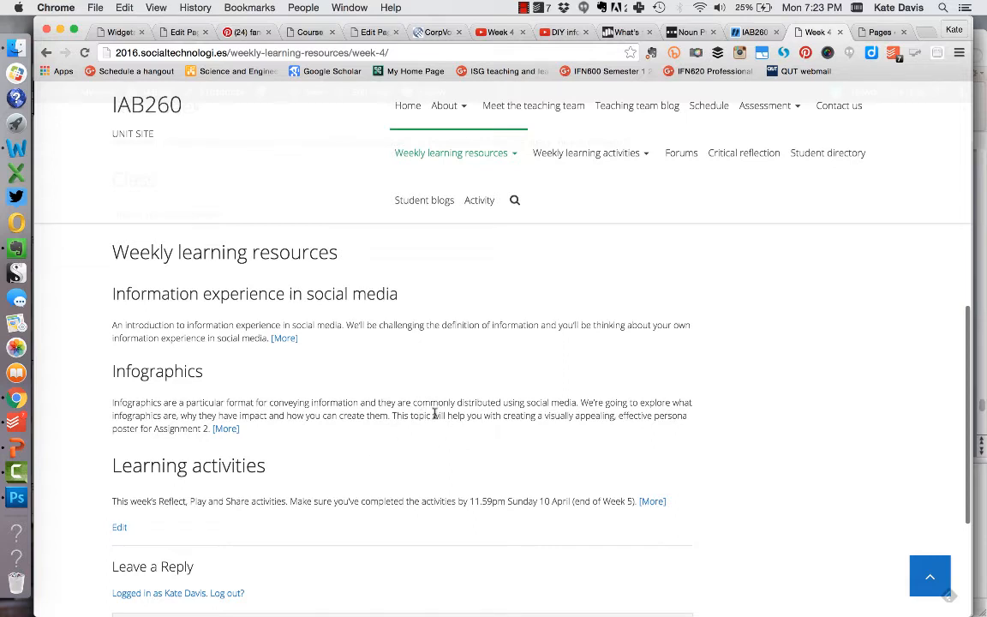
pyautogui.moveTo(494, 438)
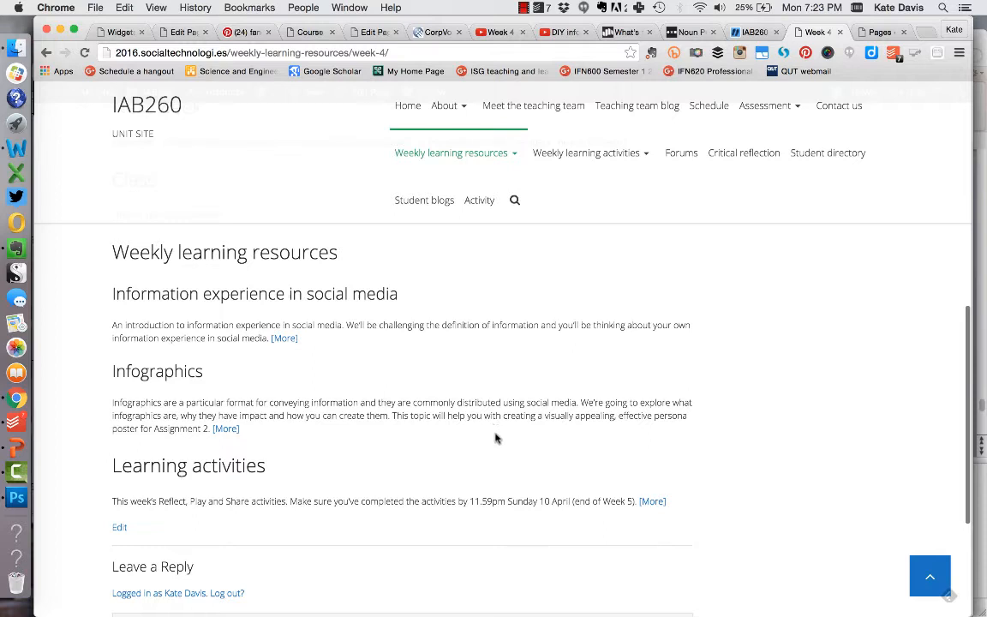
pyautogui.moveTo(547, 345)
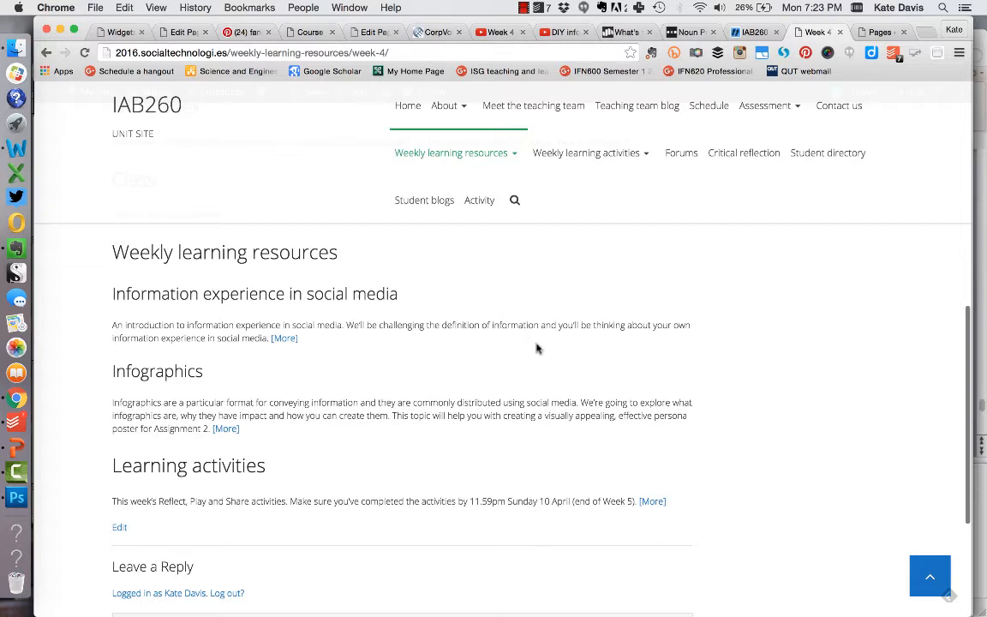
pyautogui.moveTo(425, 338)
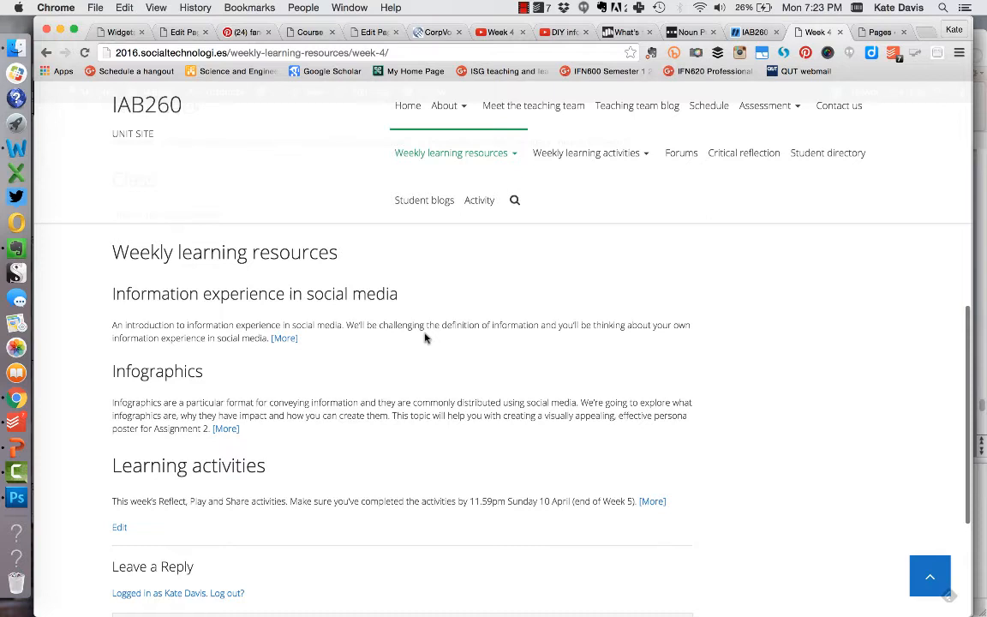
pyautogui.moveTo(466, 369)
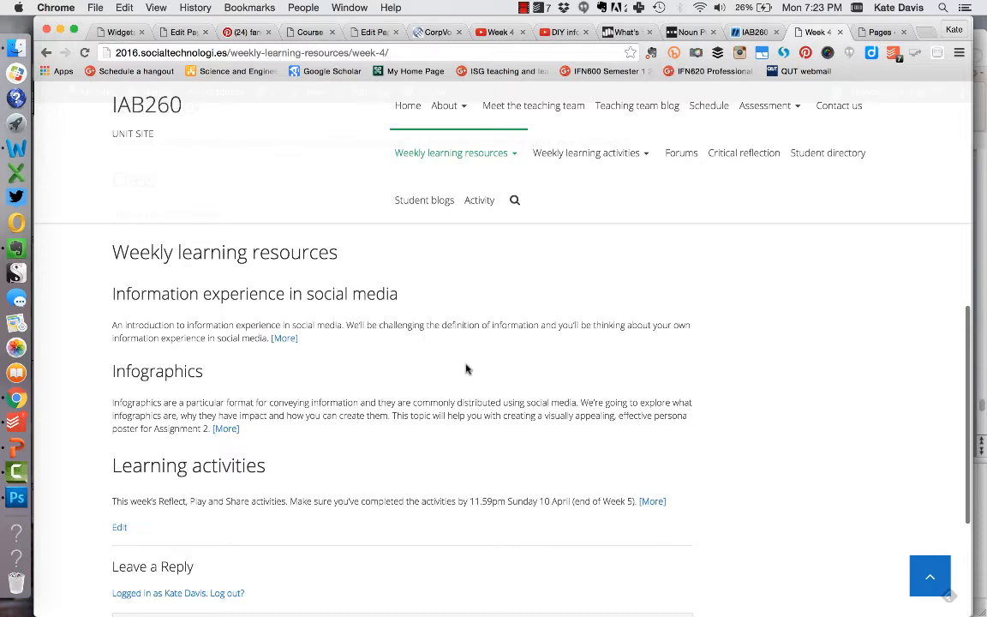
pyautogui.moveTo(428, 391)
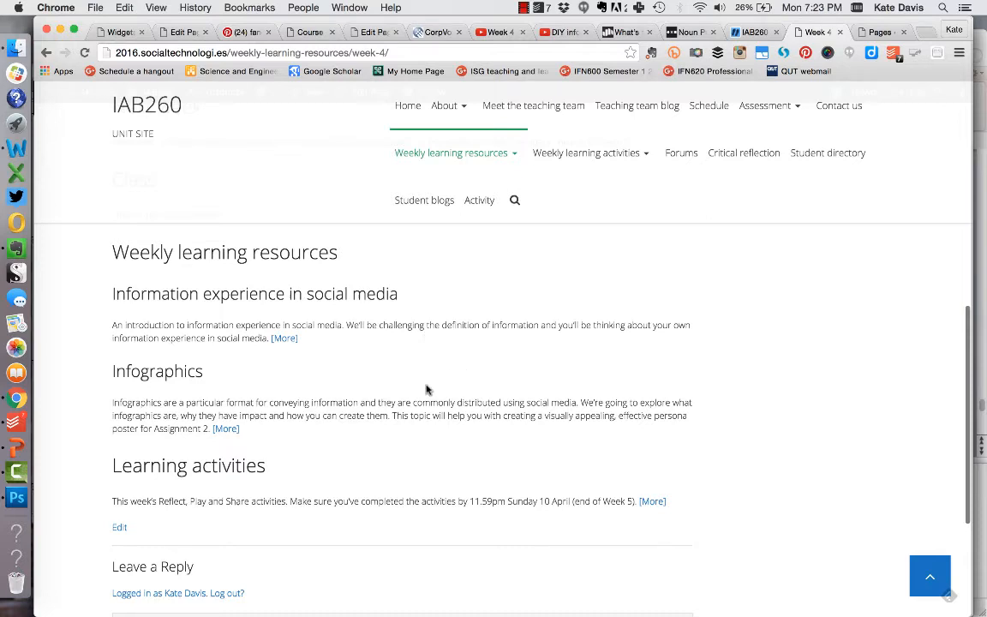
pyautogui.moveTo(349, 408)
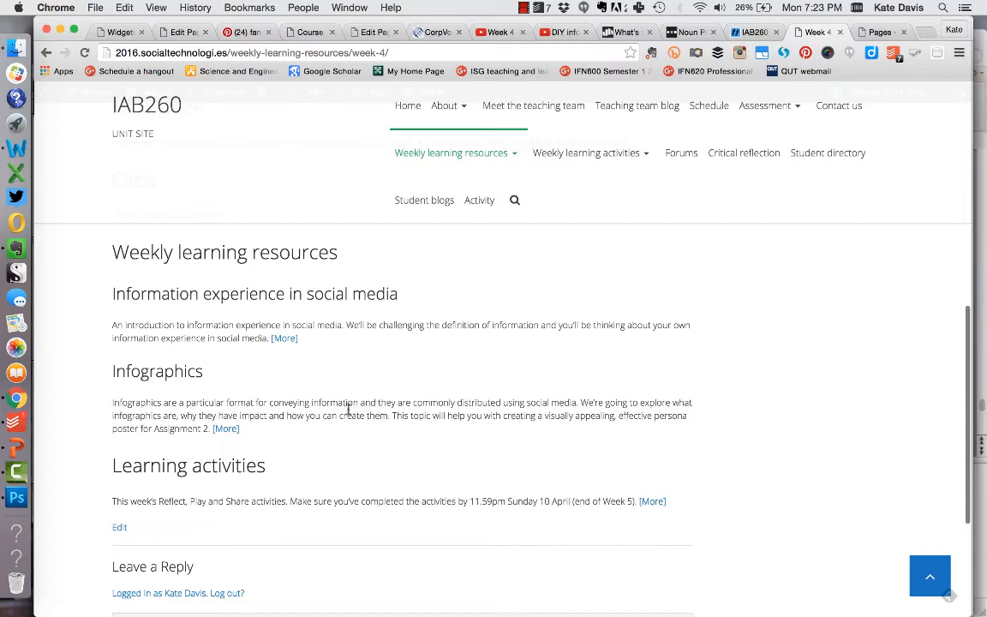
pyautogui.moveTo(455, 419)
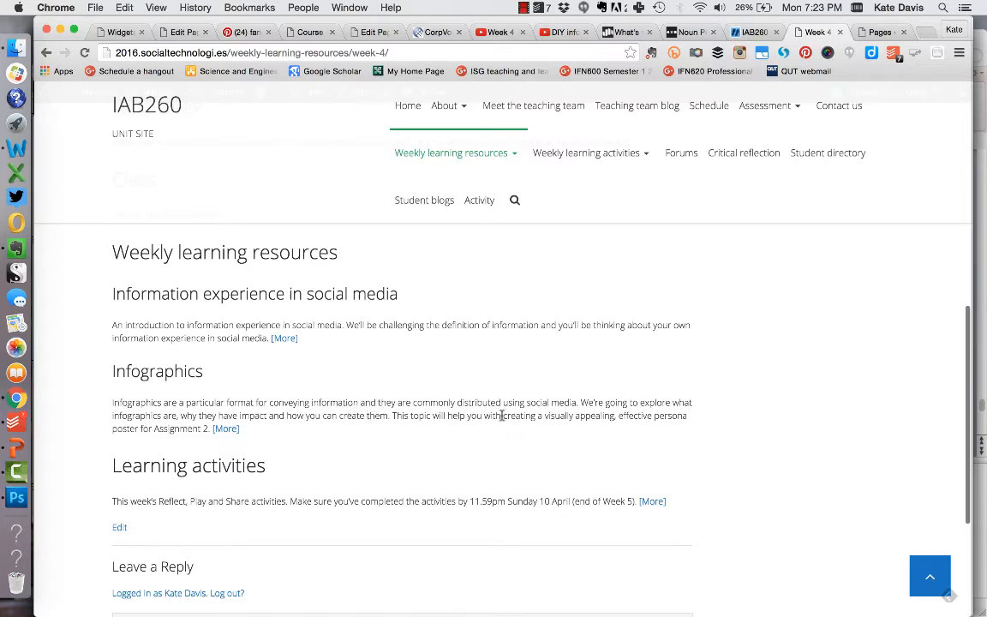
pyautogui.moveTo(398, 329)
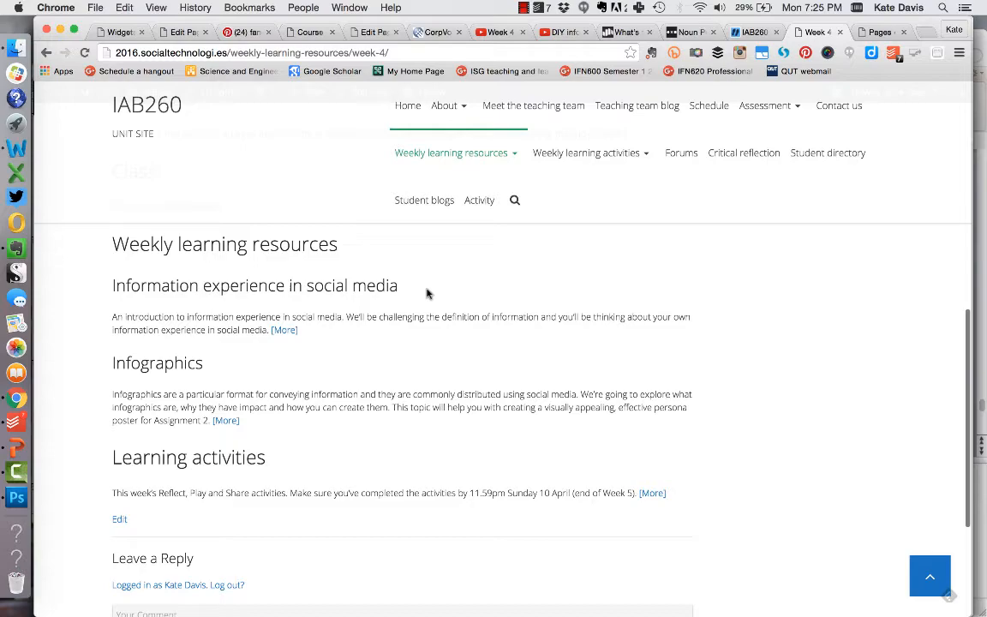
pyautogui.click(284, 329)
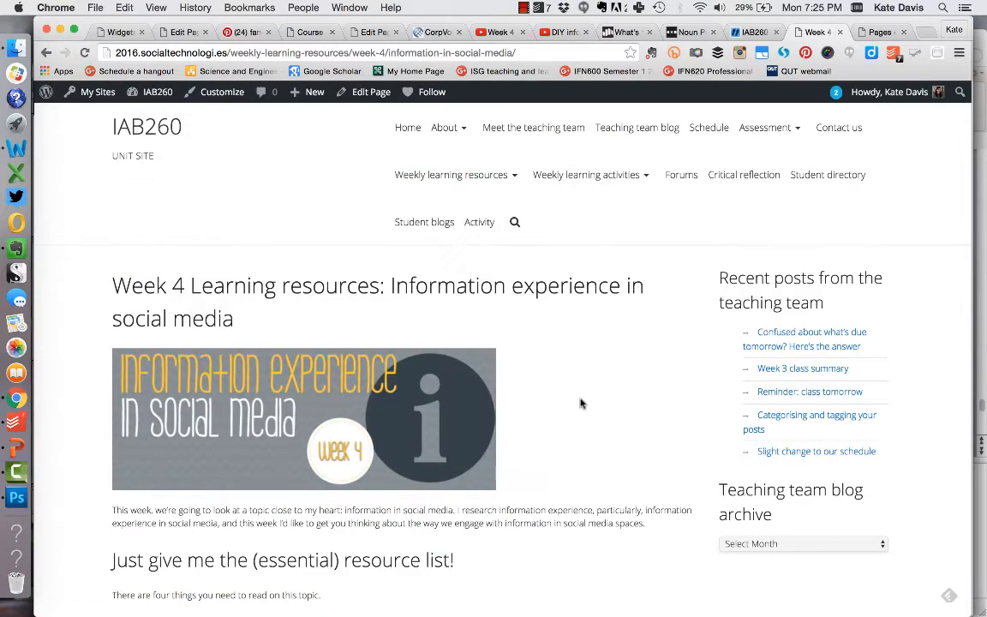
# Read the 'Information experience in social media' article to its end and back to the essential resource list.
pyautogui.scroll(-3)
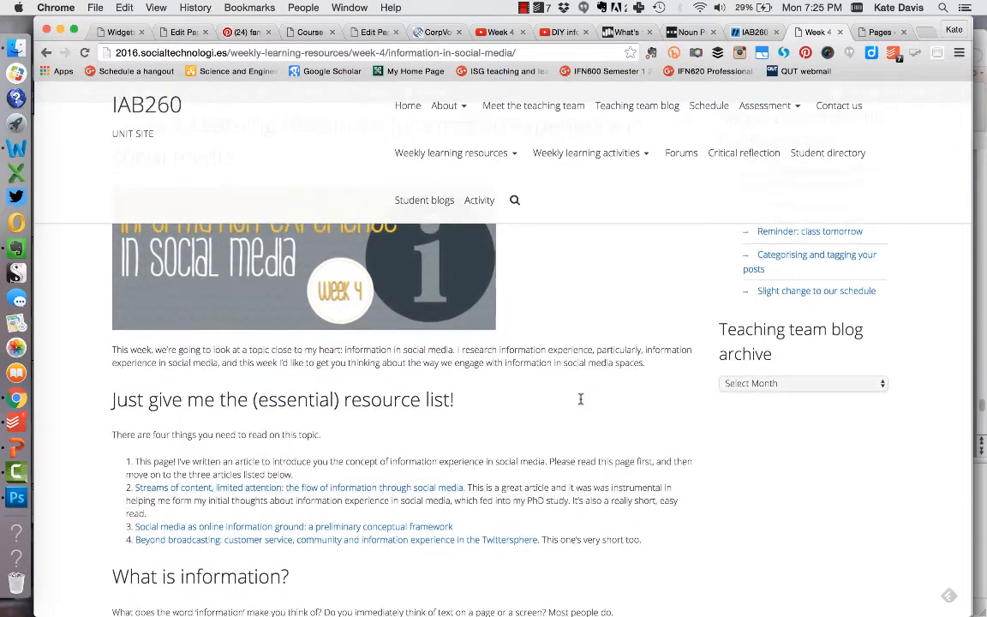
pyautogui.scroll(-3)
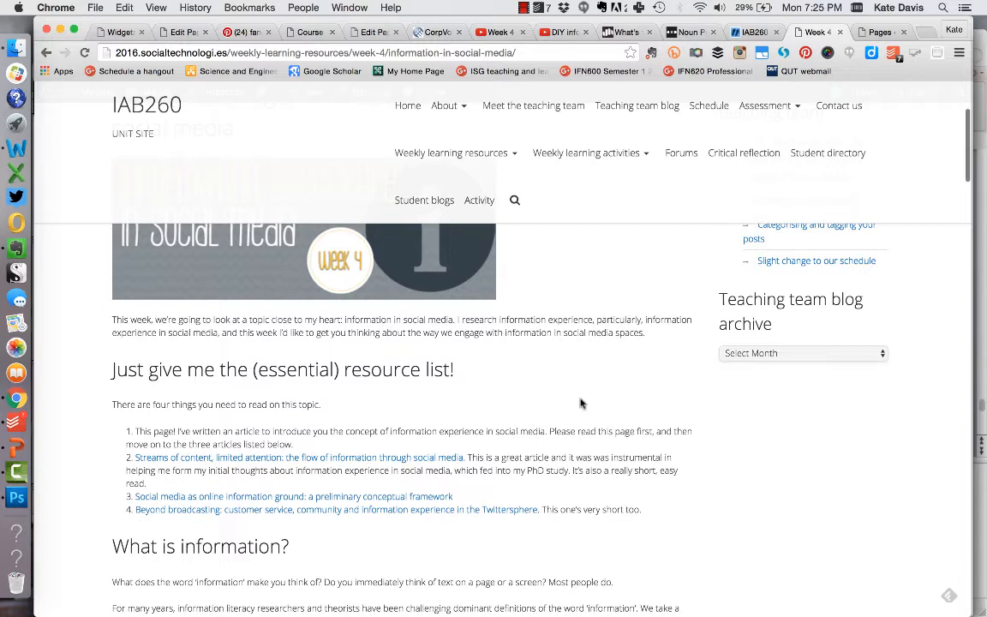
pyautogui.moveTo(618, 411)
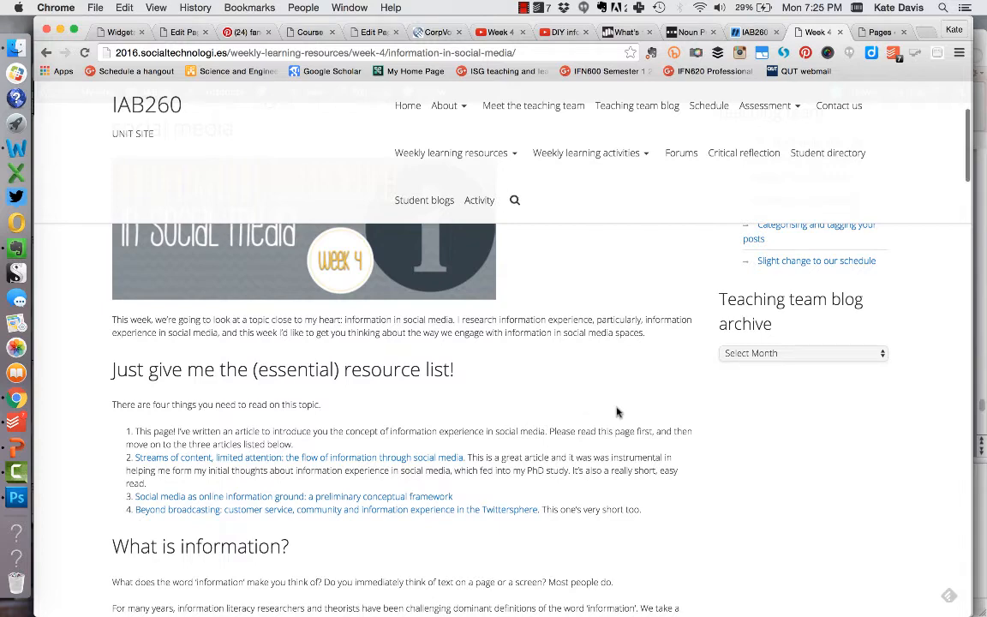
pyautogui.scroll(-3)
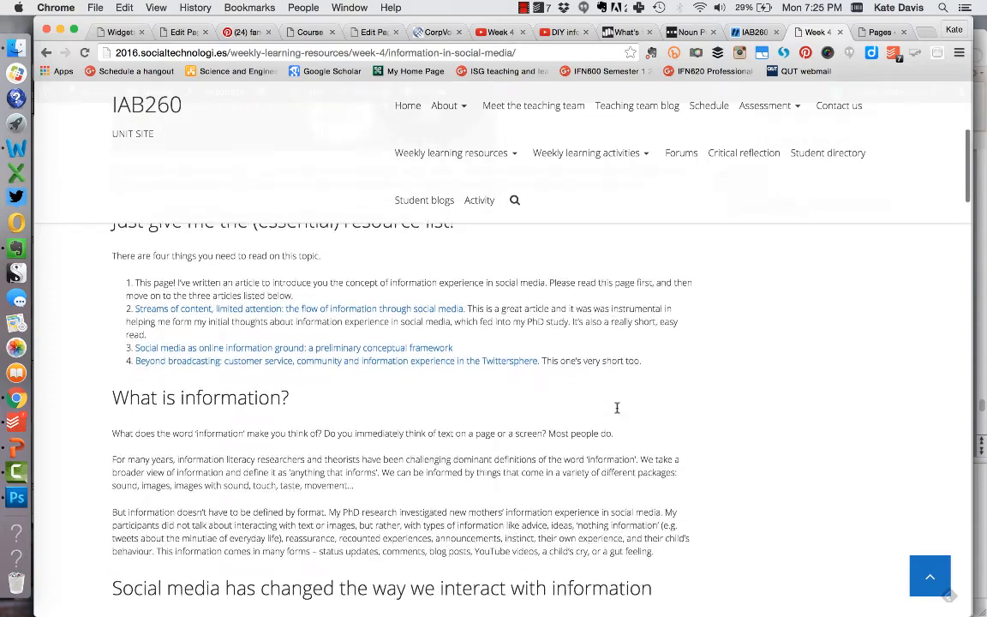
pyautogui.scroll(-3)
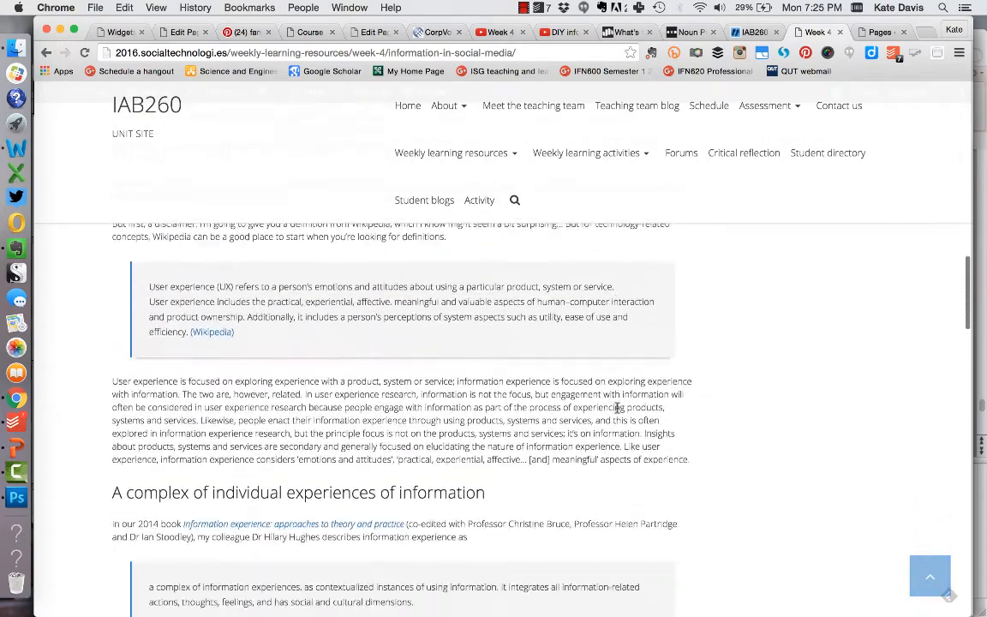
pyautogui.scroll(-3)
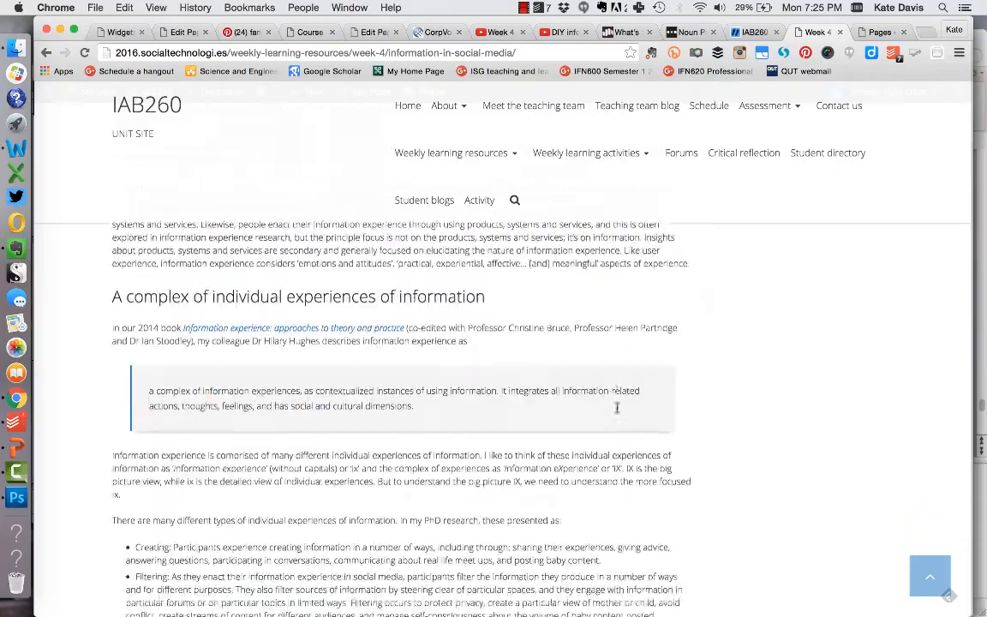
pyautogui.scroll(-3)
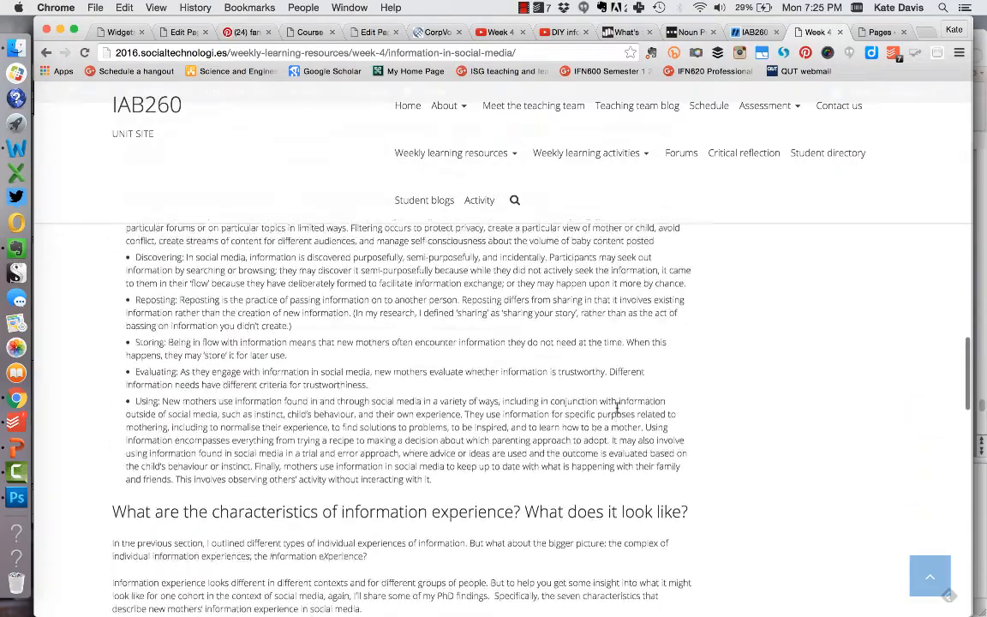
pyautogui.scroll(-3)
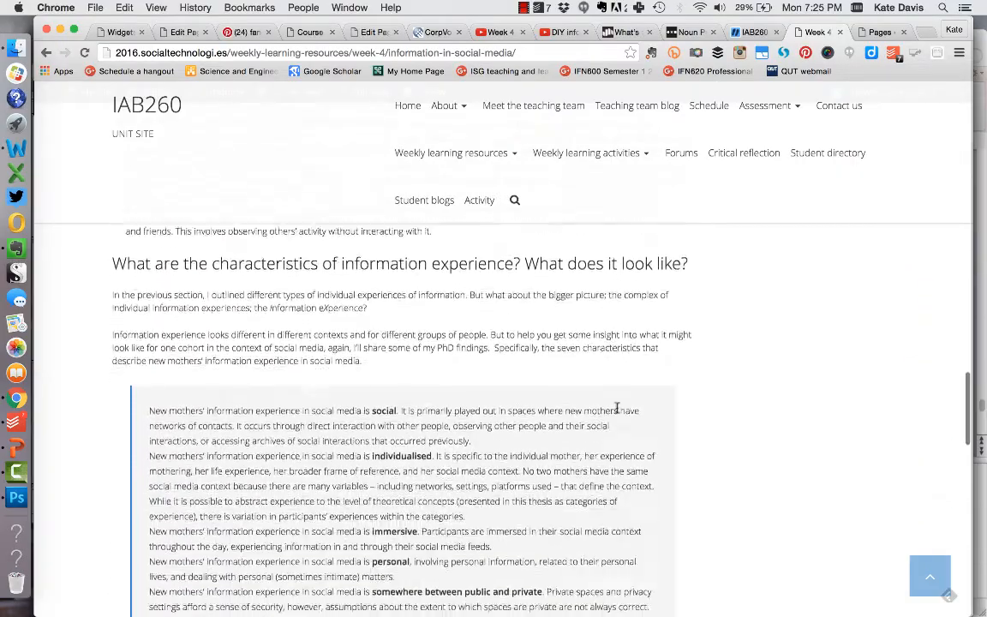
pyautogui.scroll(-3)
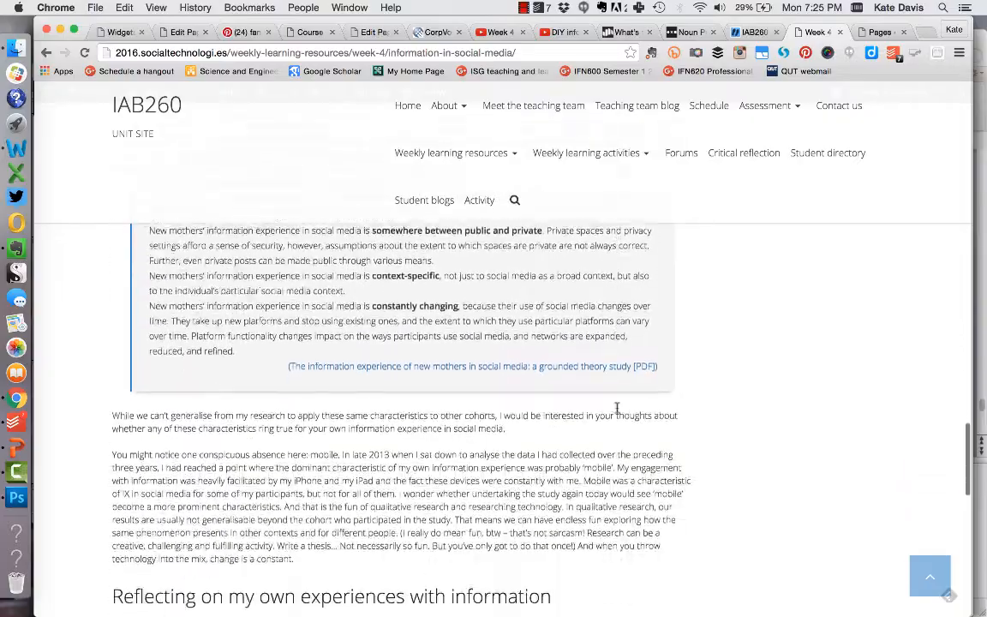
pyautogui.scroll(-3)
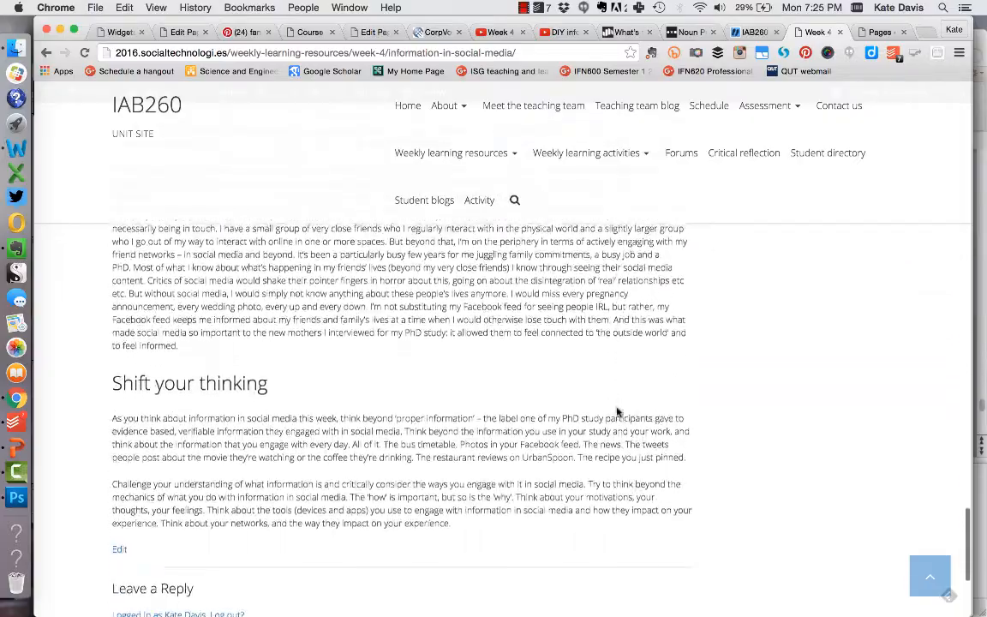
pyautogui.scroll(3)
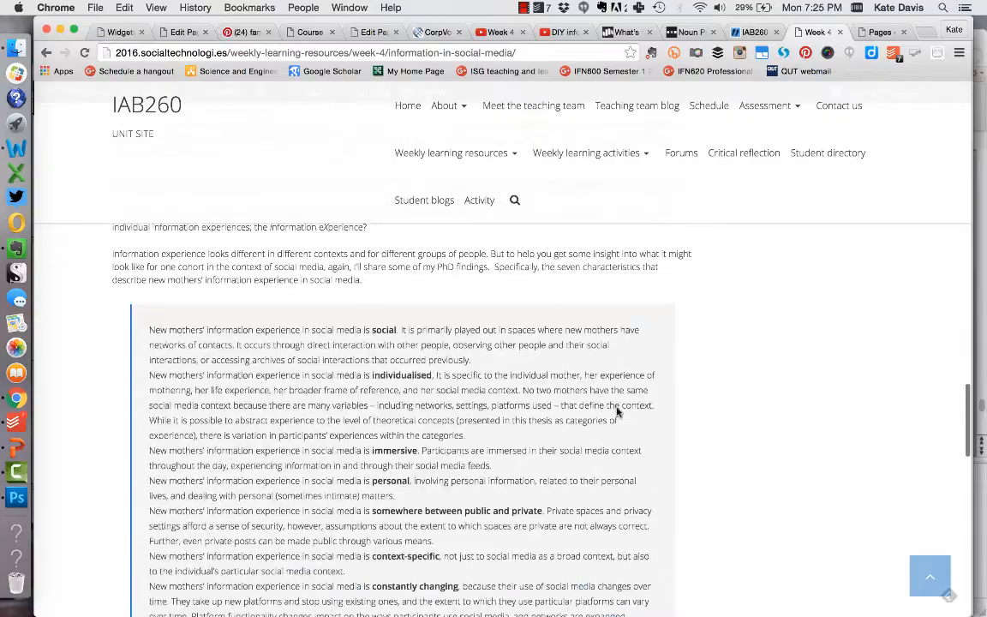
pyautogui.scroll(3)
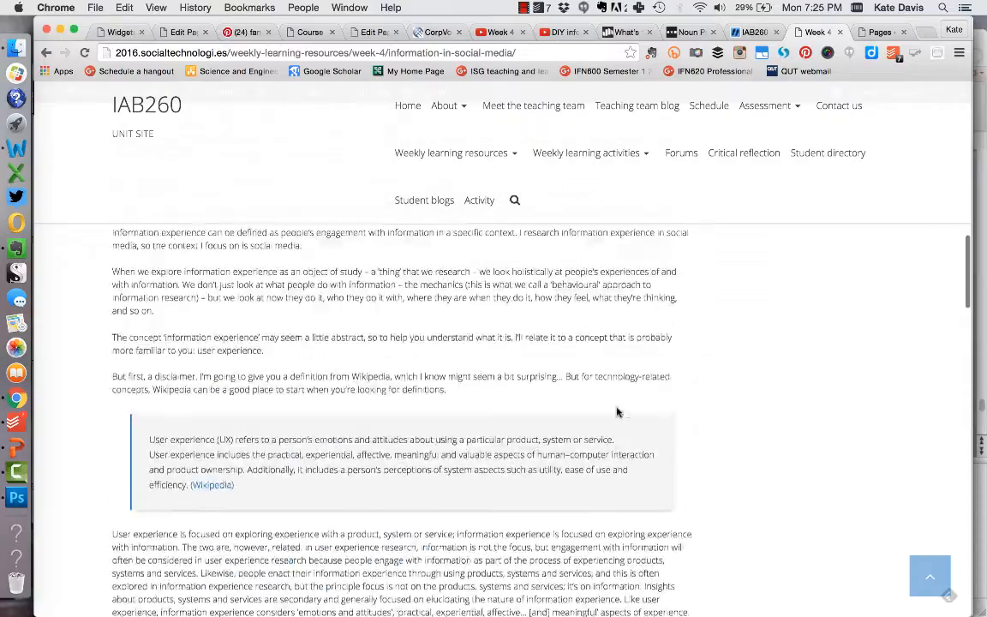
pyautogui.scroll(3)
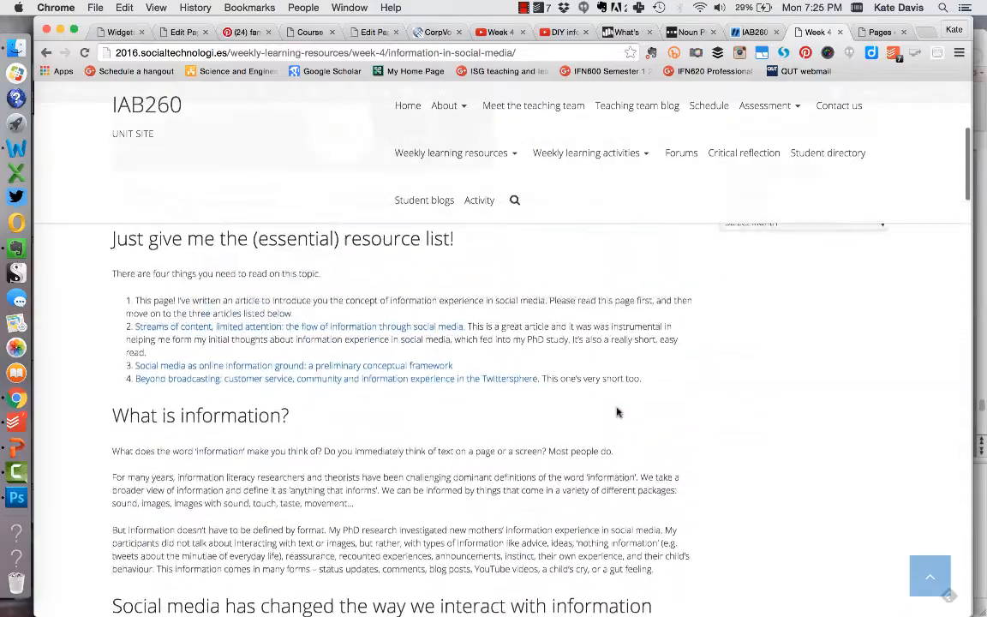
# Scroll back up the article to the Week 4 page's Weekly learning resources section.
pyautogui.scroll(3)
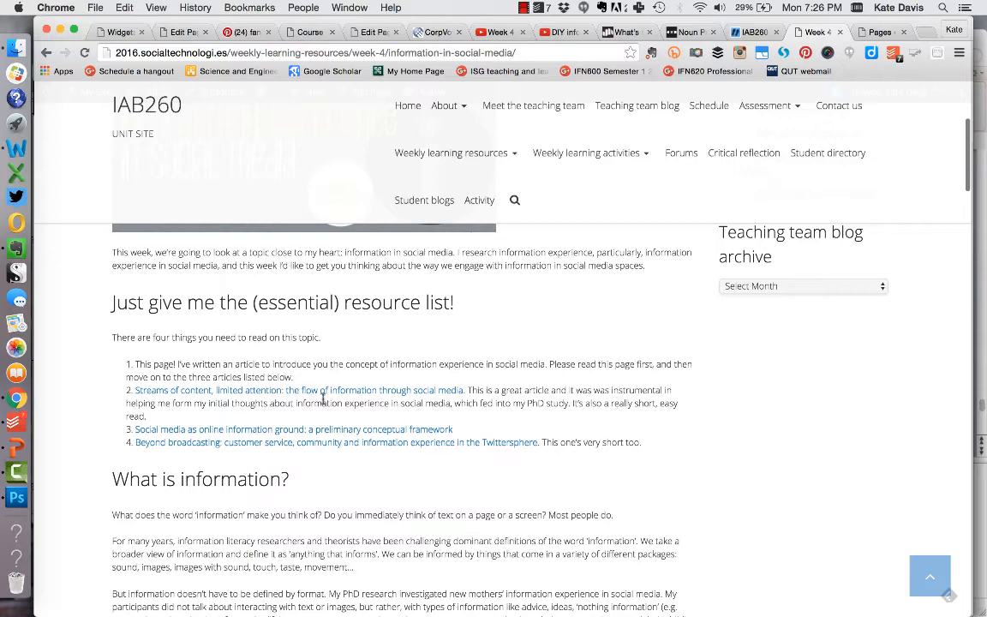
pyautogui.moveTo(589, 418)
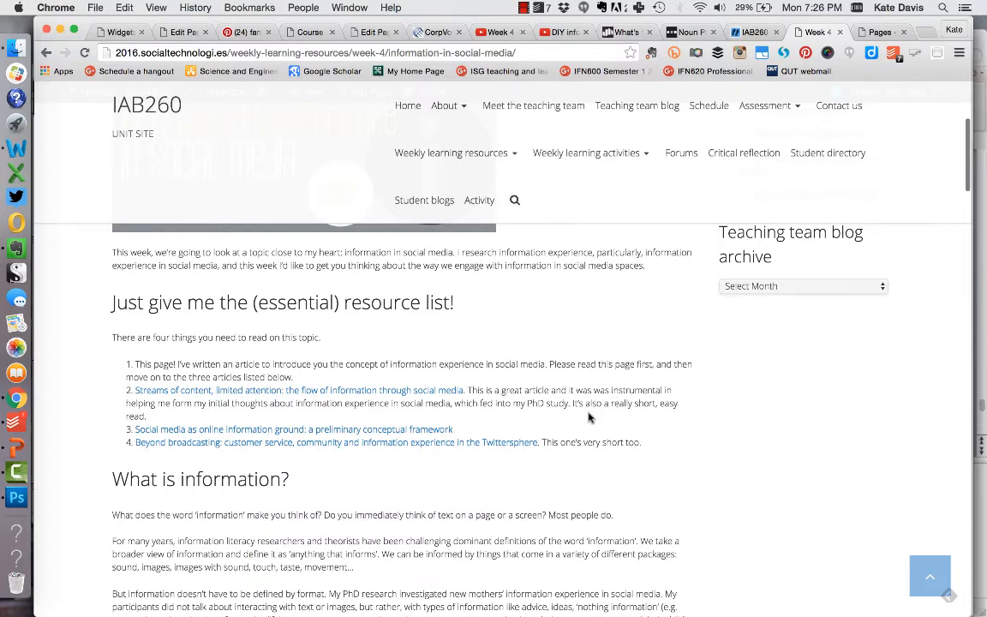
pyautogui.scroll(3)
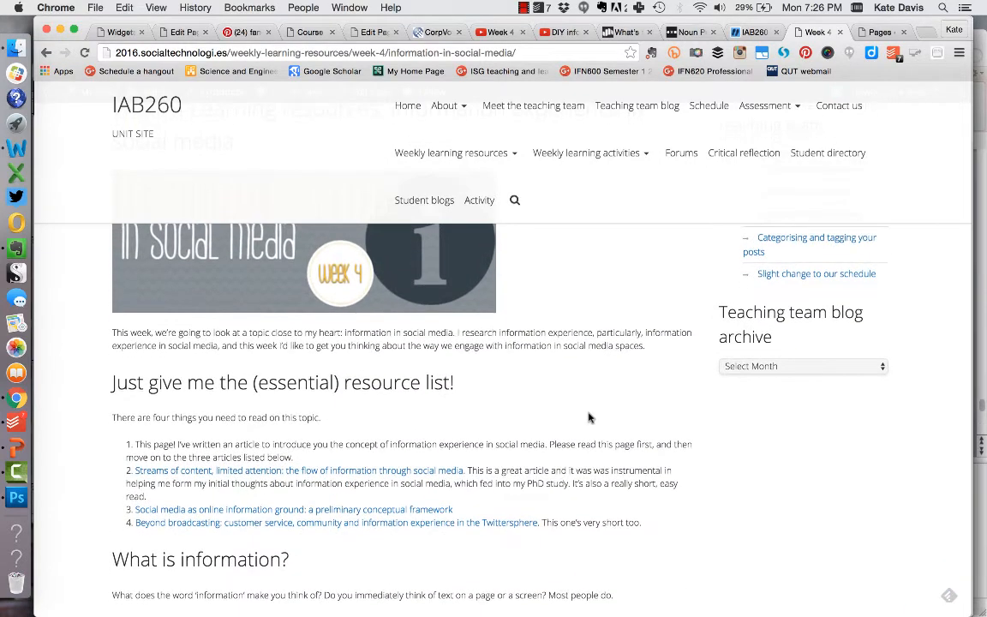
pyautogui.moveTo(755, 575)
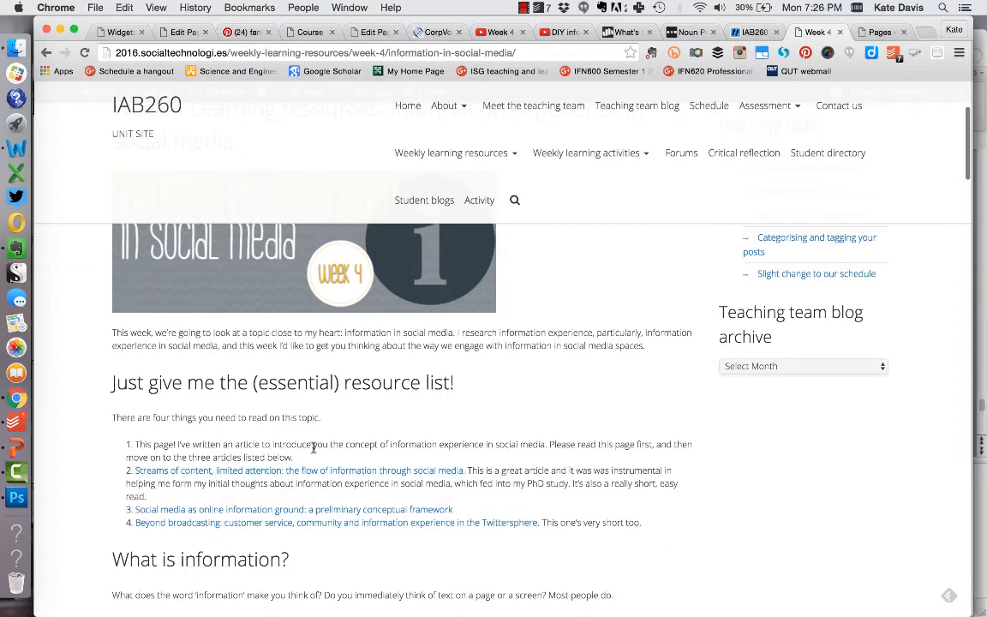
pyautogui.moveTo(298, 476)
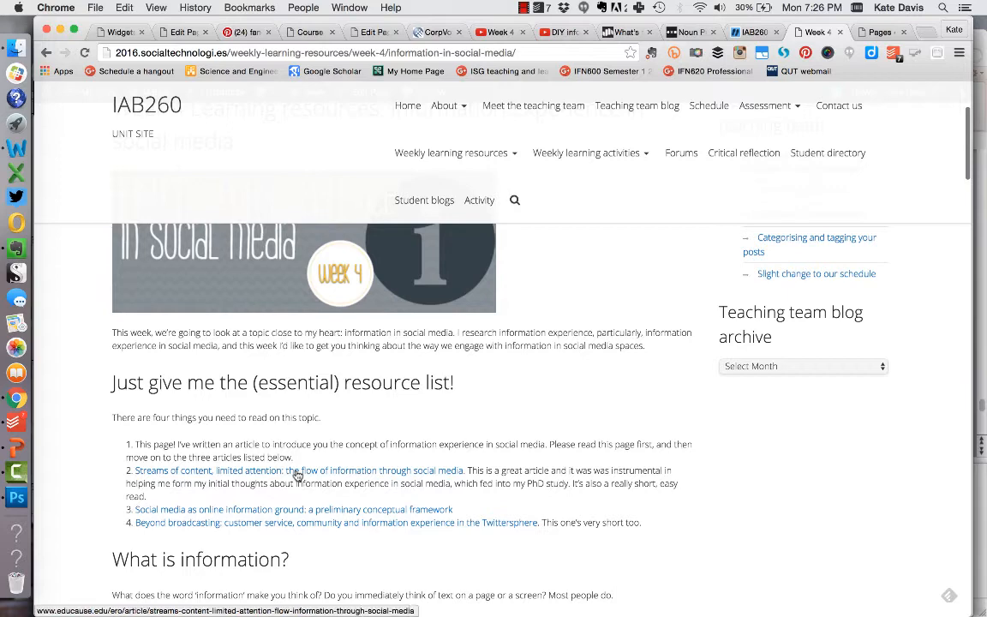
pyautogui.moveTo(525, 476)
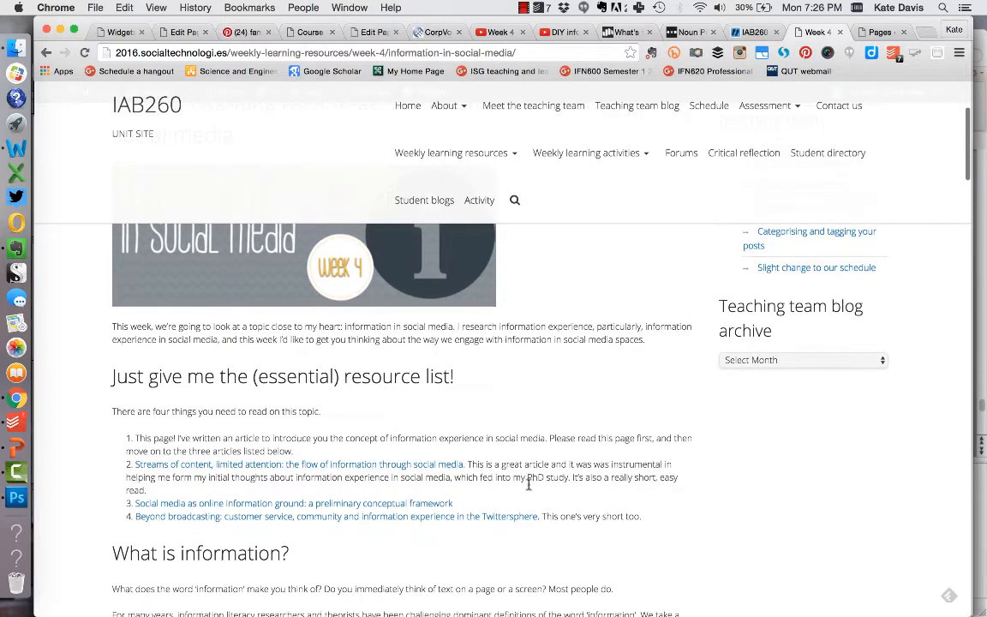
pyautogui.scroll(3)
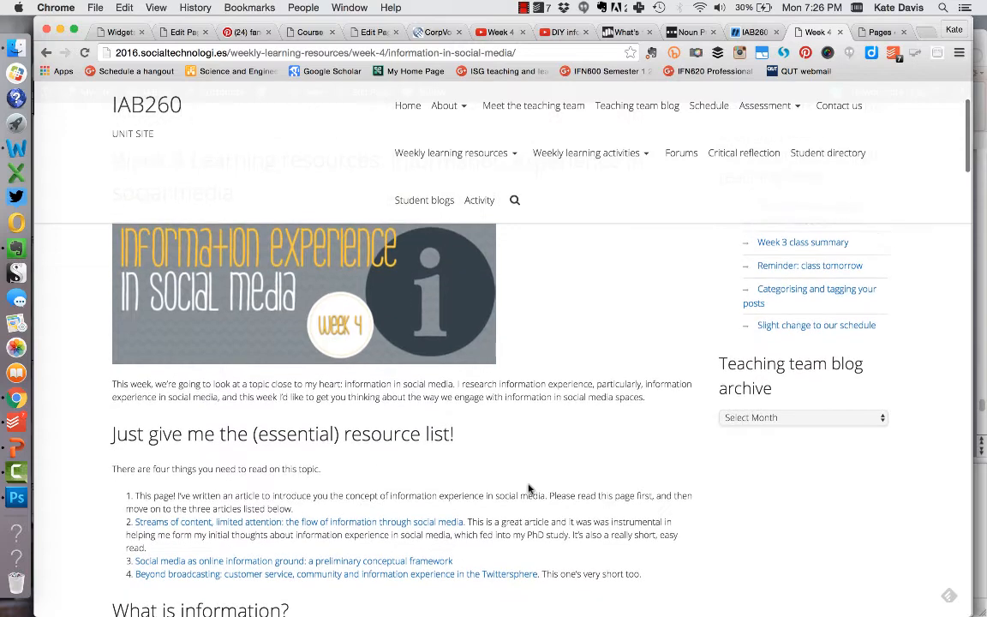
pyautogui.moveTo(576, 555)
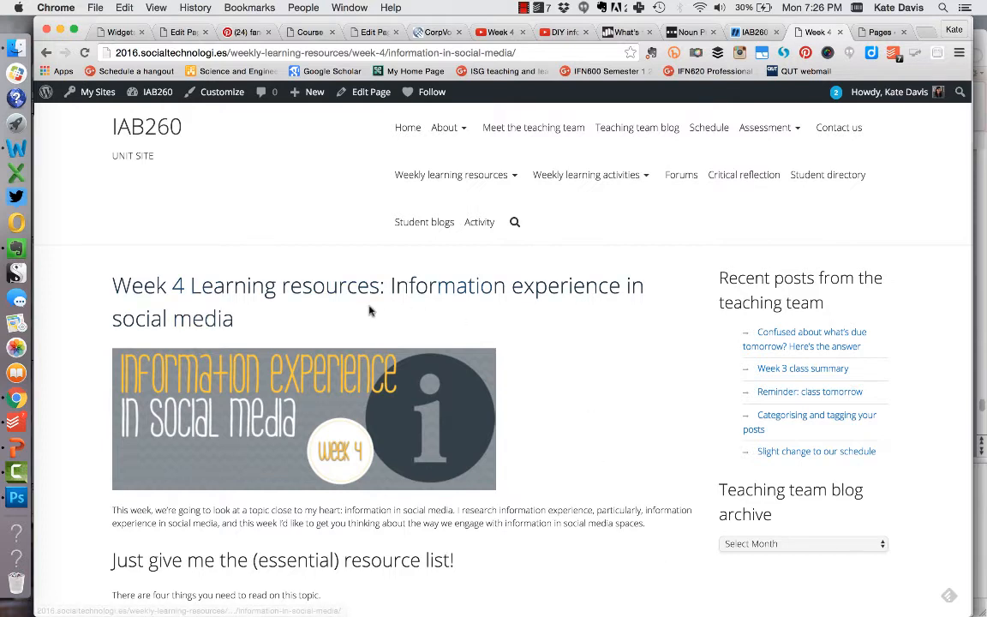
pyautogui.moveTo(614, 442)
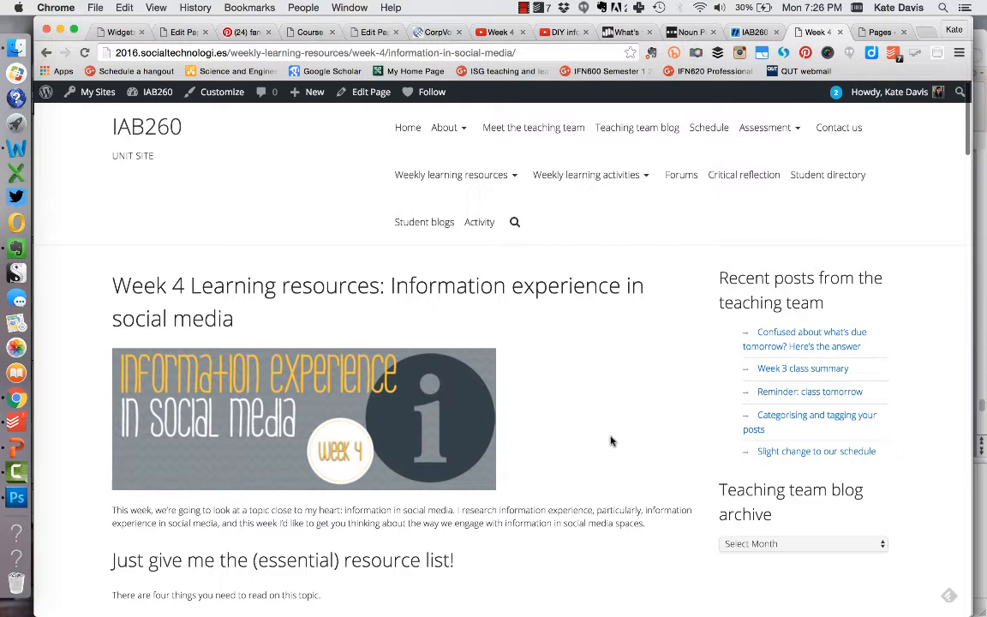
pyautogui.scroll(-3)
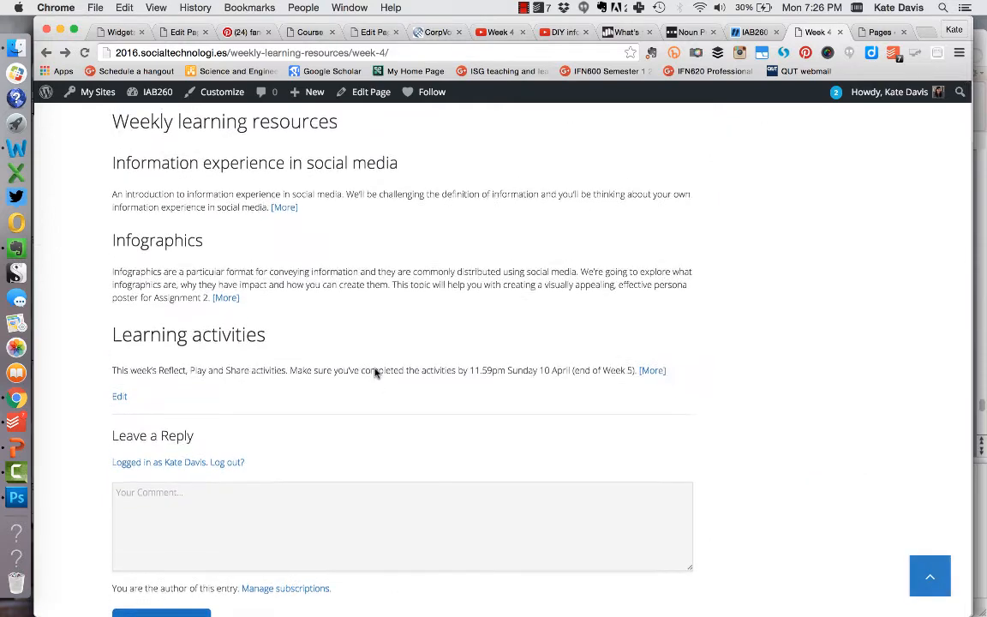
pyautogui.scroll(3)
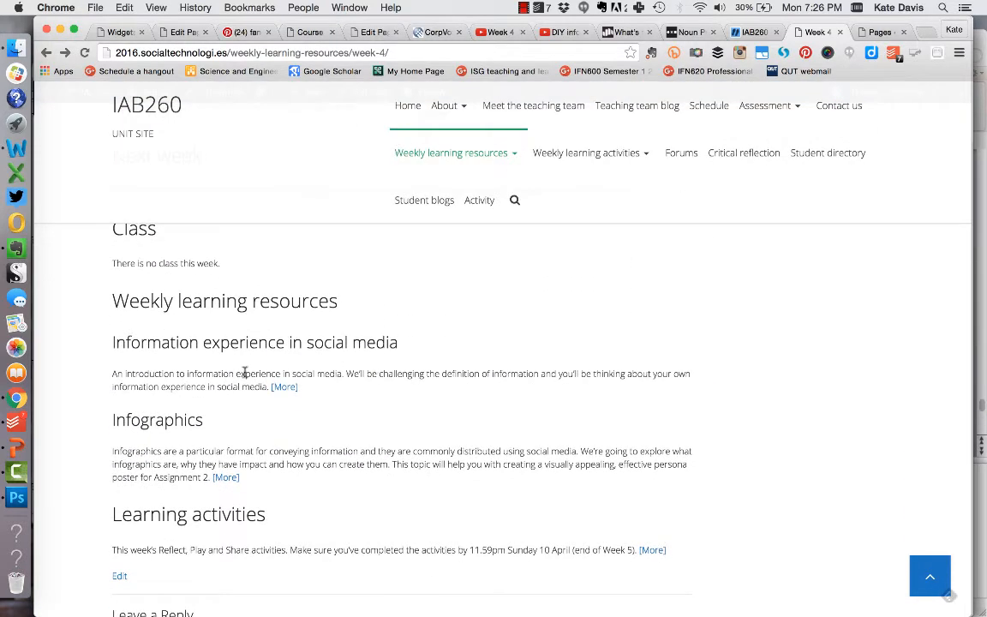
# Open the Week 4 Infographics resource and skim its creation tools and 'Information is visual' playlist.
pyautogui.click(157, 420)
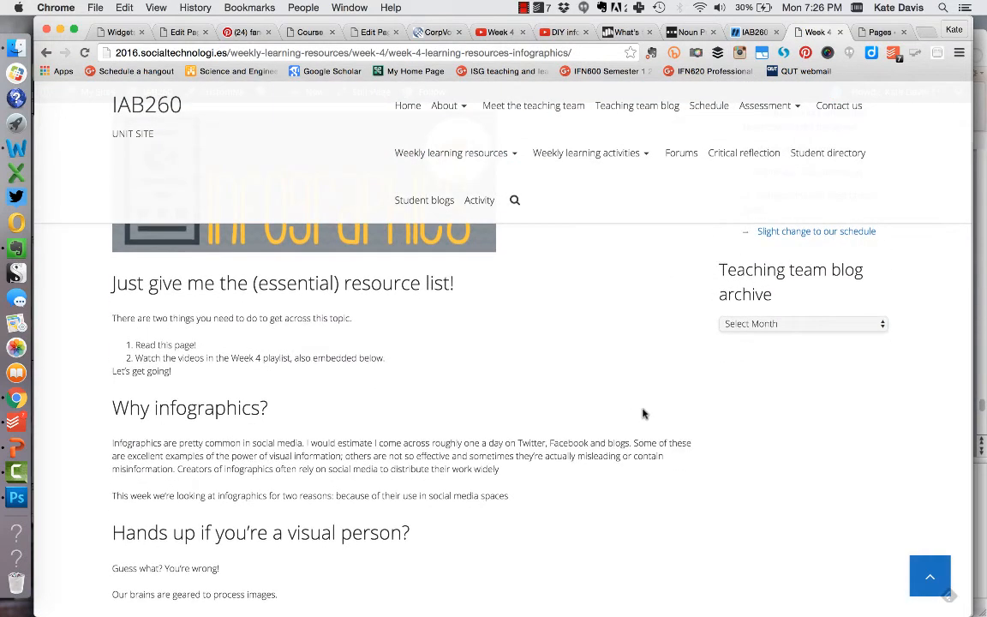
pyautogui.moveTo(380, 393)
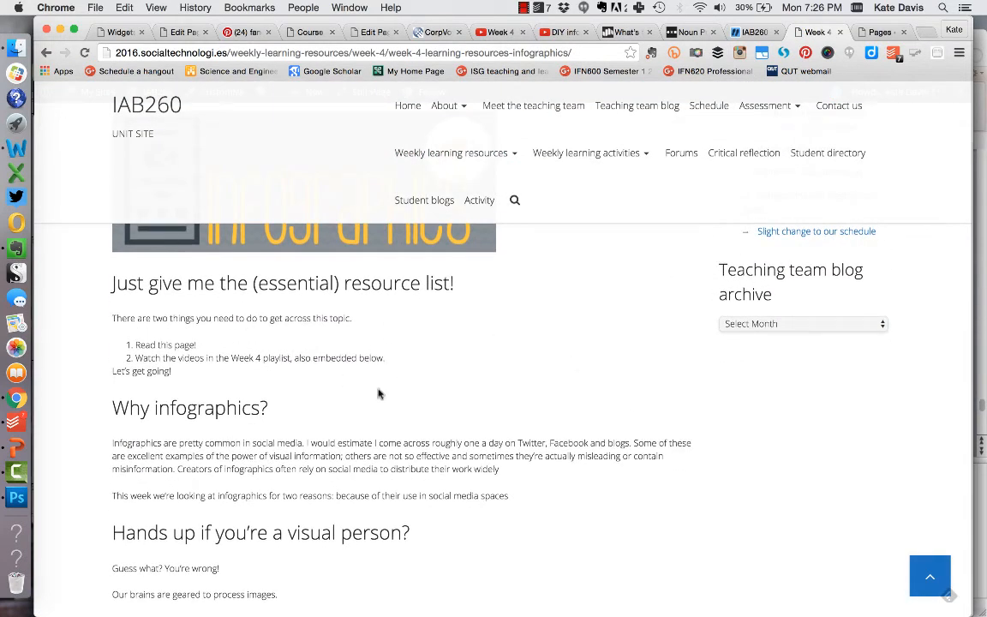
pyautogui.moveTo(480, 404)
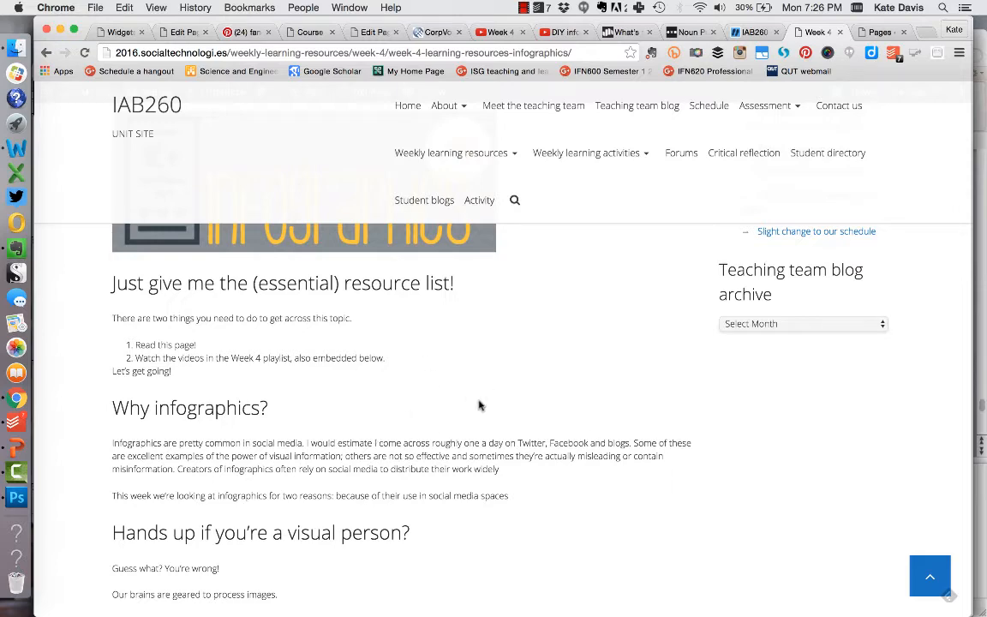
pyautogui.moveTo(641, 471)
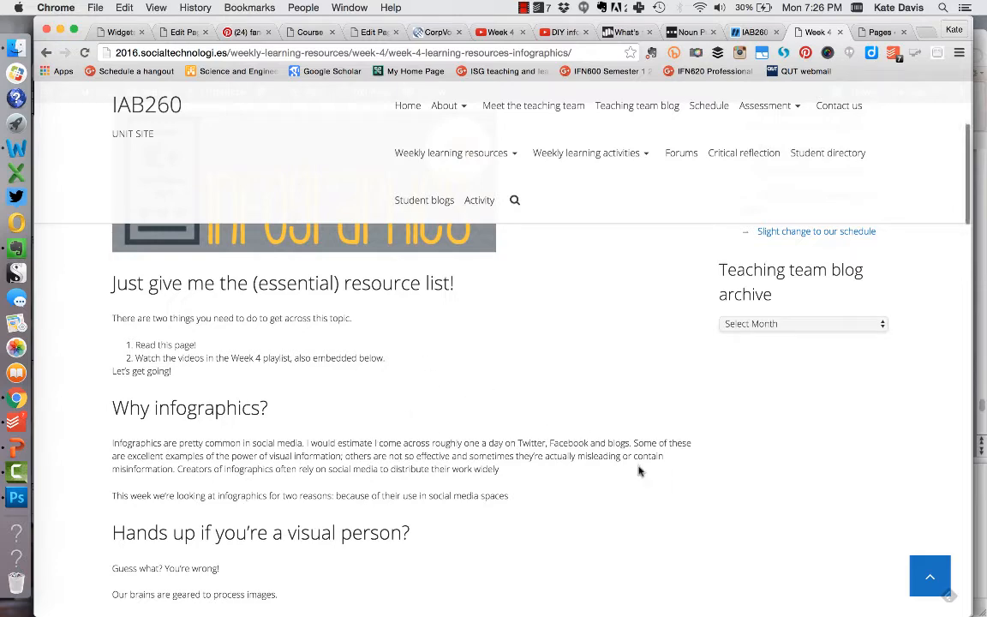
pyautogui.scroll(-3)
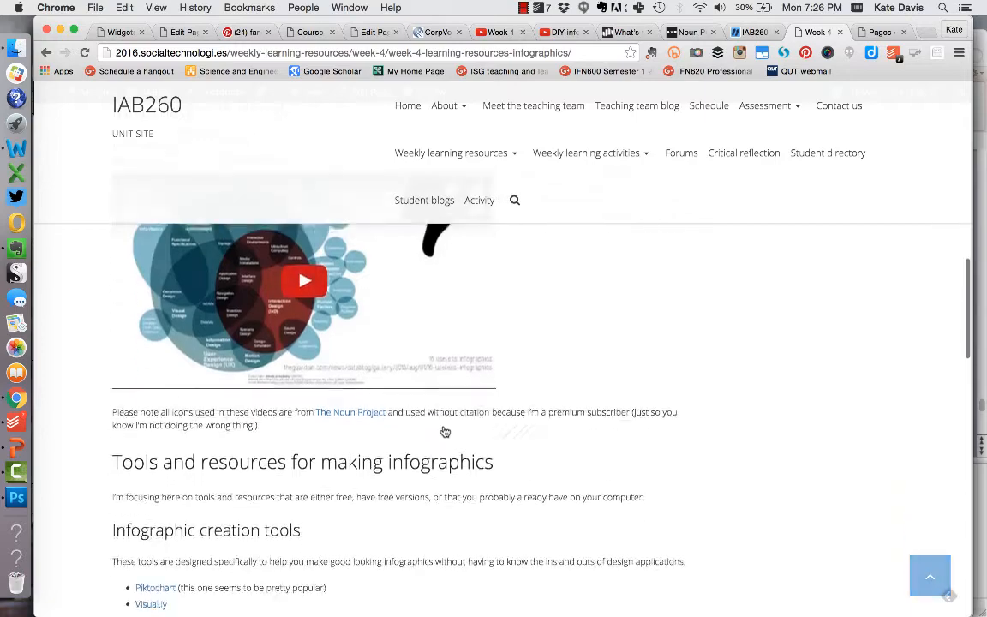
pyautogui.scroll(-3)
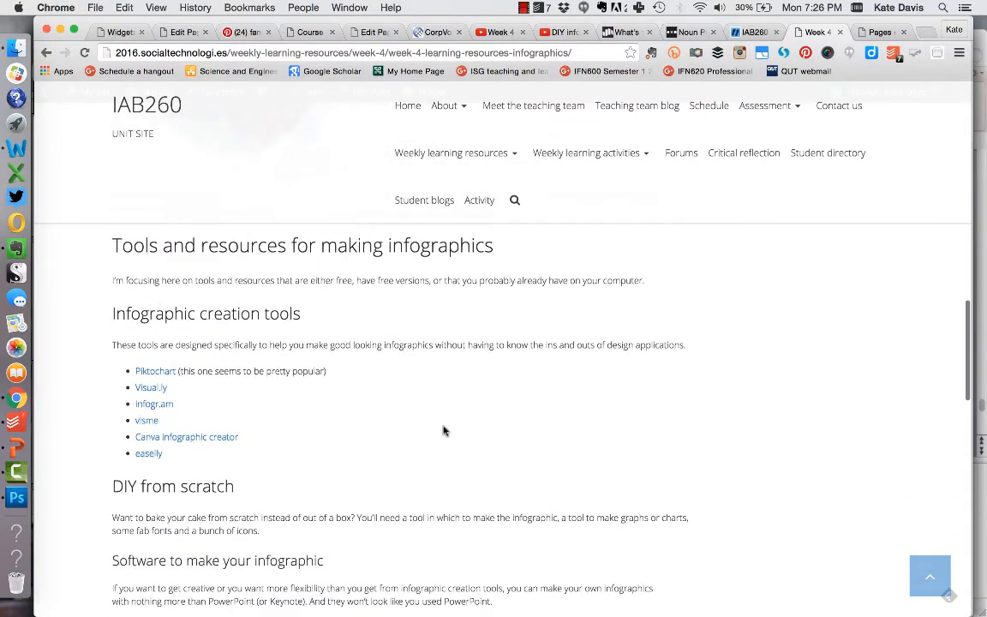
pyautogui.moveTo(288, 456)
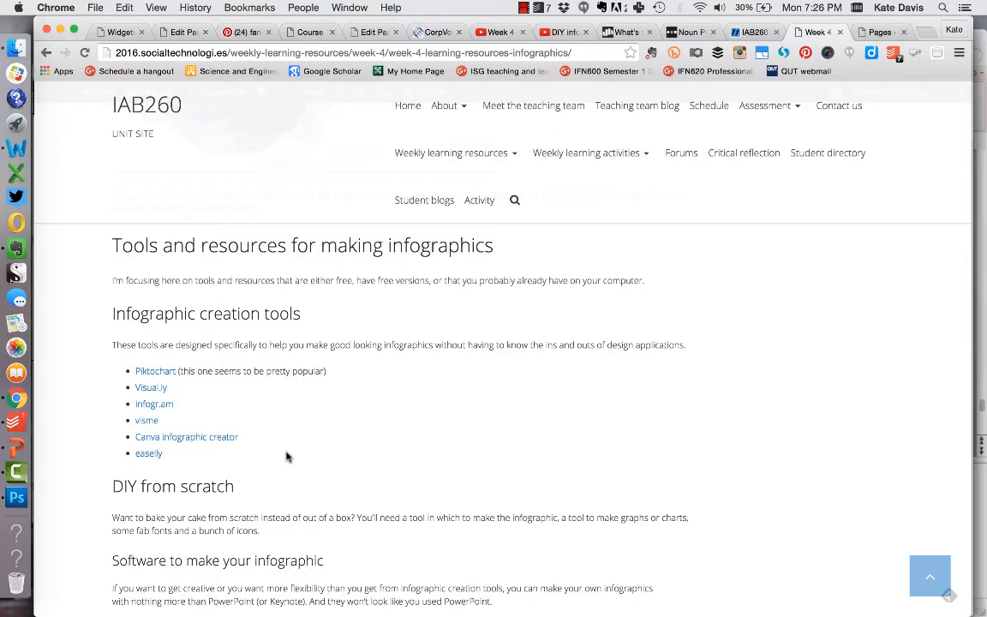
pyautogui.scroll(-3)
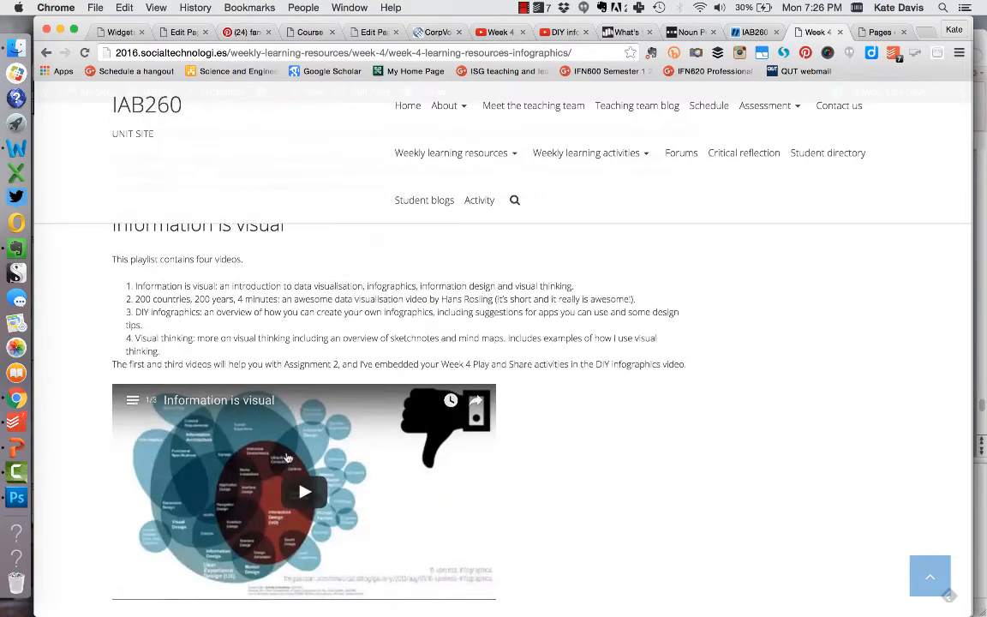
pyautogui.scroll(-3)
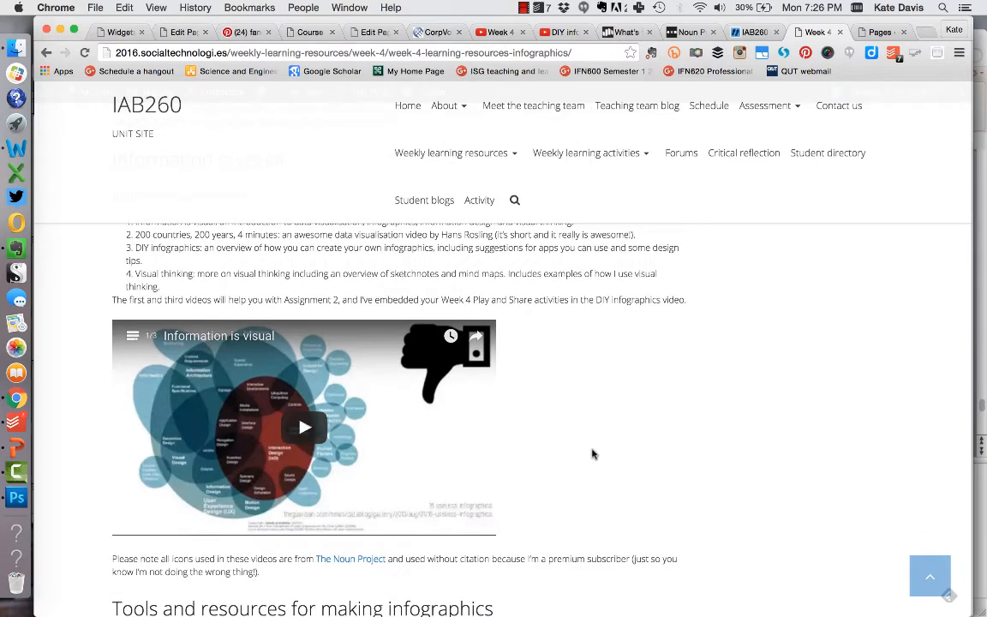
pyautogui.moveTo(580, 504)
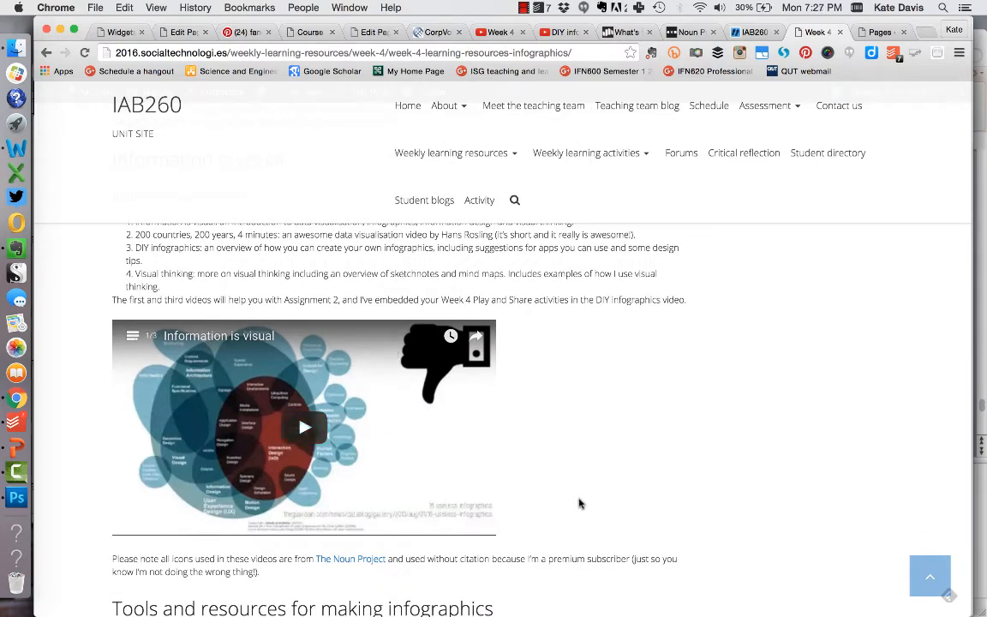
pyautogui.moveTo(669, 524)
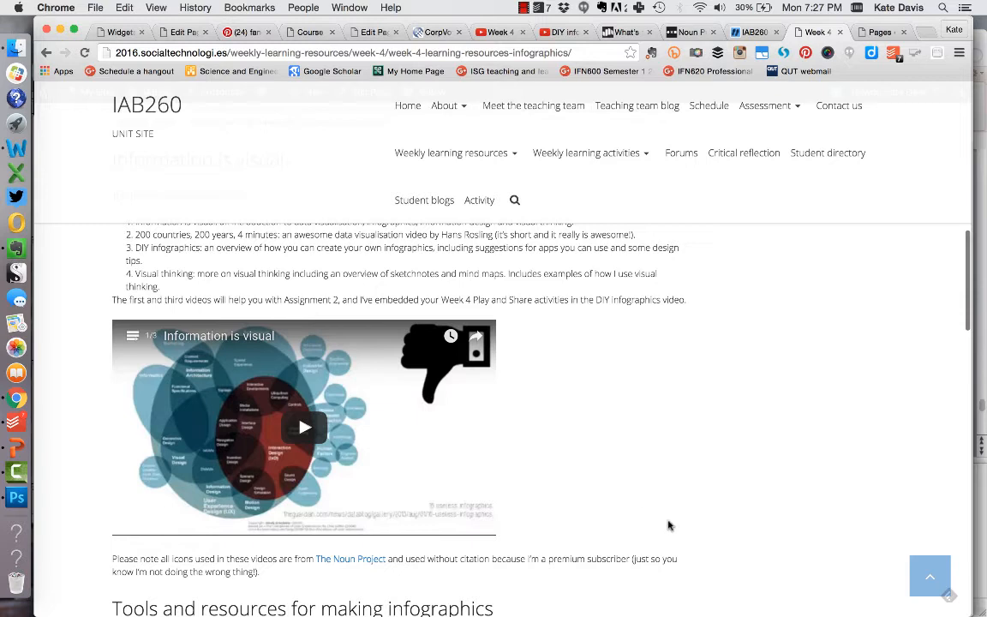
pyautogui.moveTo(574, 468)
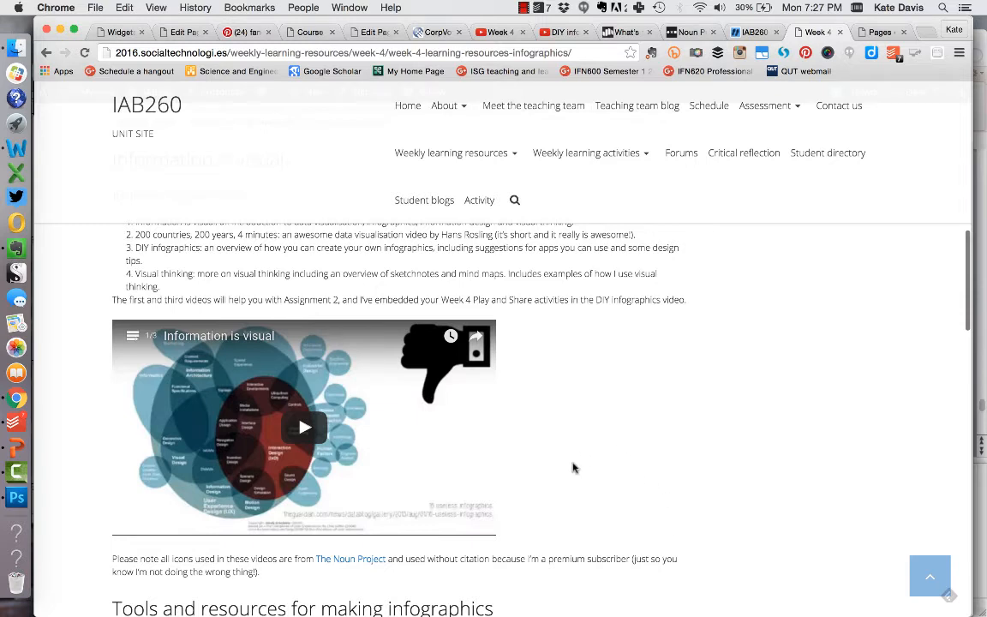
pyautogui.moveTo(648, 484)
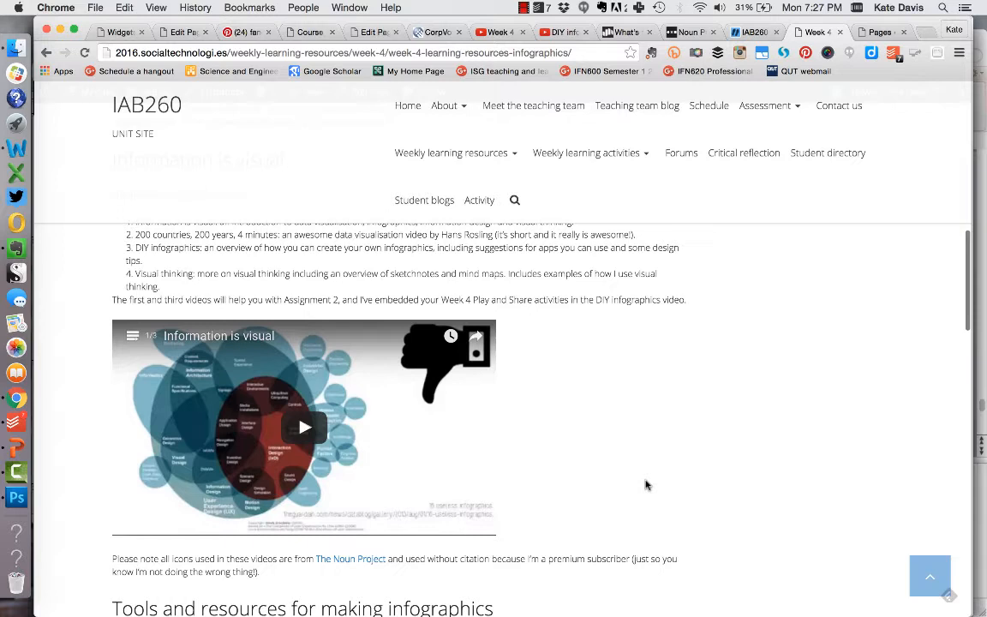
pyautogui.moveTo(674, 546)
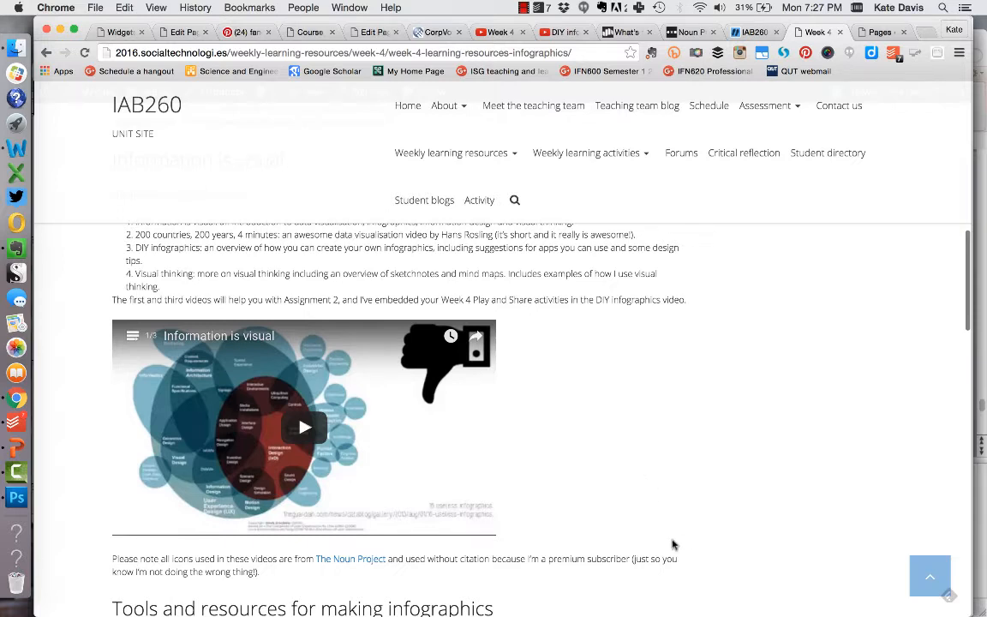
pyautogui.moveTo(632, 473)
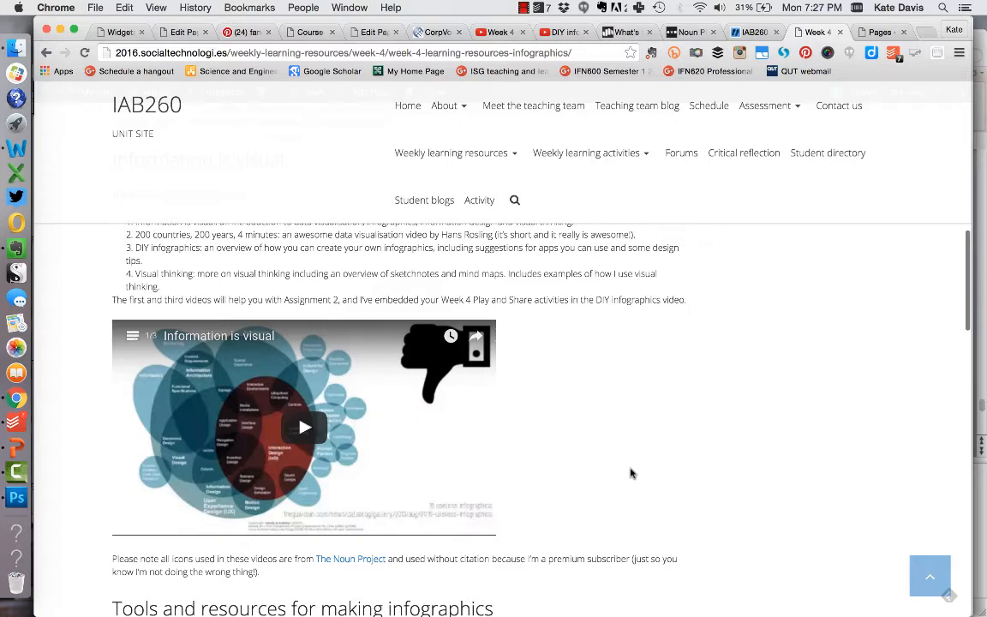
pyautogui.scroll(3)
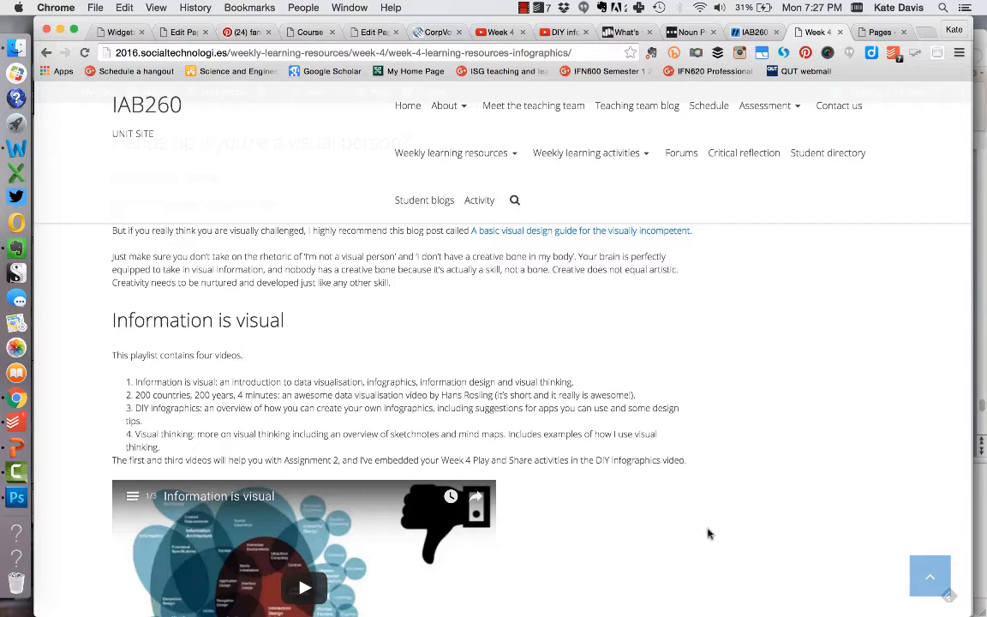
pyautogui.moveTo(658, 569)
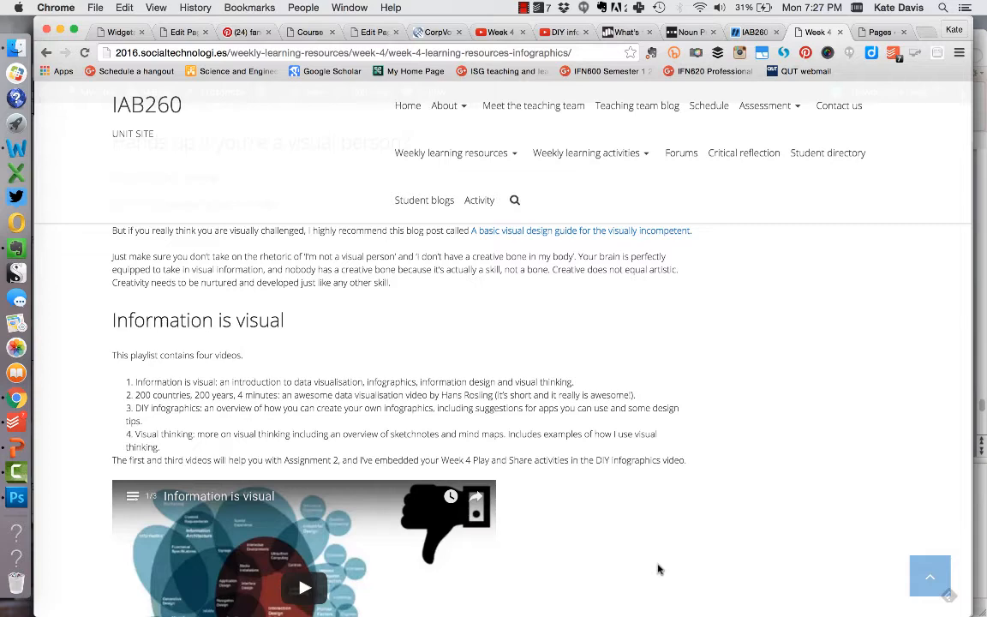
pyautogui.moveTo(646, 566)
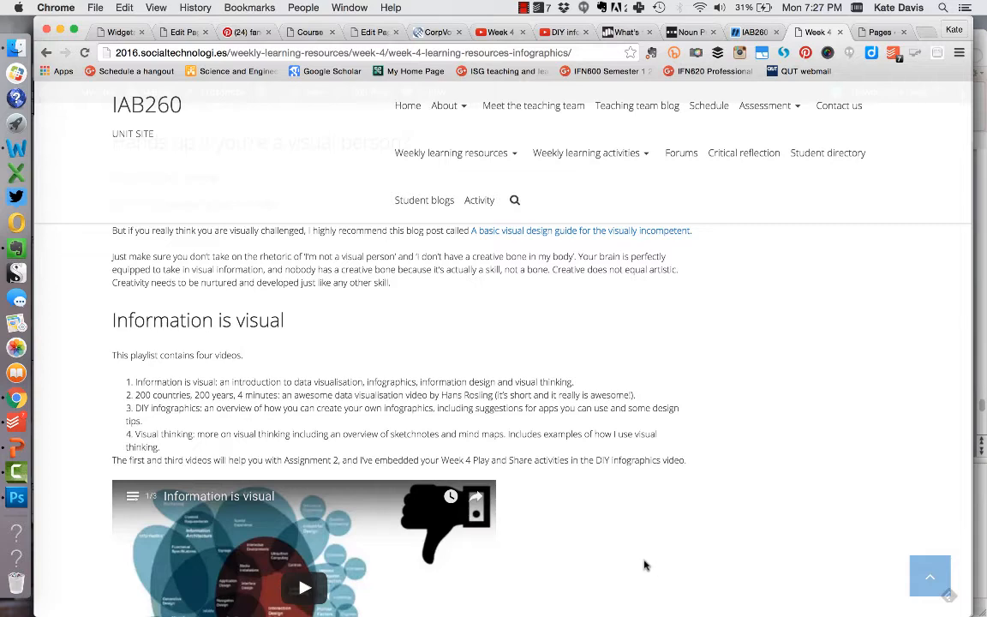
pyautogui.scroll(-3)
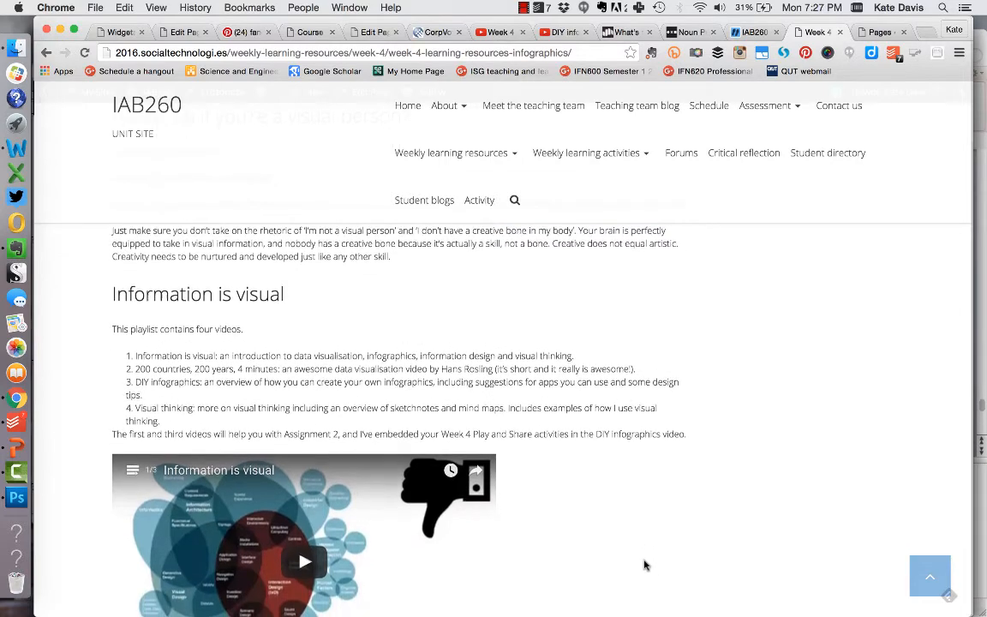
pyautogui.scroll(-3)
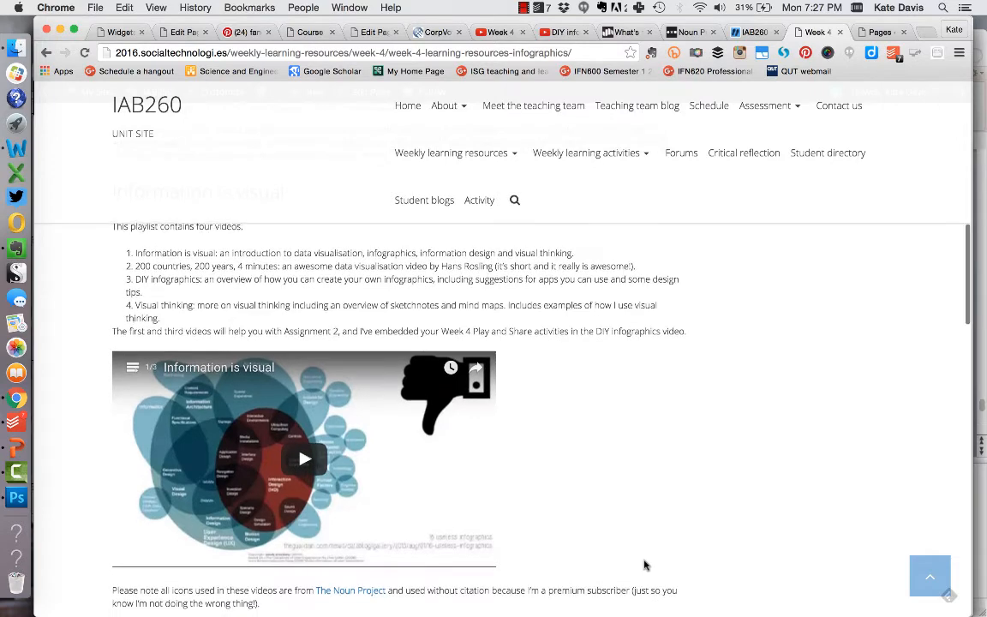
pyautogui.scroll(-3)
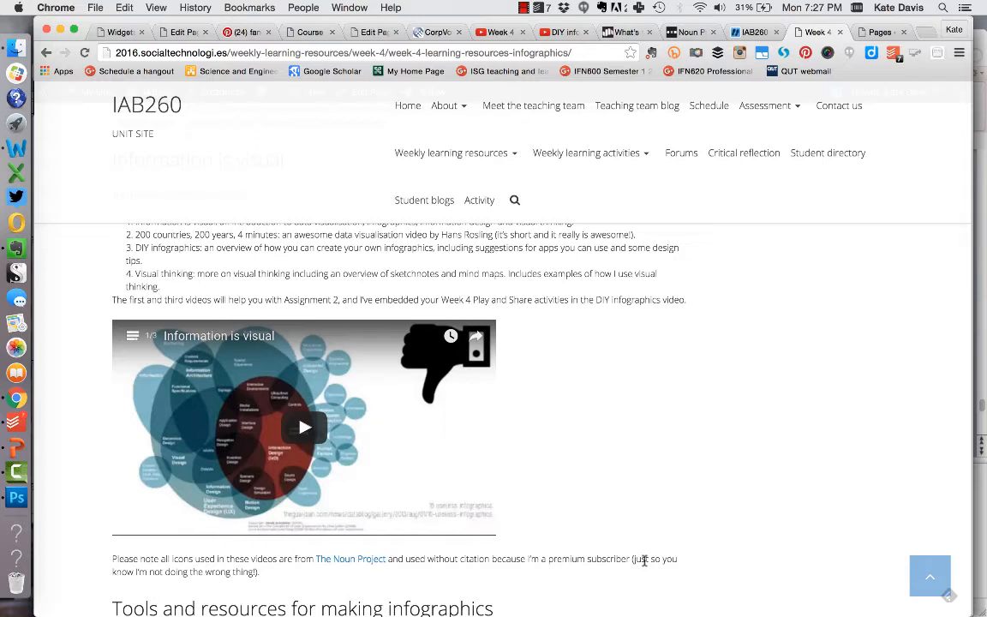
pyautogui.moveTo(768, 606)
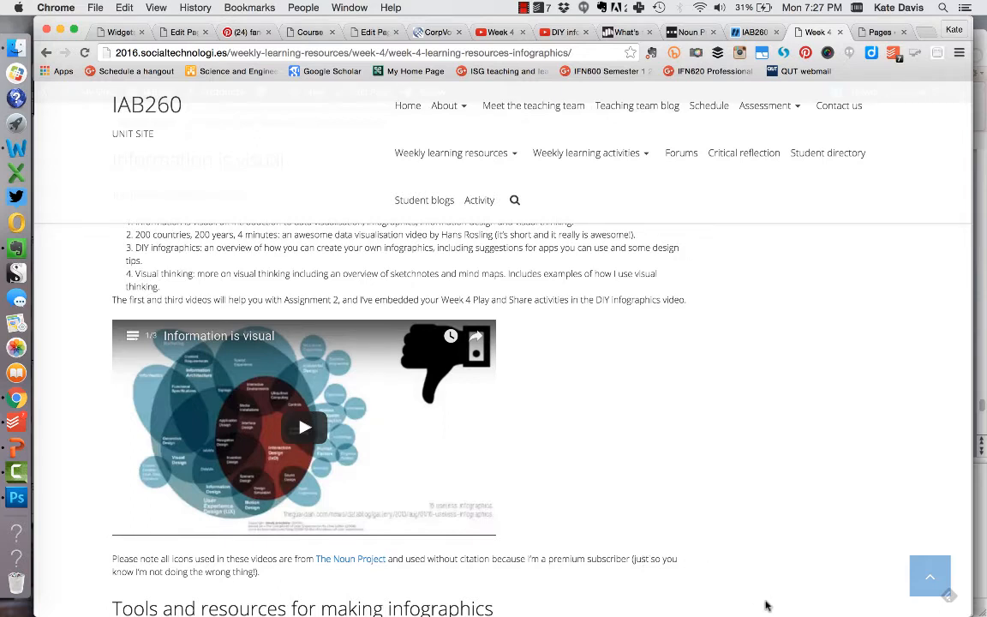
pyautogui.moveTo(665, 559)
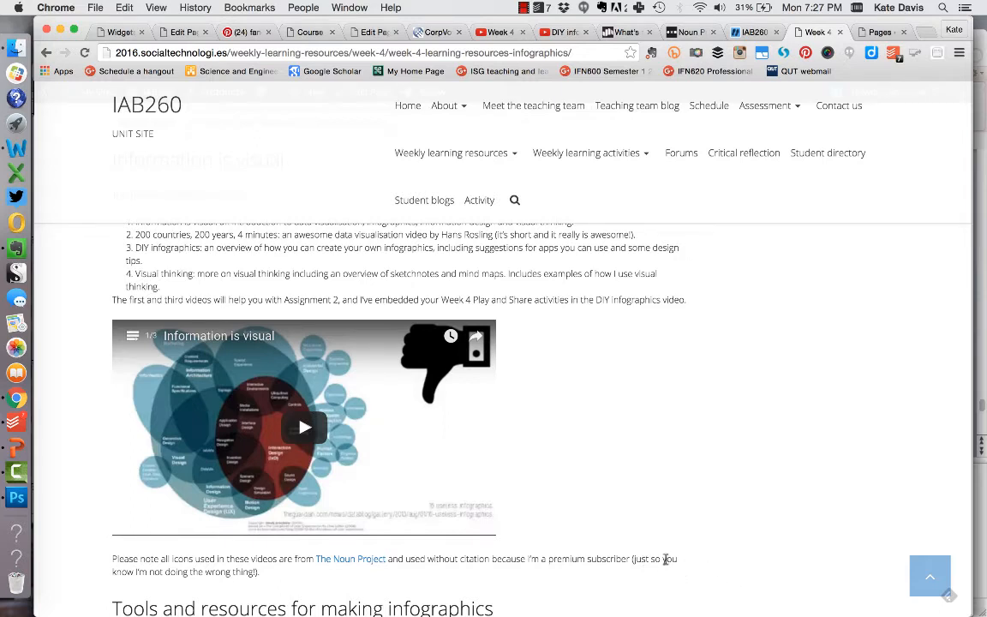
pyautogui.moveTo(626, 547)
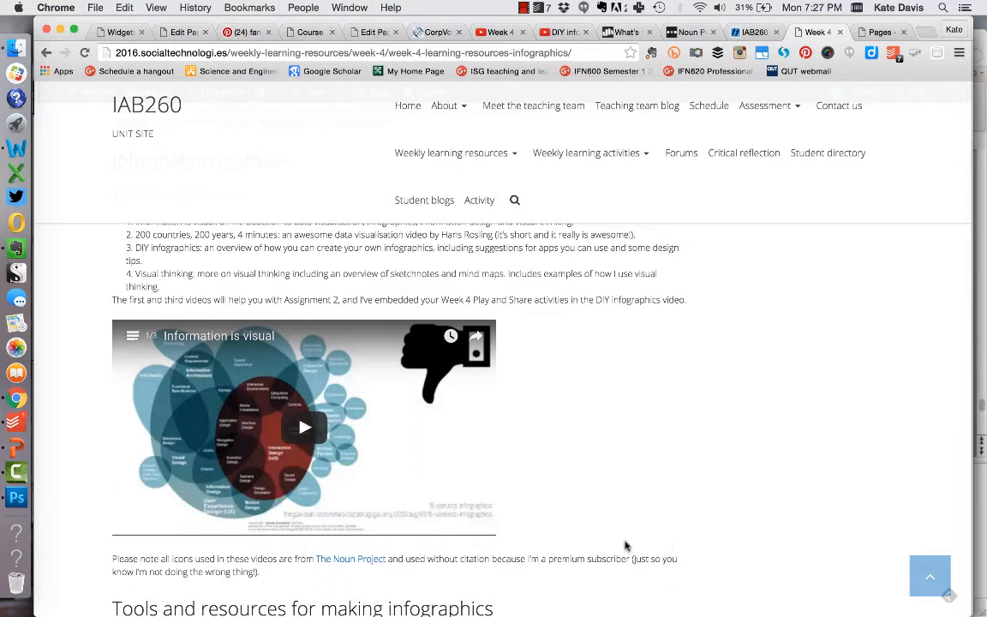
pyautogui.moveTo(644, 575)
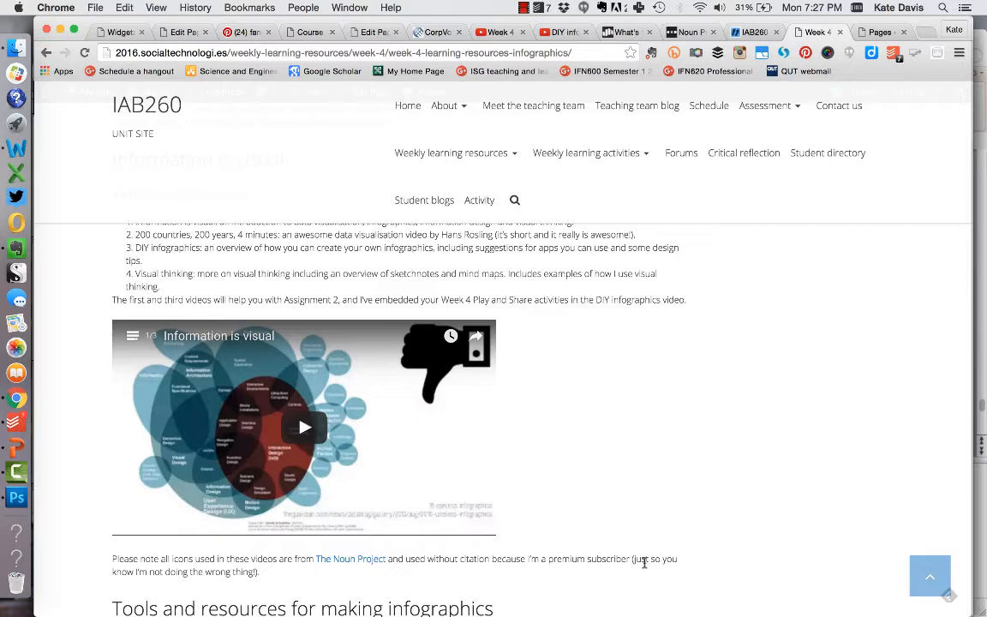
pyautogui.moveTo(660, 512)
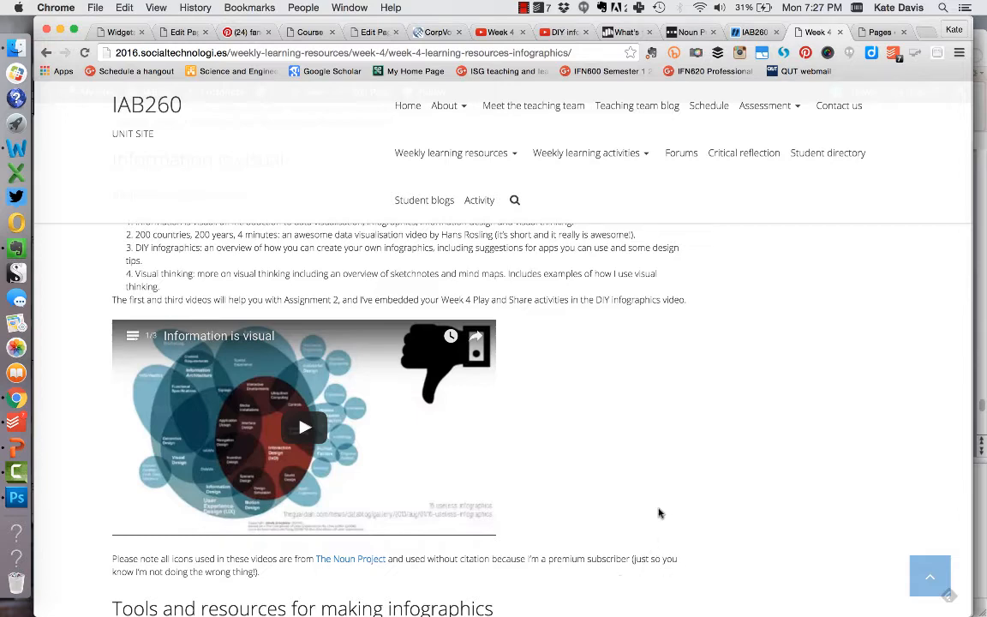
pyautogui.scroll(3)
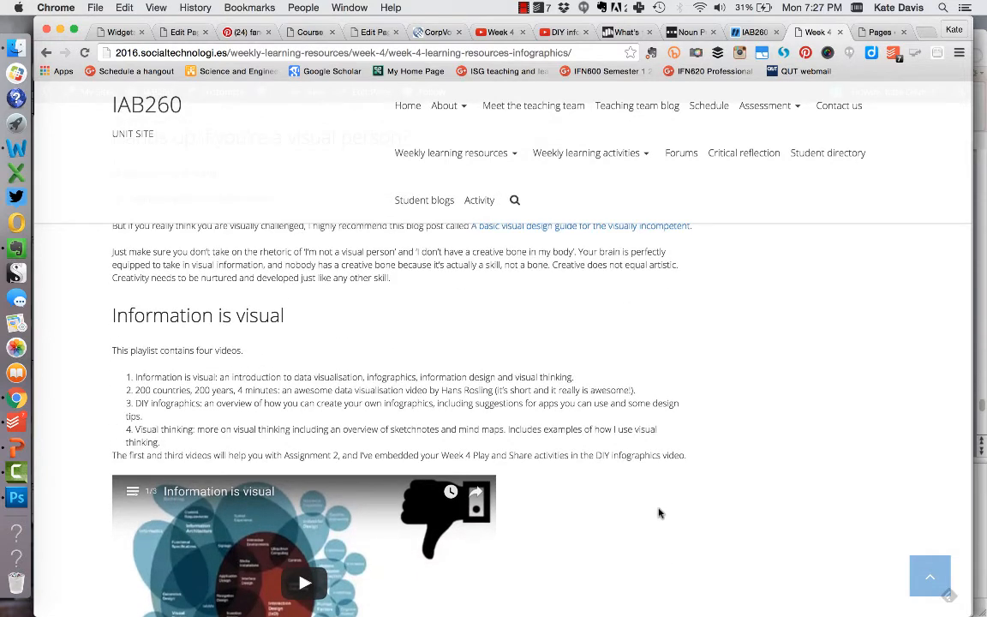
pyautogui.scroll(3)
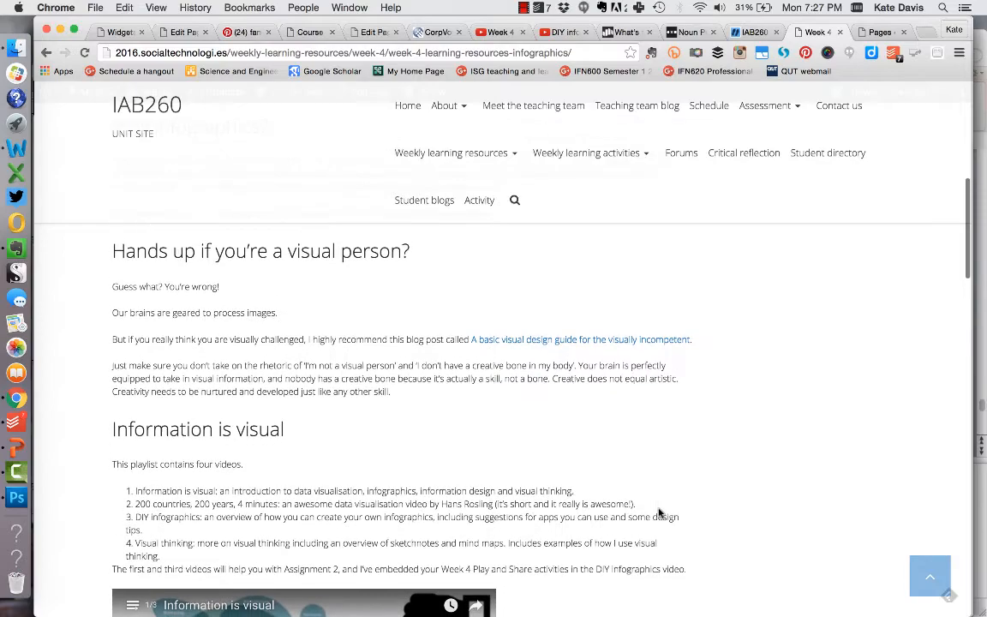
# Scroll to the end of the infographics page showing 'Share your tips and tools' and 'Want more?'.
pyautogui.scroll(-3)
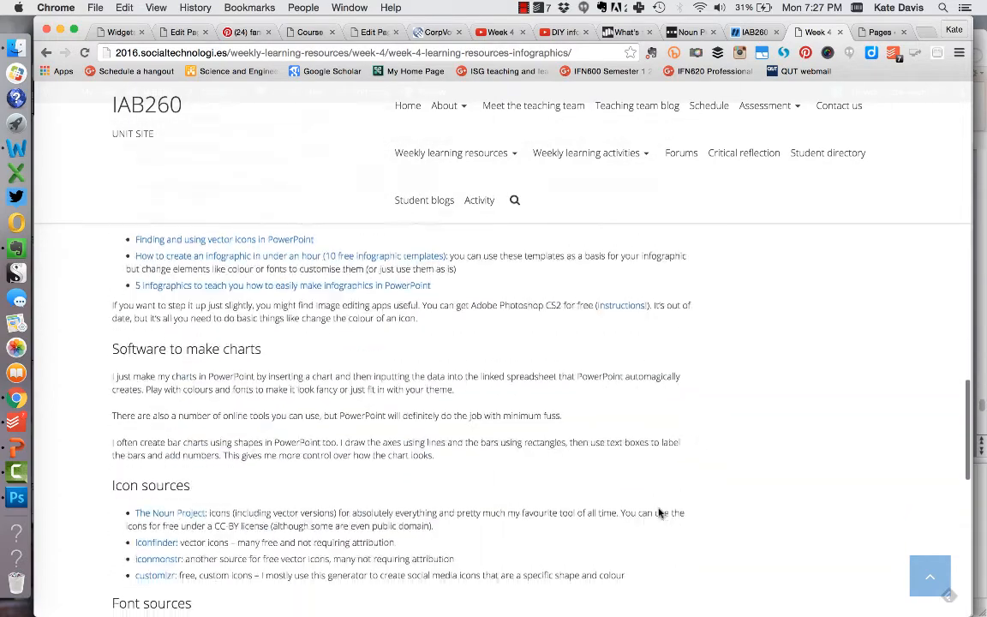
pyautogui.scroll(-3)
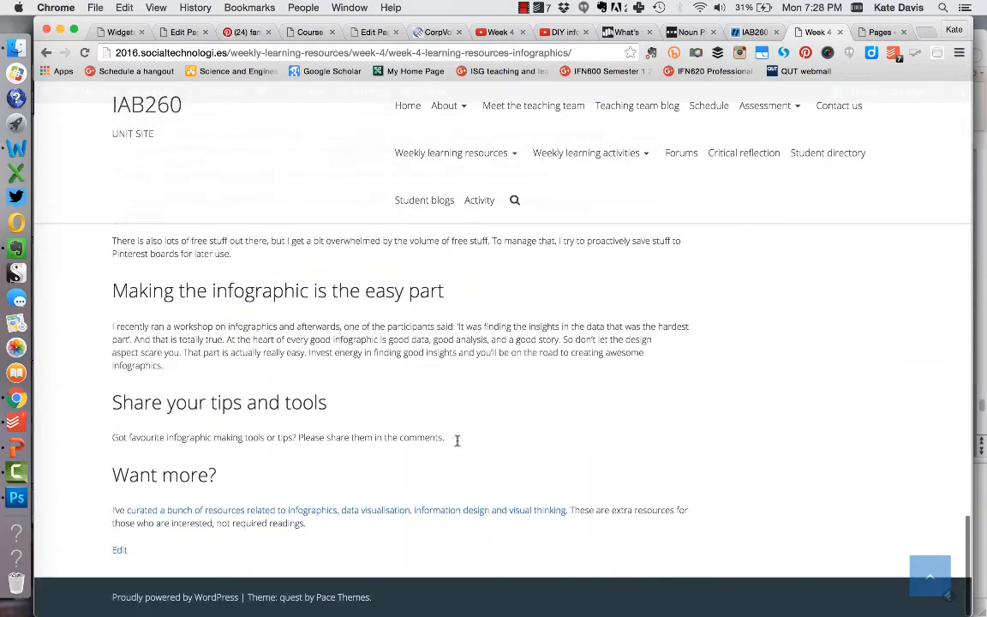
pyautogui.moveTo(455, 518)
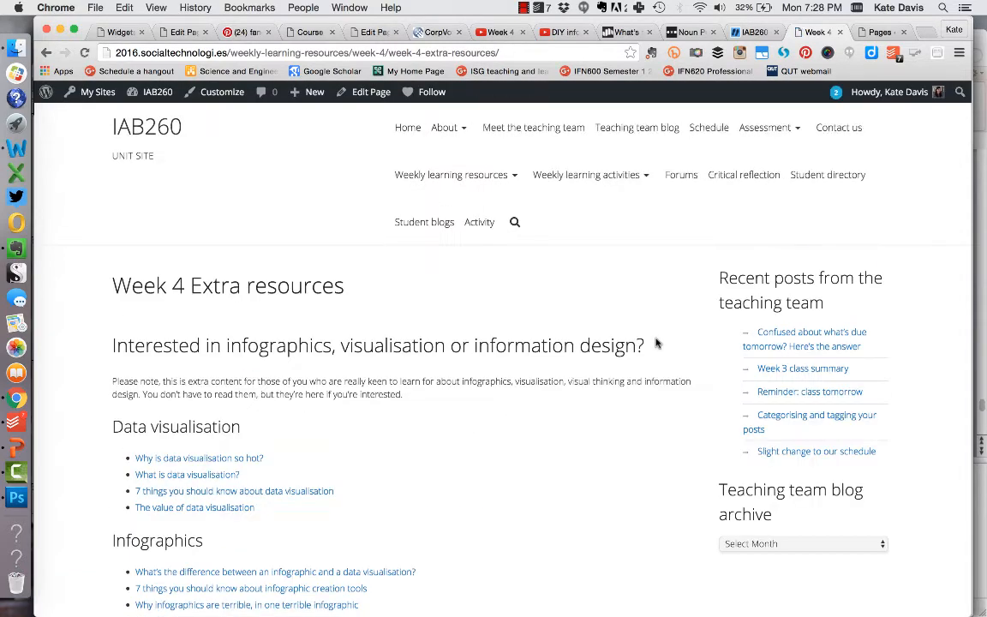
pyautogui.moveTo(614, 444)
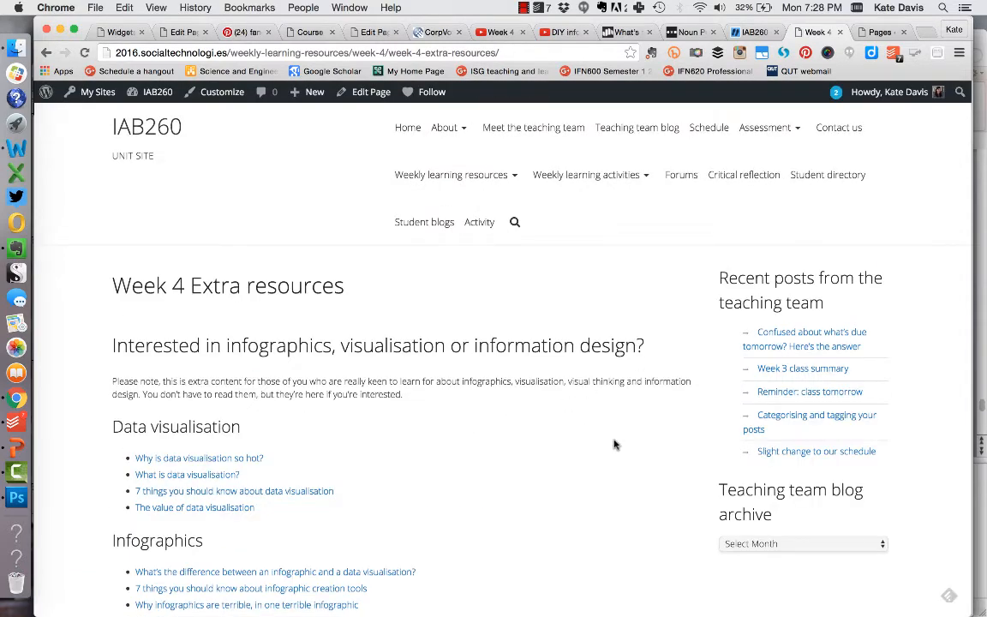
# Scroll through the Week 4 Extra resources page to its end and back up.
pyautogui.scroll(-3)
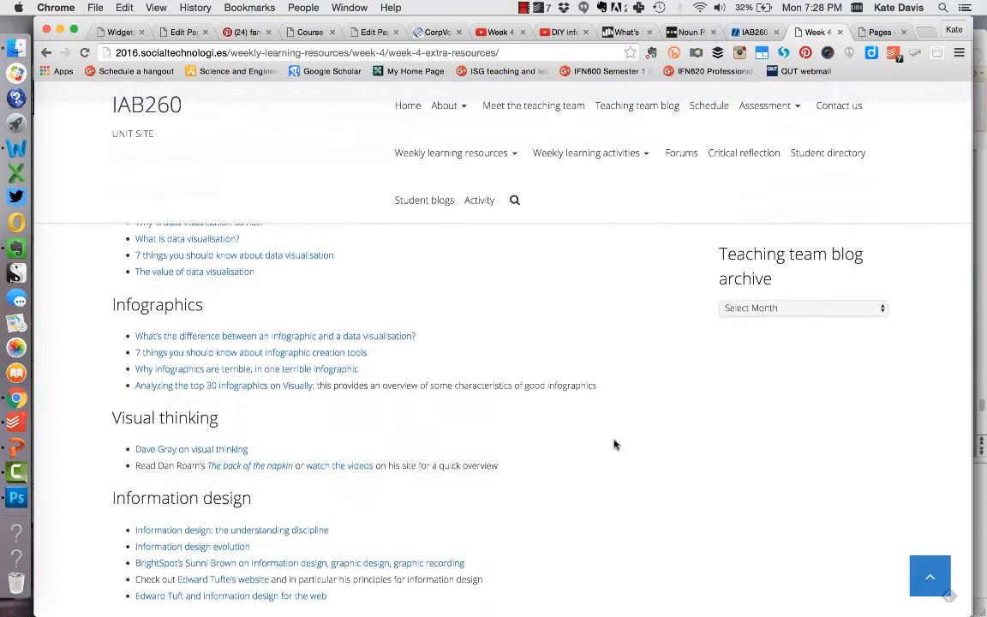
pyautogui.scroll(-3)
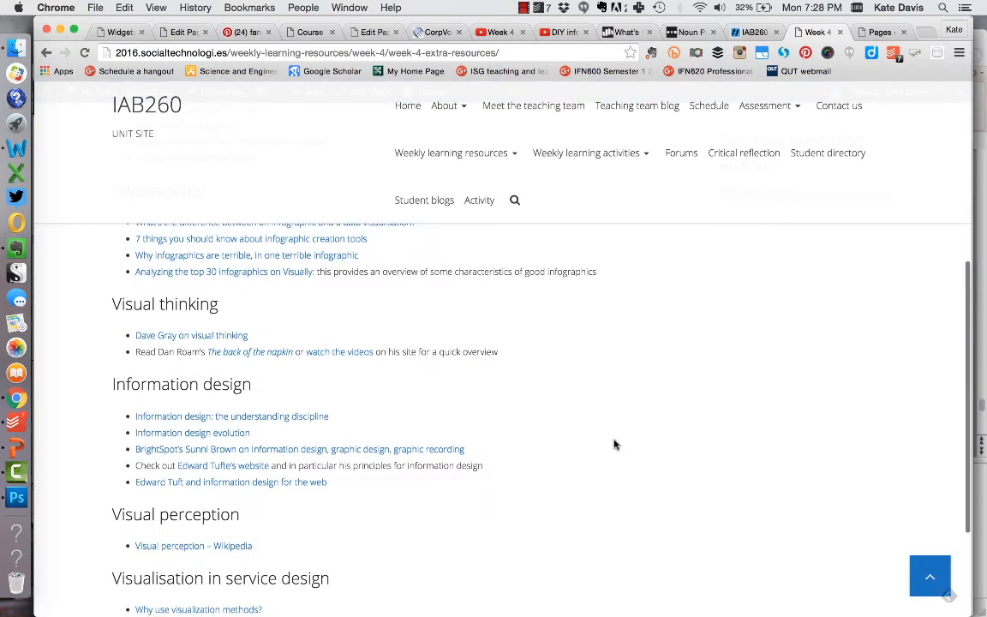
pyautogui.scroll(-3)
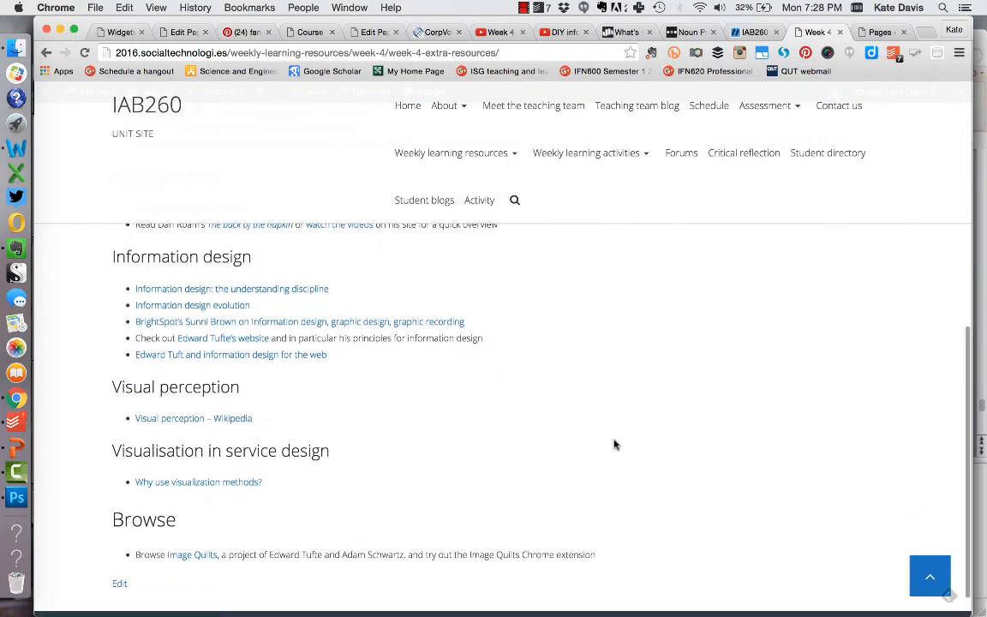
pyautogui.scroll(3)
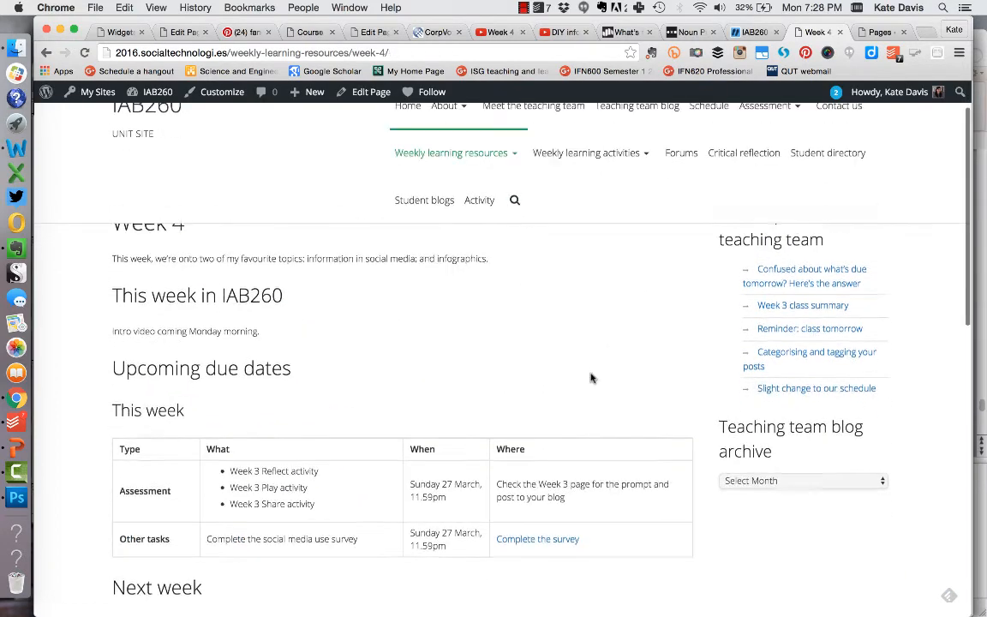
pyautogui.scroll(-3)
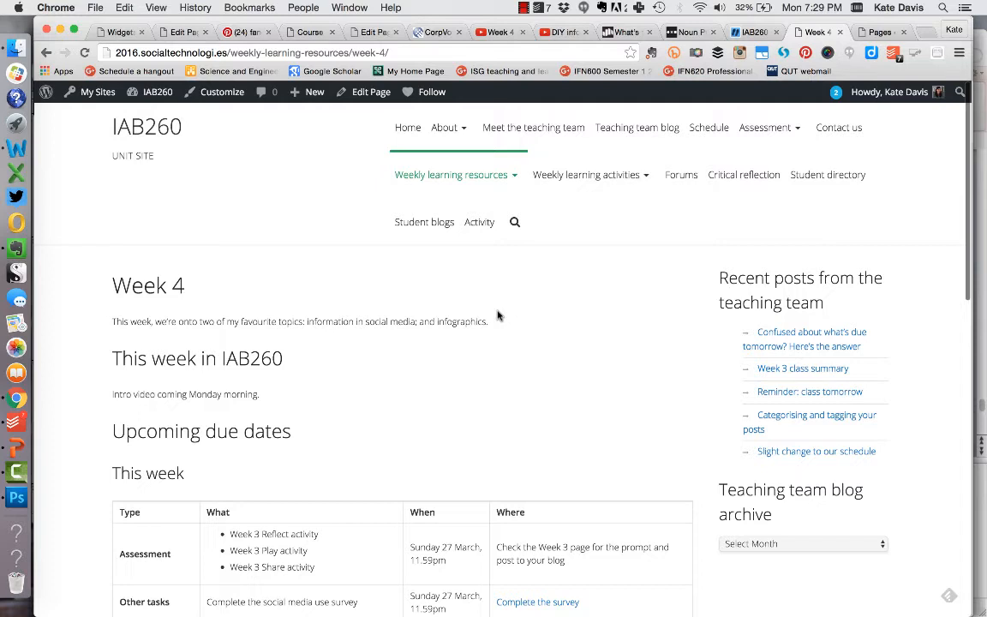
pyautogui.moveTo(593, 381)
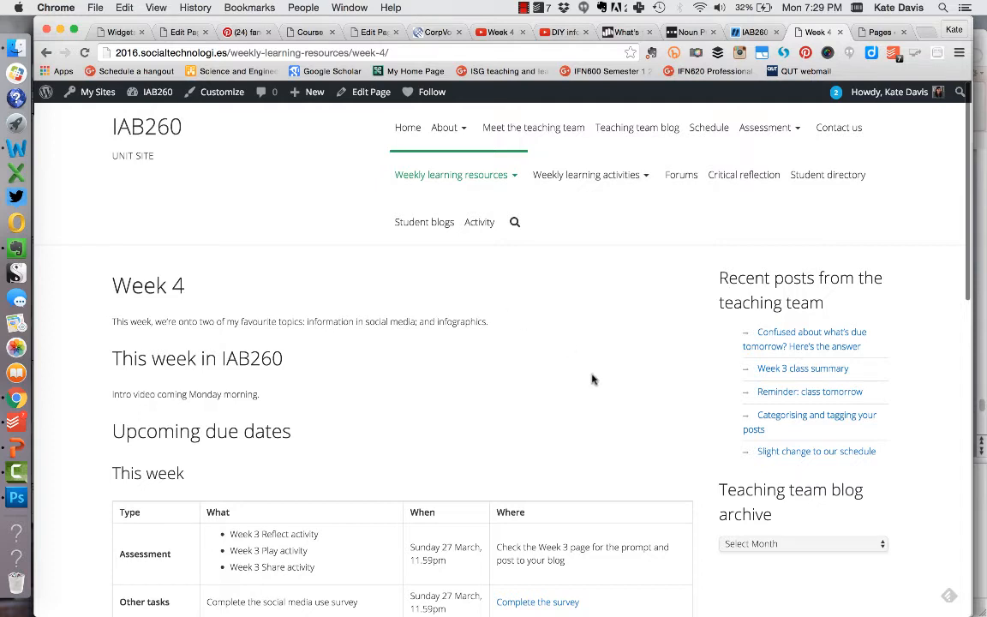
pyautogui.moveTo(586, 425)
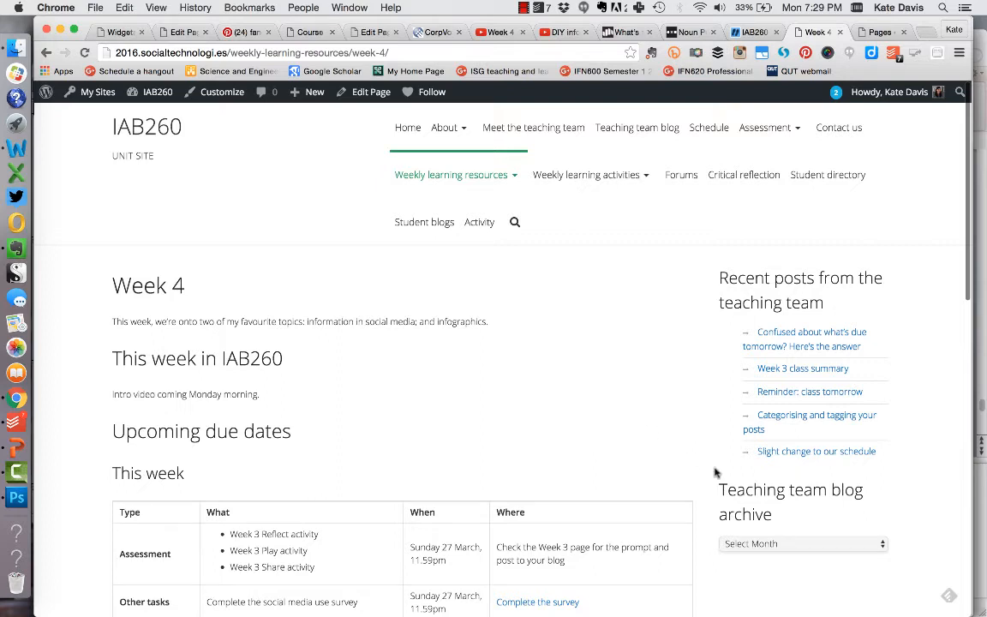
pyautogui.moveTo(617, 480)
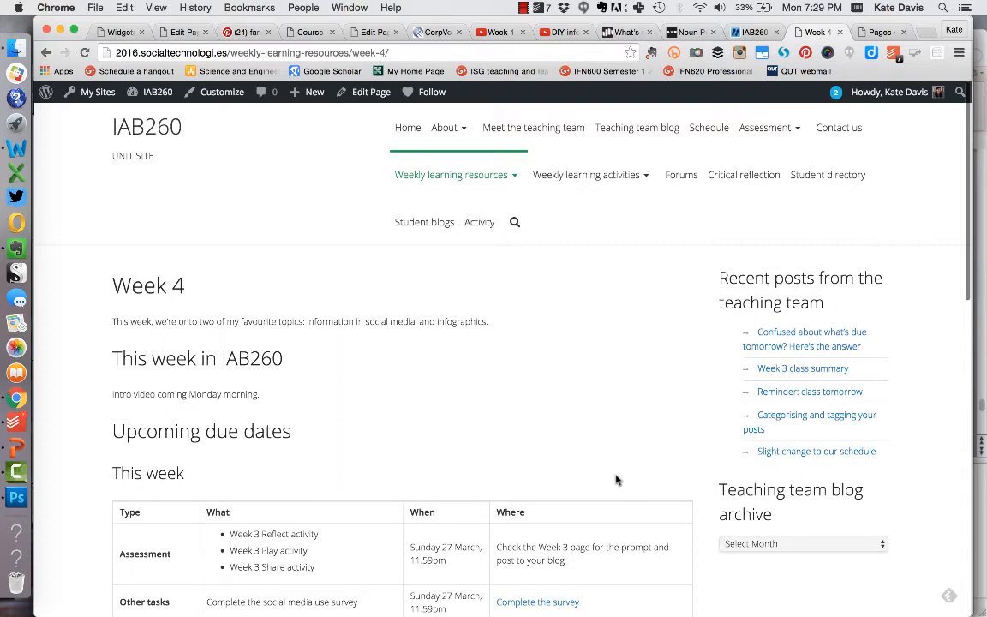
pyautogui.moveTo(502, 456)
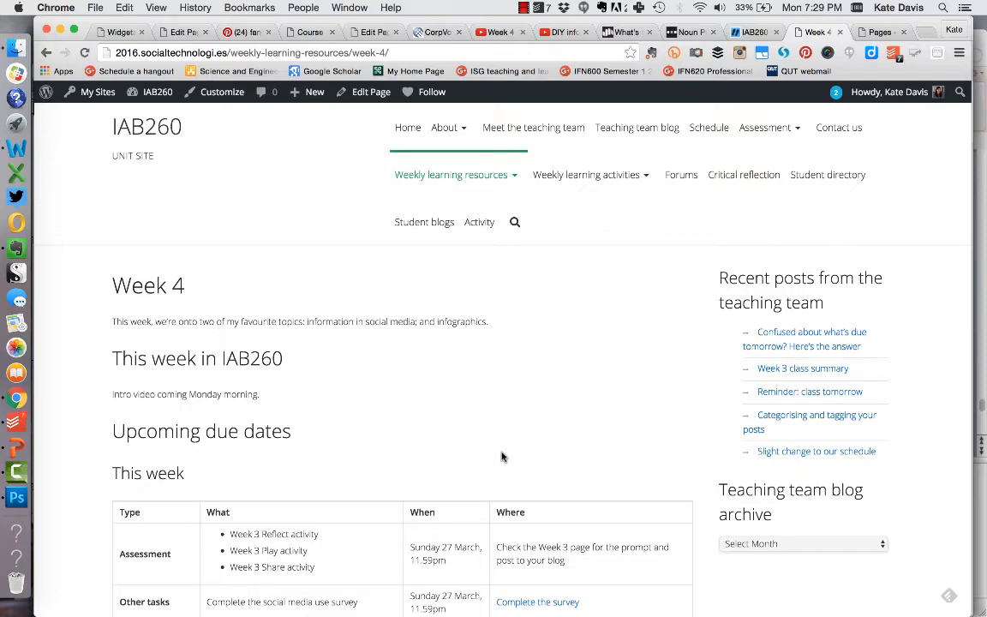
pyautogui.moveTo(607, 480)
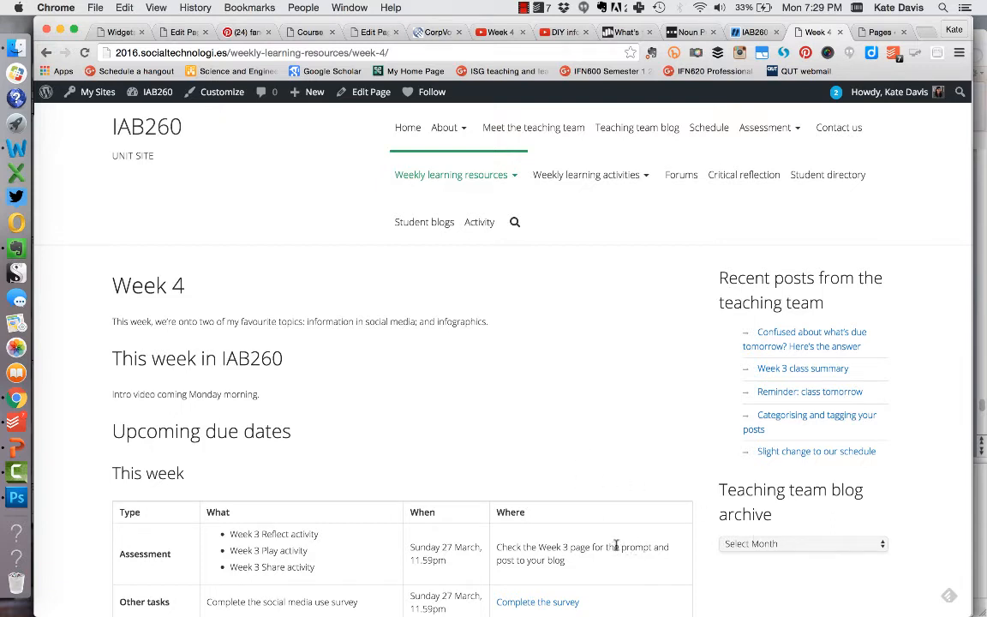
pyautogui.moveTo(604, 493)
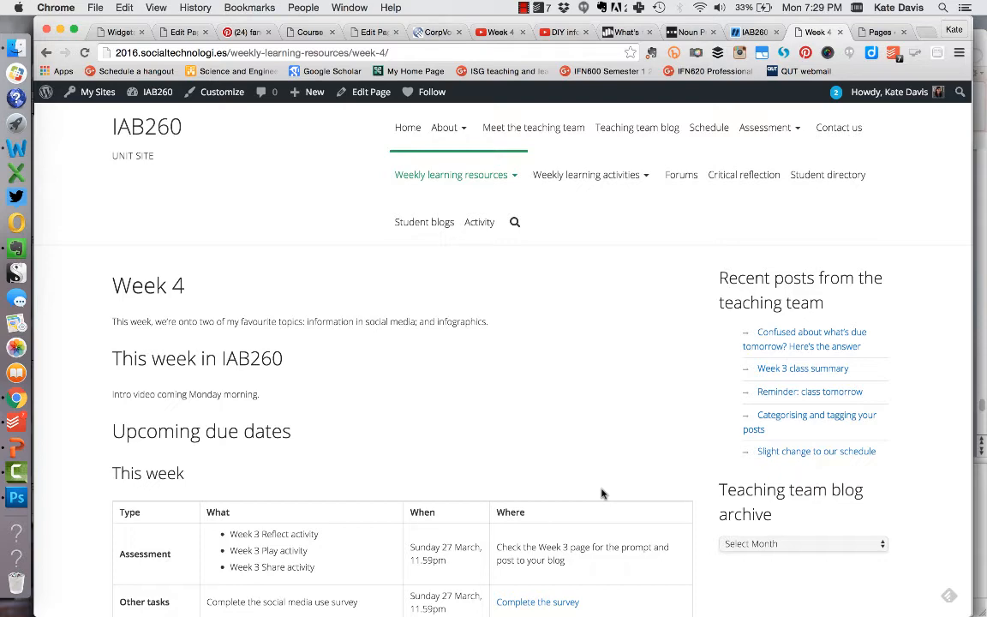
pyautogui.click(408, 127)
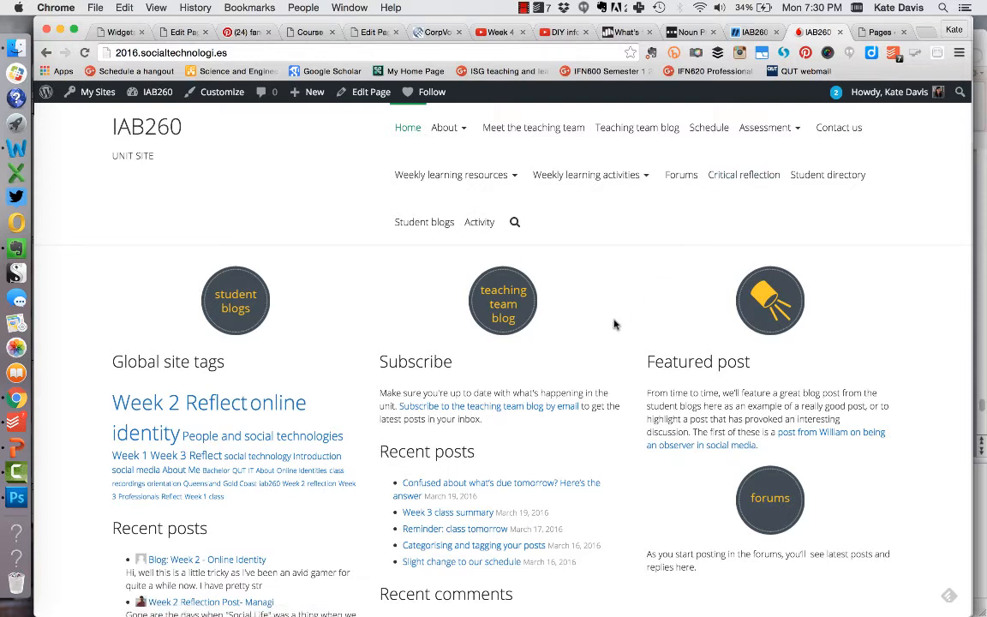
pyautogui.moveTo(683, 174)
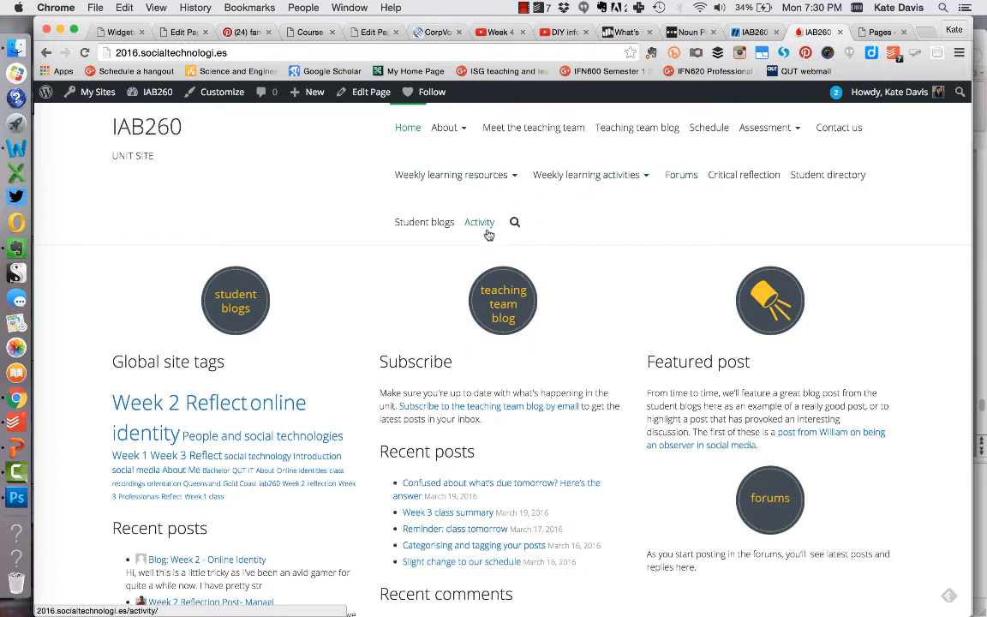
pyautogui.moveTo(603, 254)
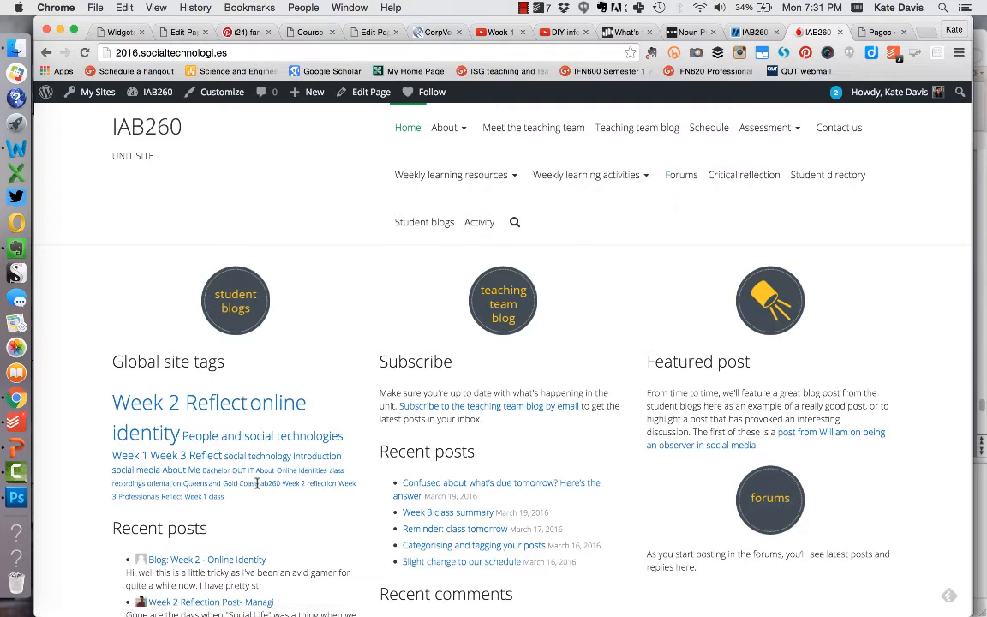
pyautogui.moveTo(506, 481)
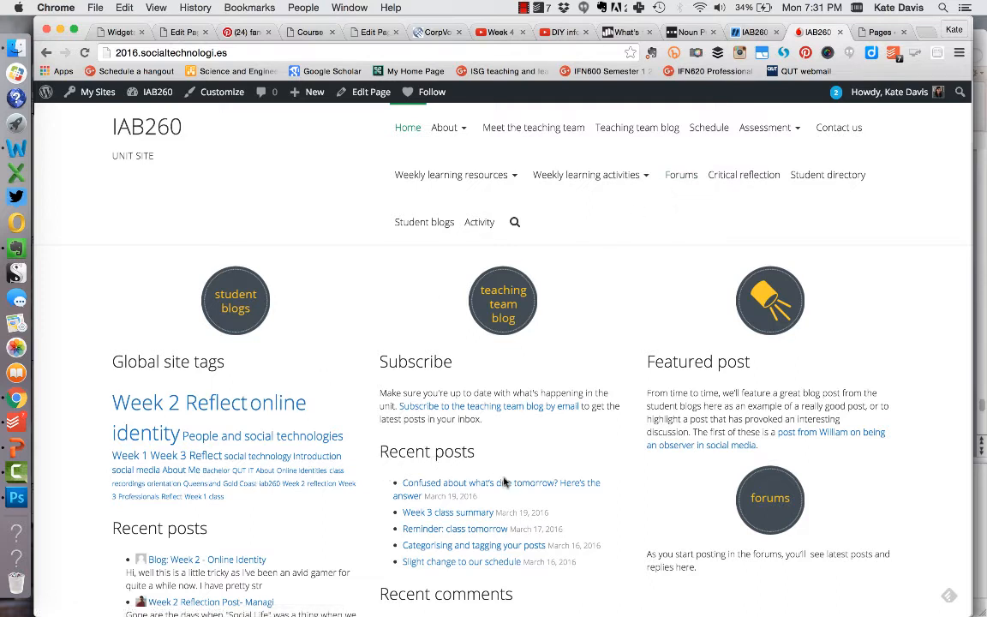
pyautogui.moveTo(635, 394)
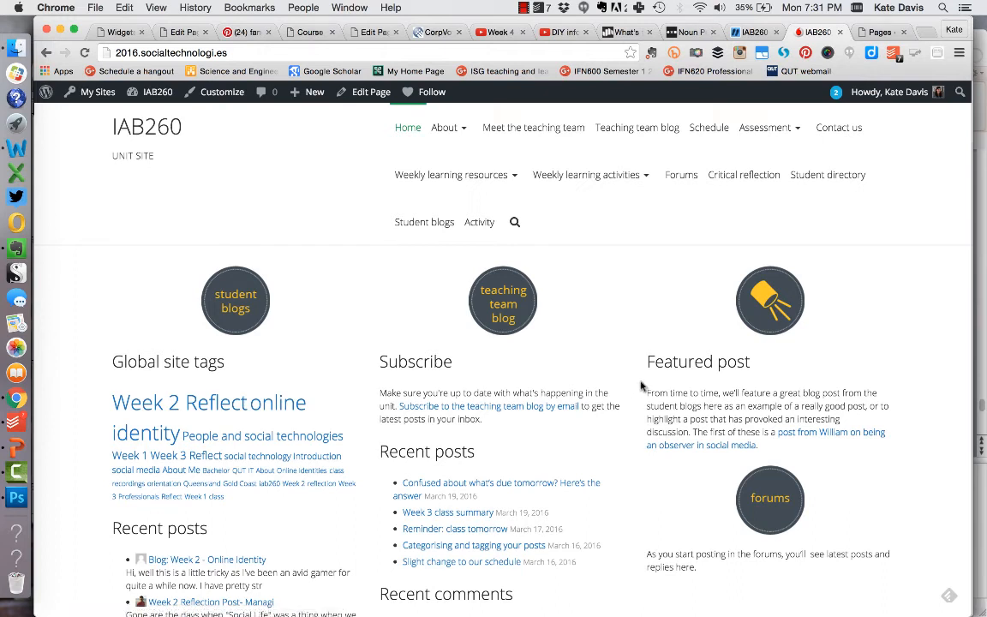
pyautogui.moveTo(614, 396)
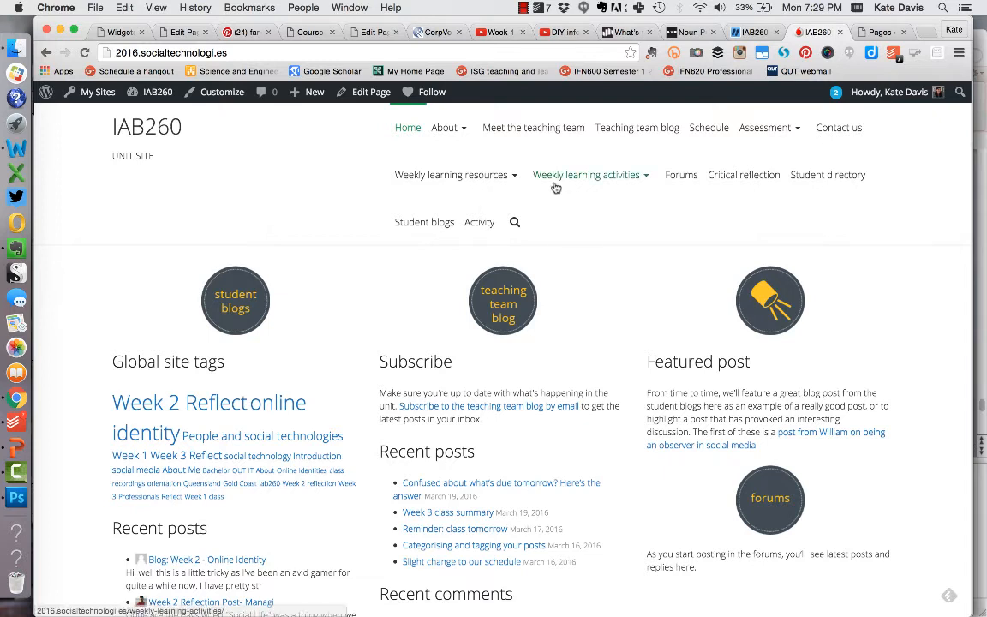
pyautogui.click(444, 127)
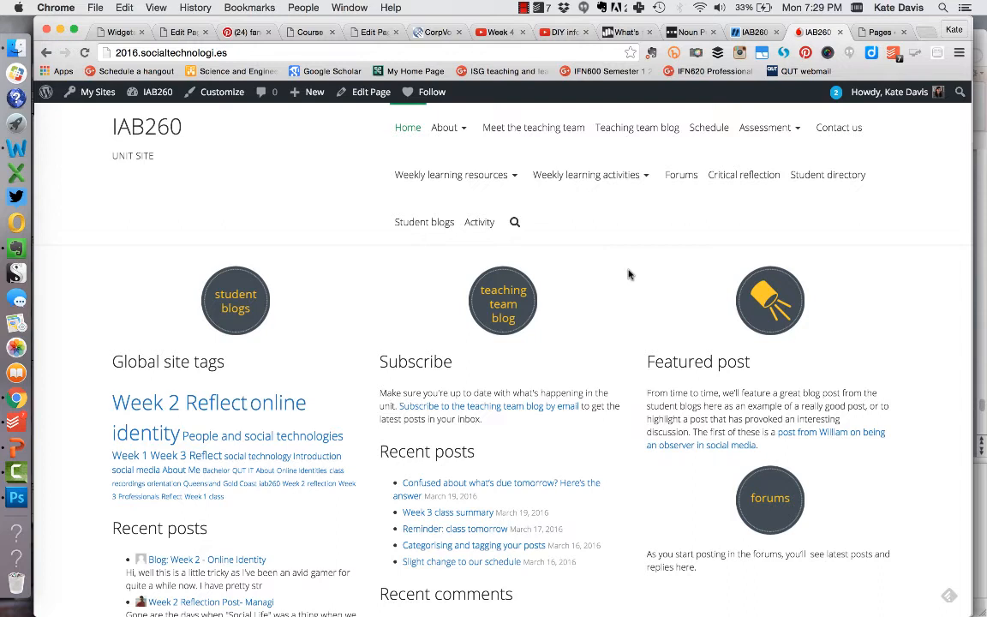
pyautogui.moveTo(624, 276)
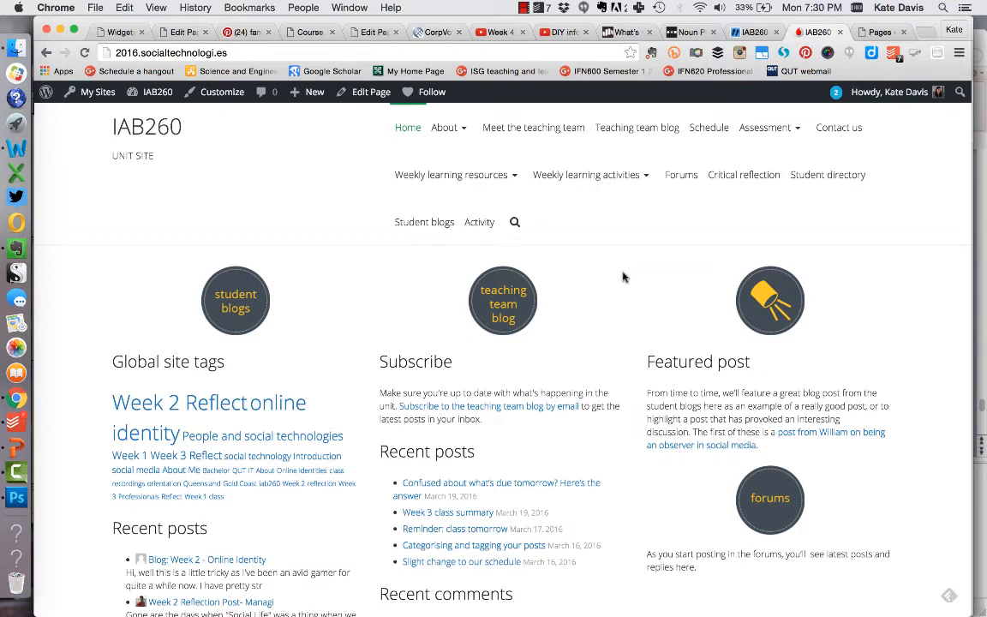
pyautogui.moveTo(603, 300)
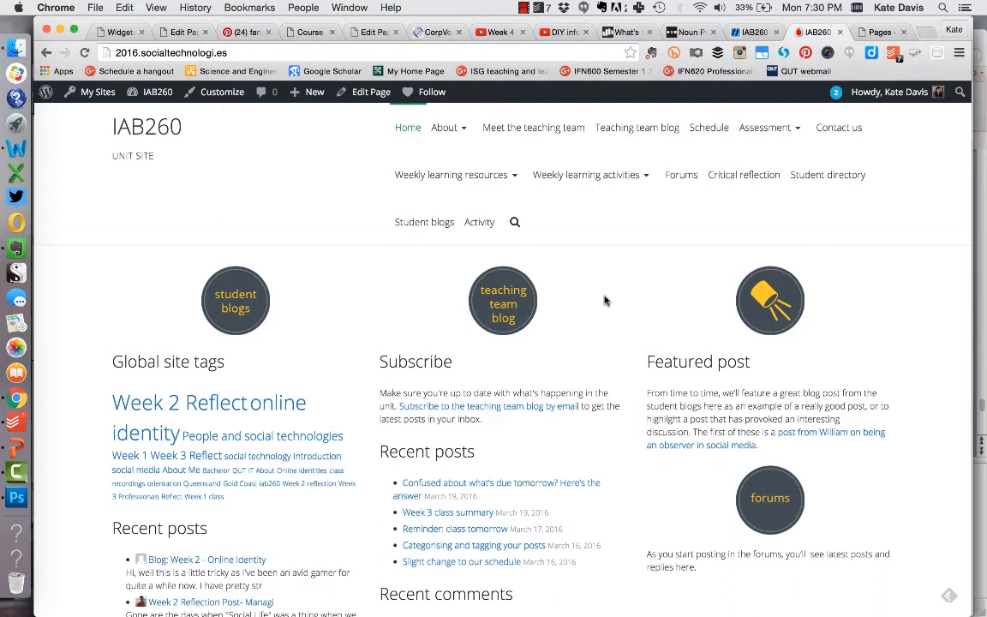
pyautogui.moveTo(583, 370)
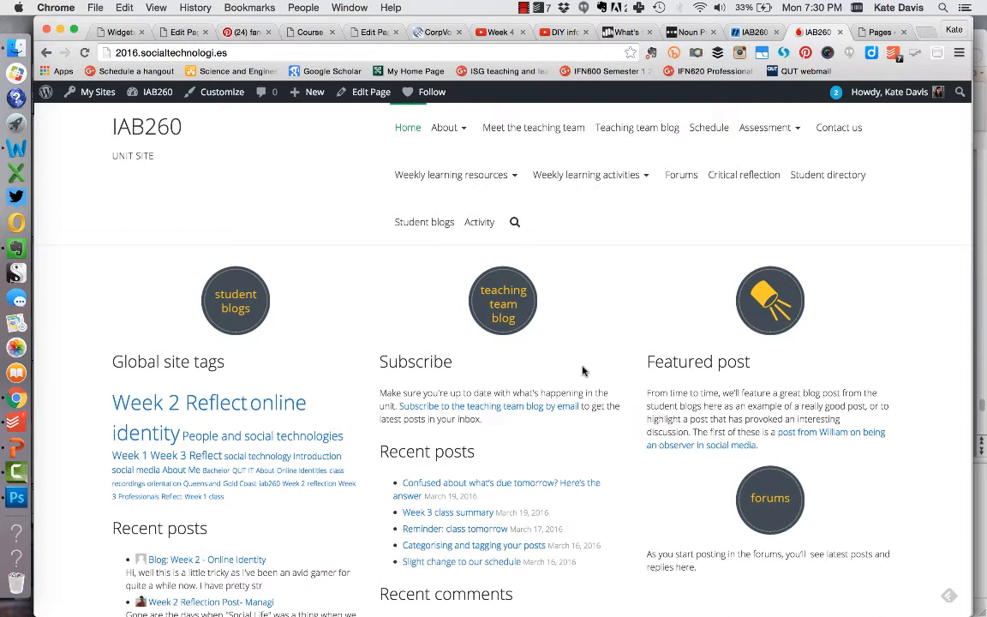
pyautogui.moveTo(706, 187)
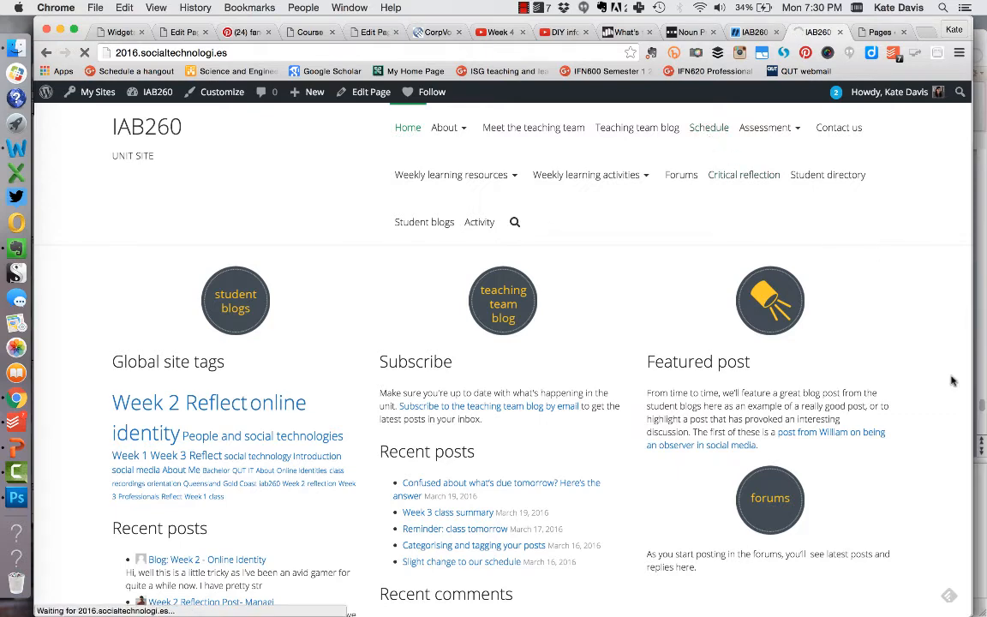
# Go to the Schedule page and scroll through its weekly topics, workshops and due dates table.
pyautogui.click(710, 127)
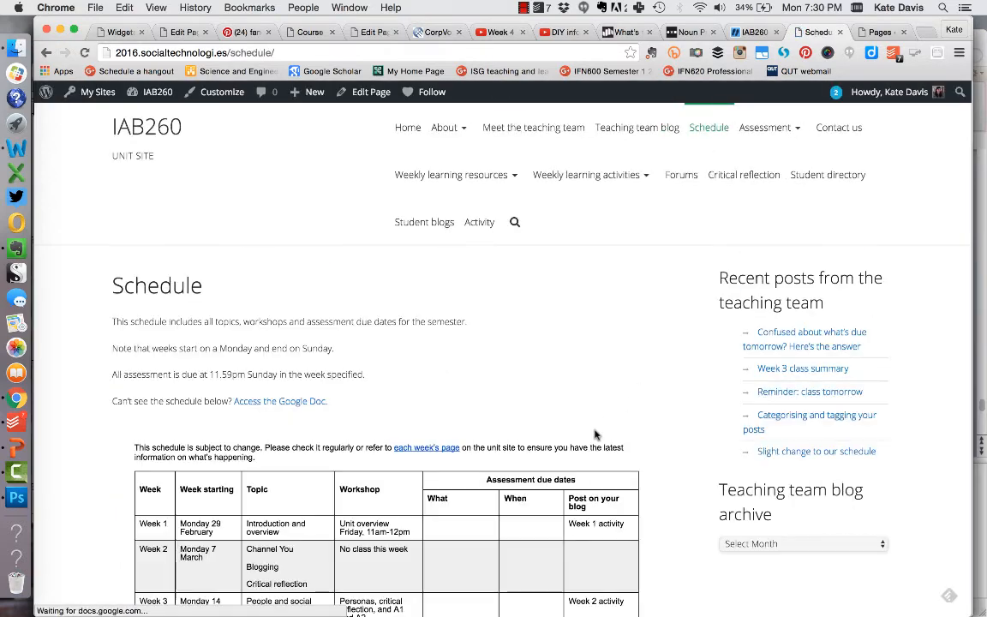
pyautogui.scroll(-3)
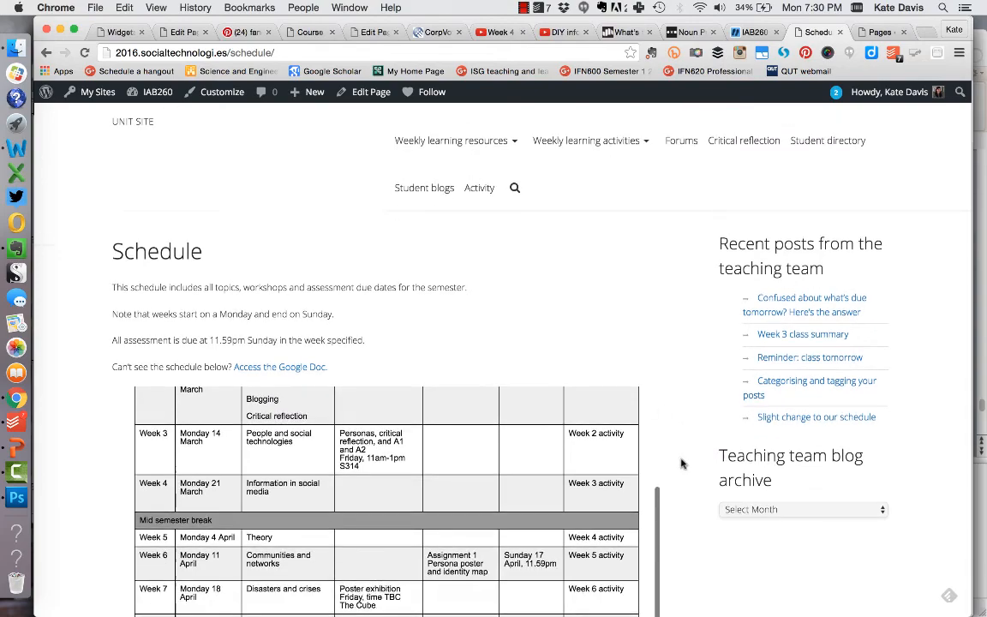
pyautogui.scroll(-3)
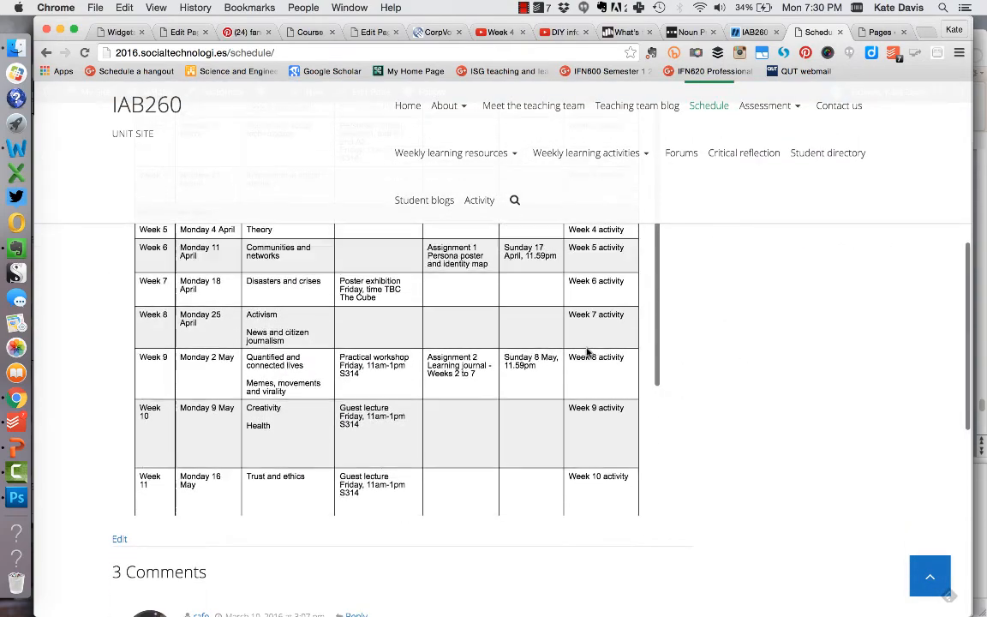
pyautogui.scroll(3)
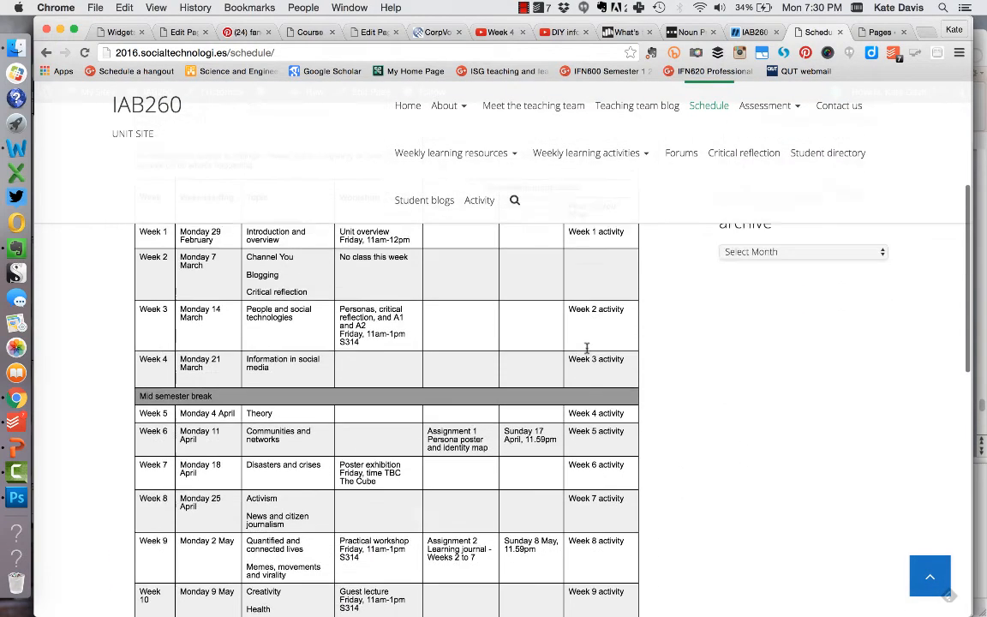
pyautogui.scroll(3)
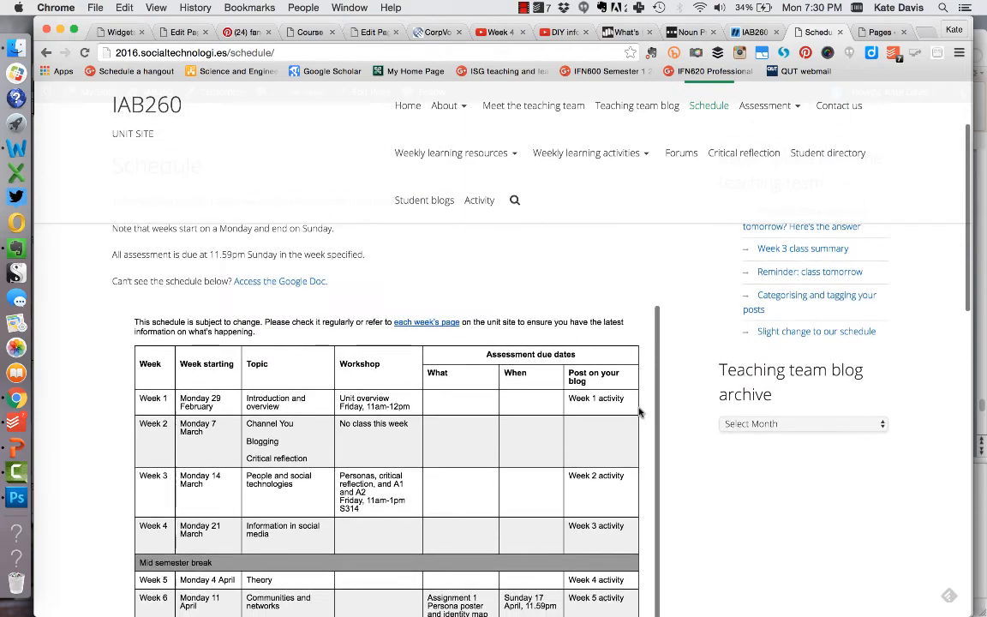
pyautogui.moveTo(552, 336)
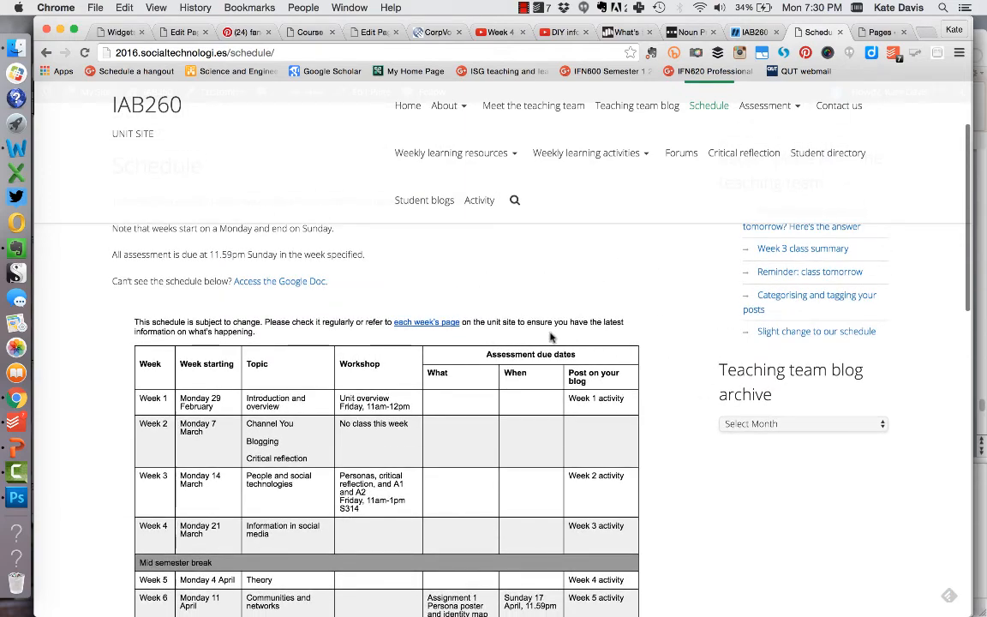
pyautogui.scroll(3)
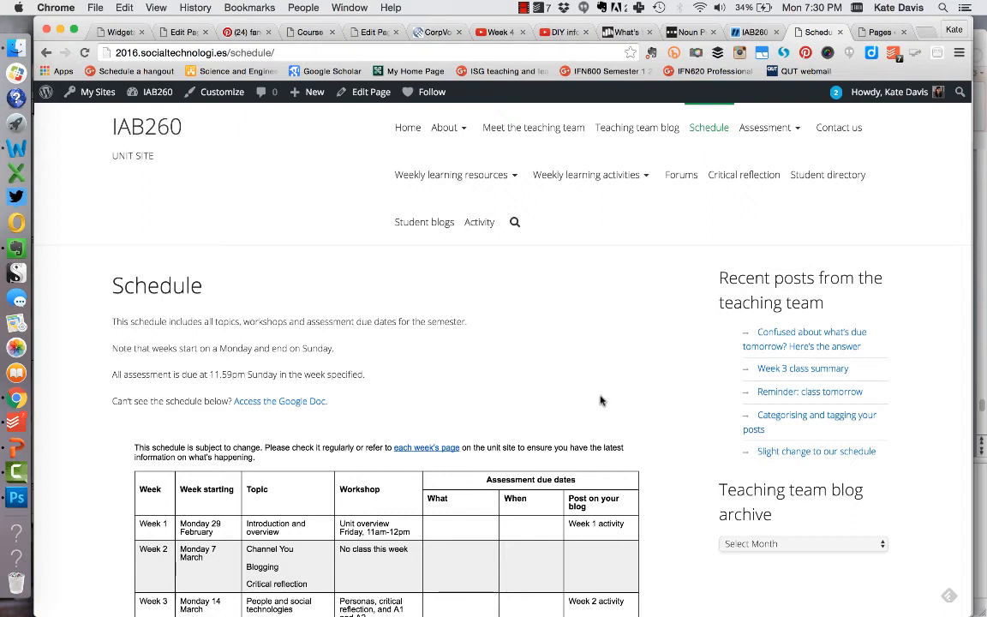
pyautogui.moveTo(610, 449)
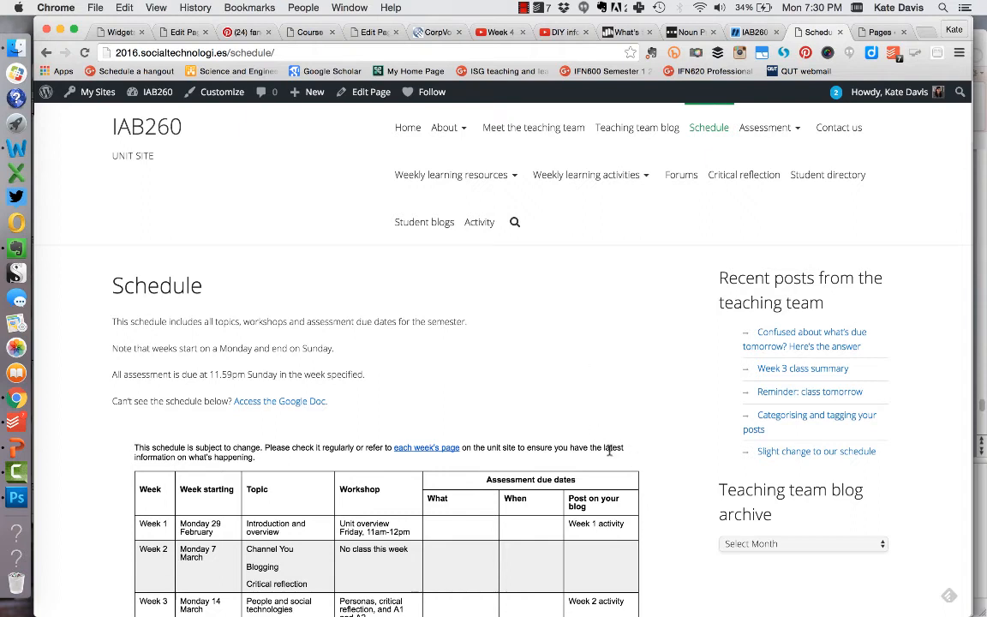
pyautogui.moveTo(660, 500)
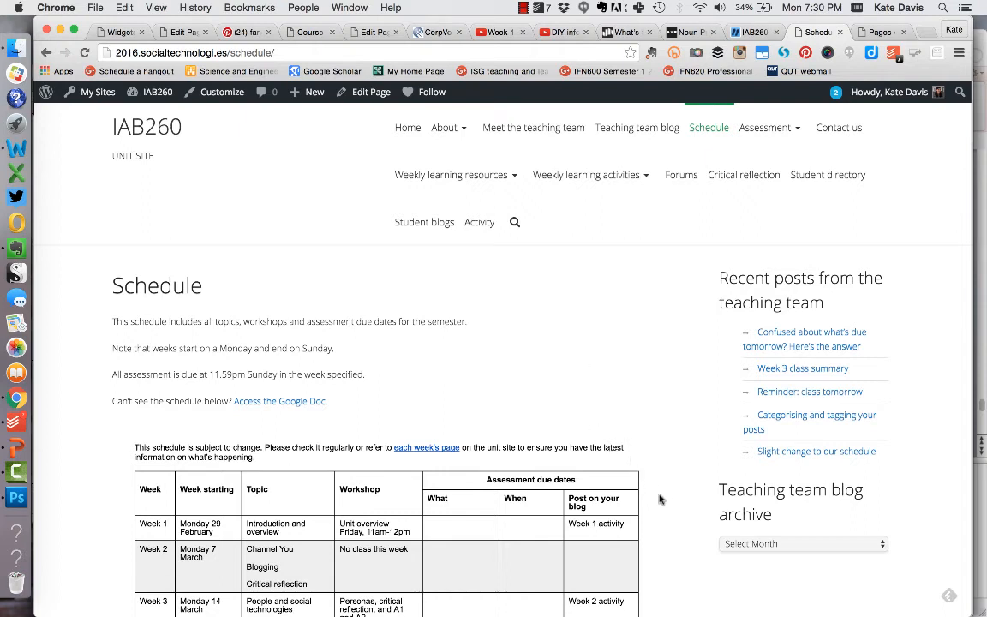
pyautogui.moveTo(609, 494)
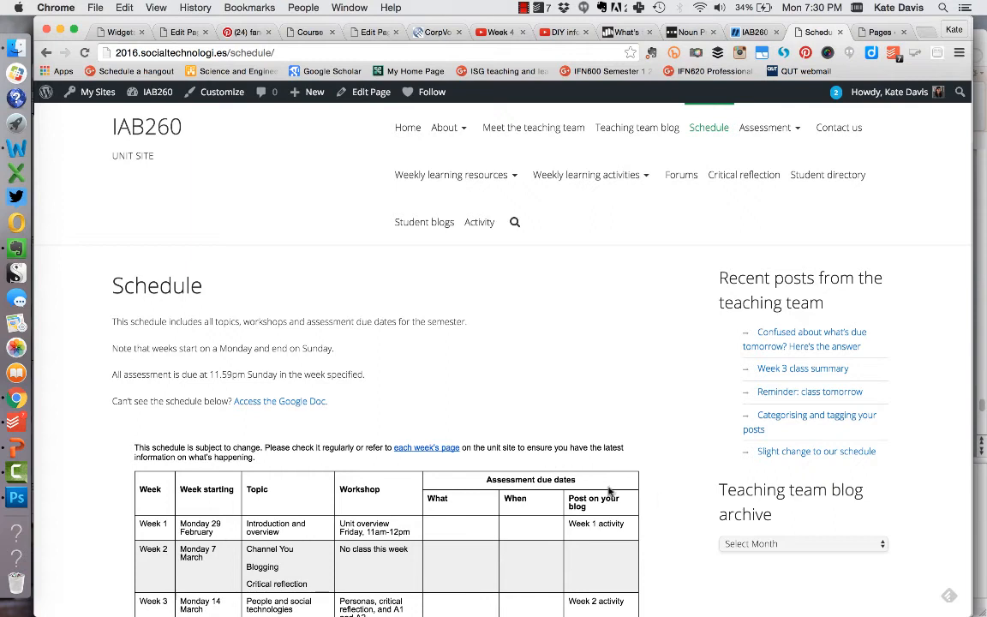
pyautogui.moveTo(596, 405)
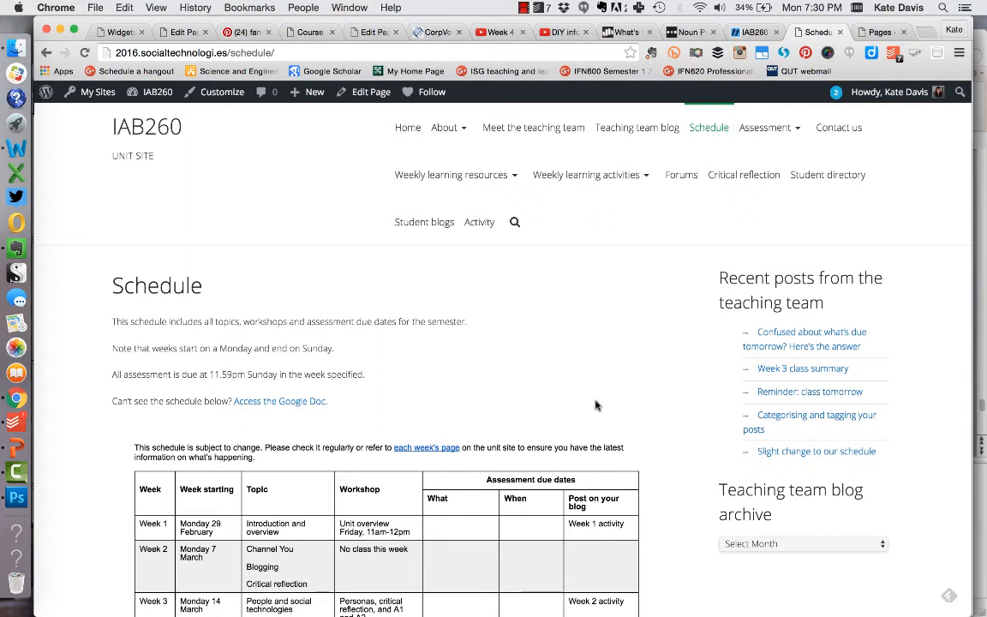
pyautogui.moveTo(586, 322)
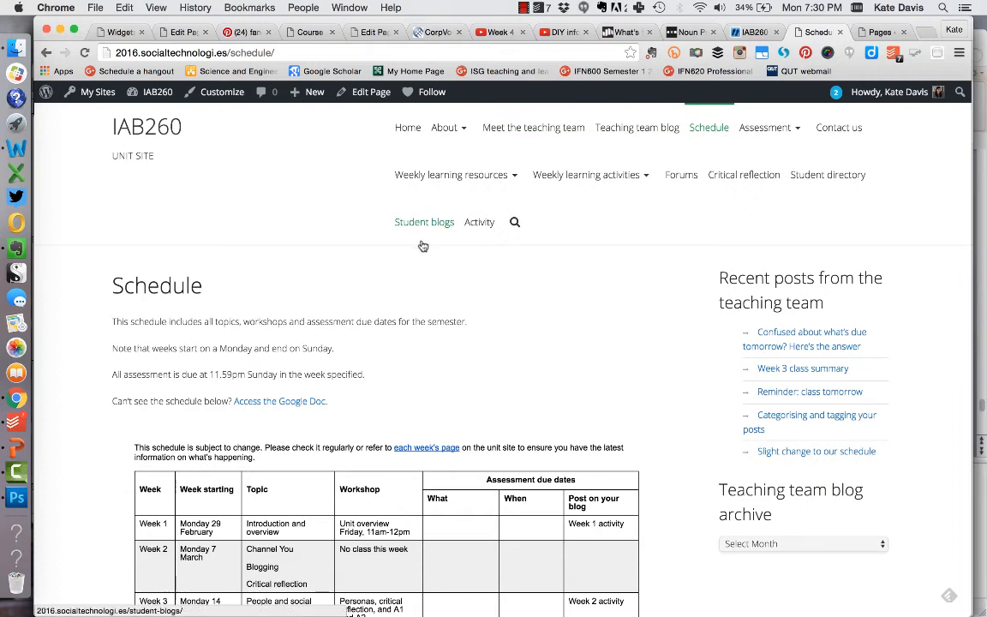
# Return to the IAB260 unit site home page from the navigation menu.
pyautogui.click(408, 127)
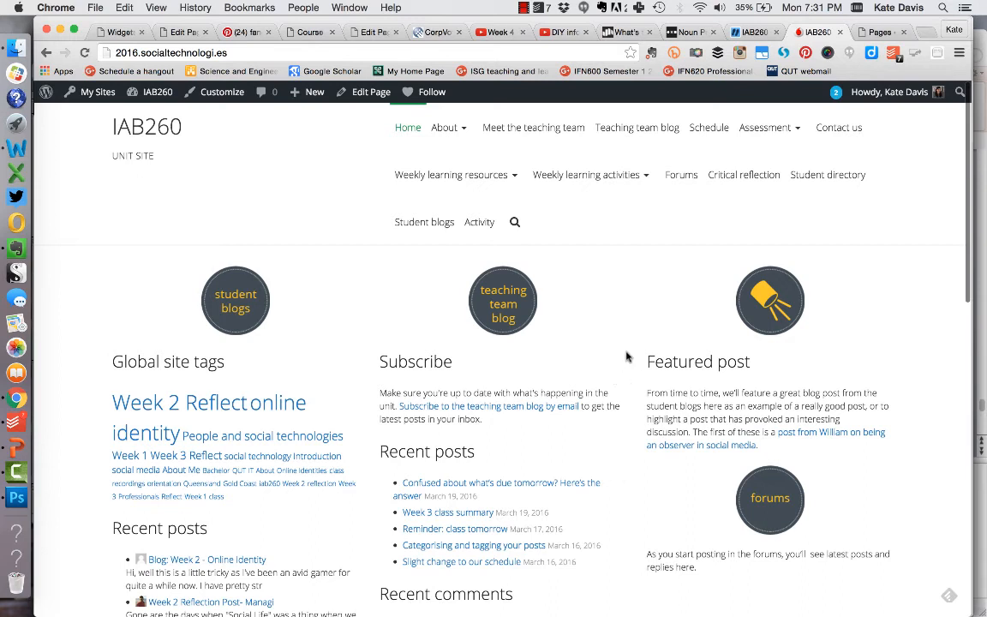
pyautogui.moveTo(648, 411)
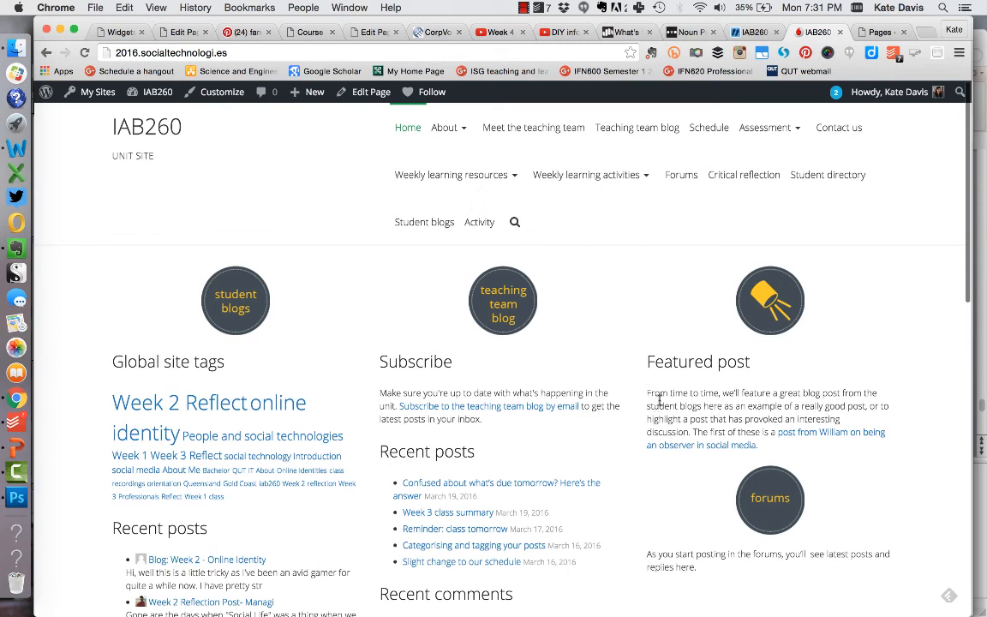
pyautogui.moveTo(648, 387)
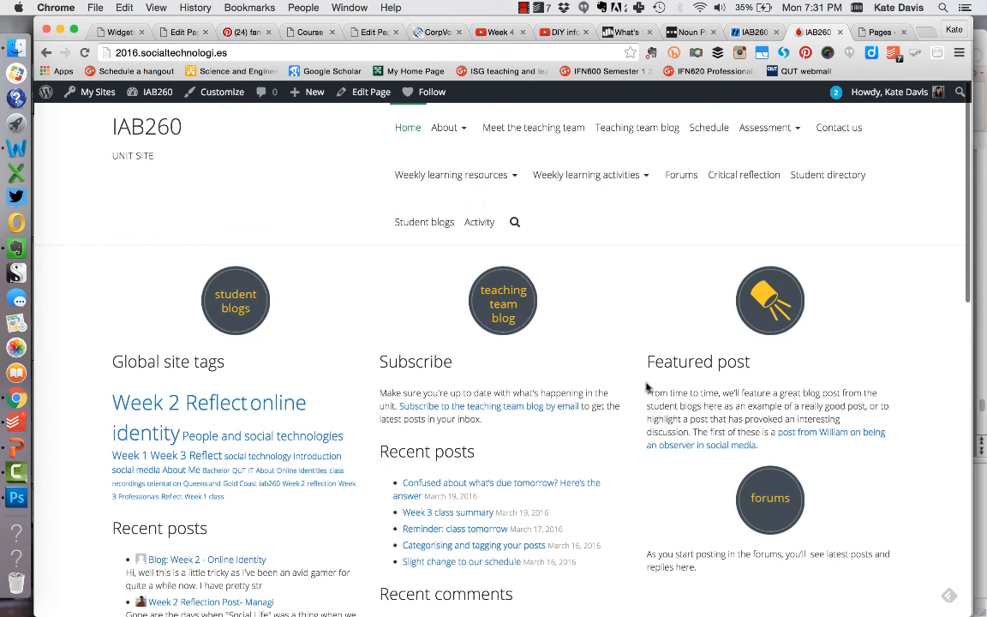
pyautogui.moveTo(636, 421)
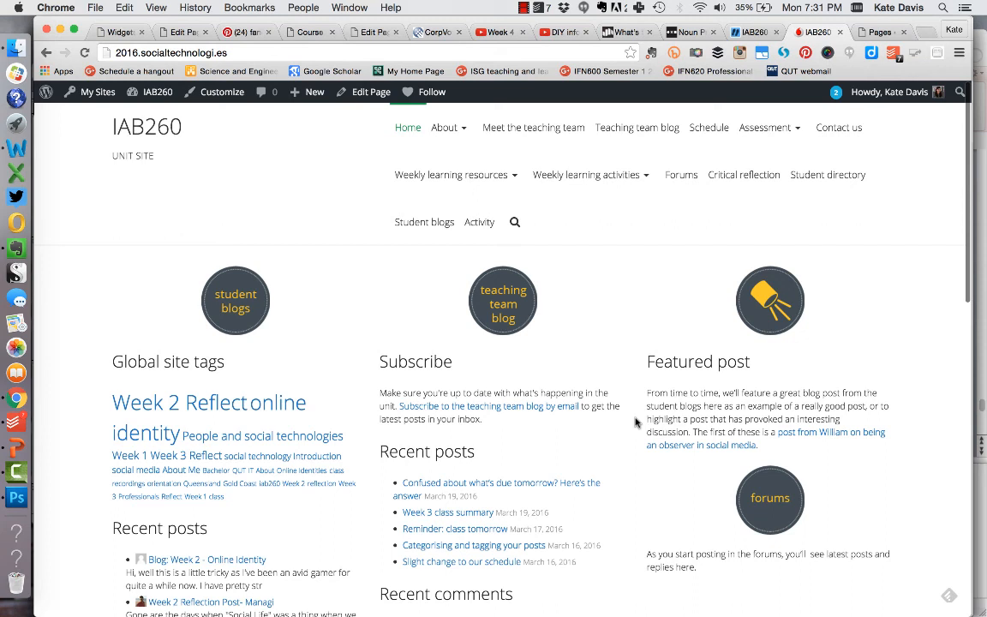
pyautogui.moveTo(651, 426)
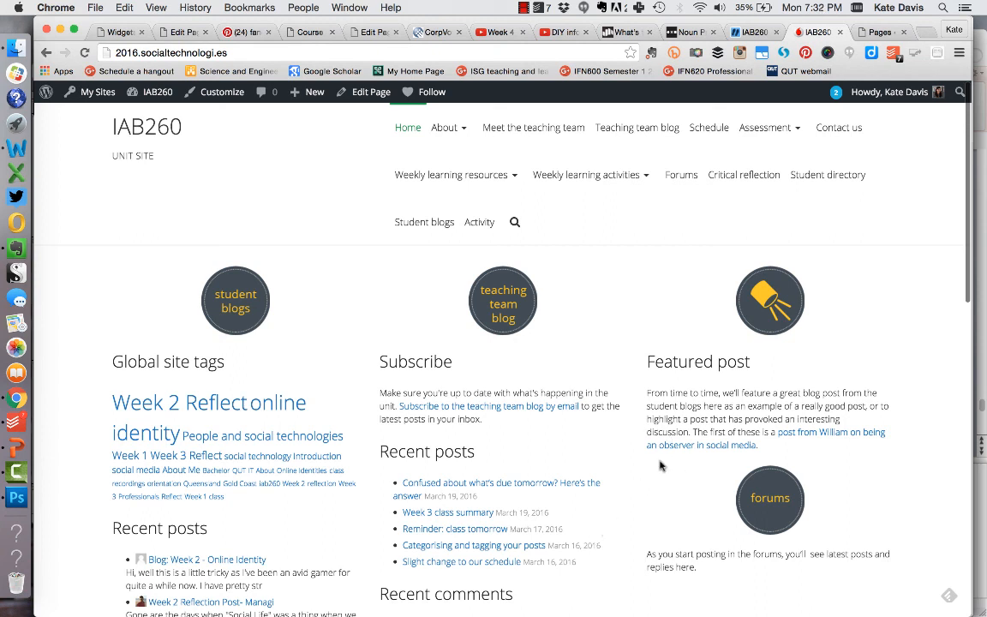
pyautogui.moveTo(631, 511)
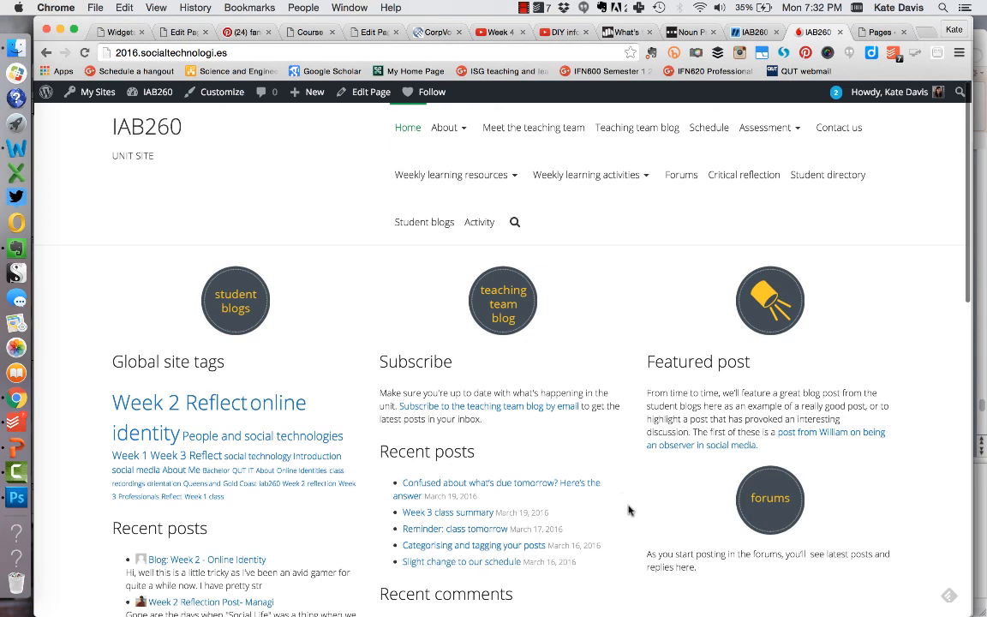
pyautogui.moveTo(621, 508)
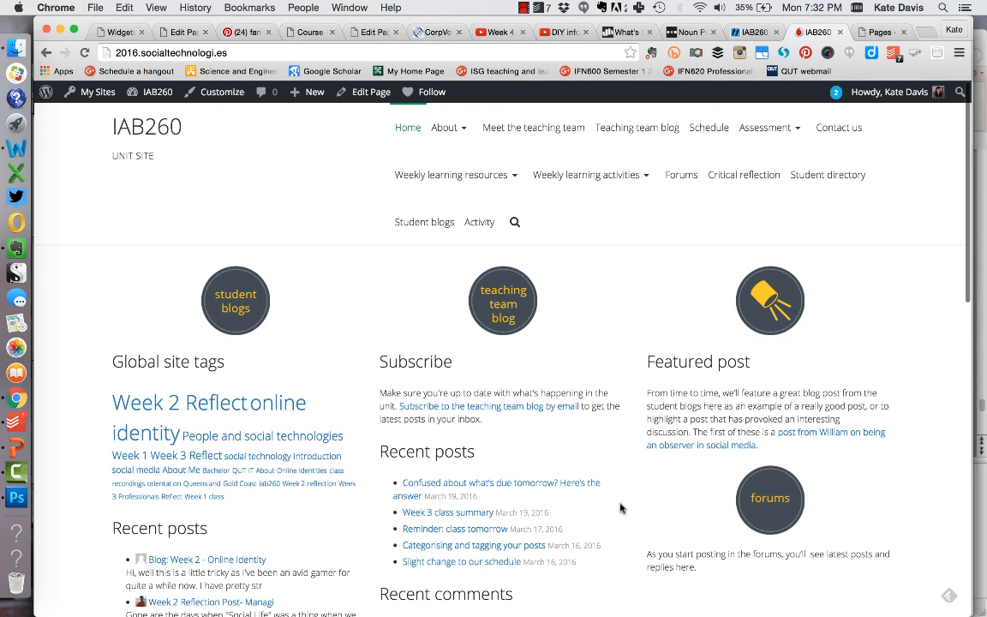